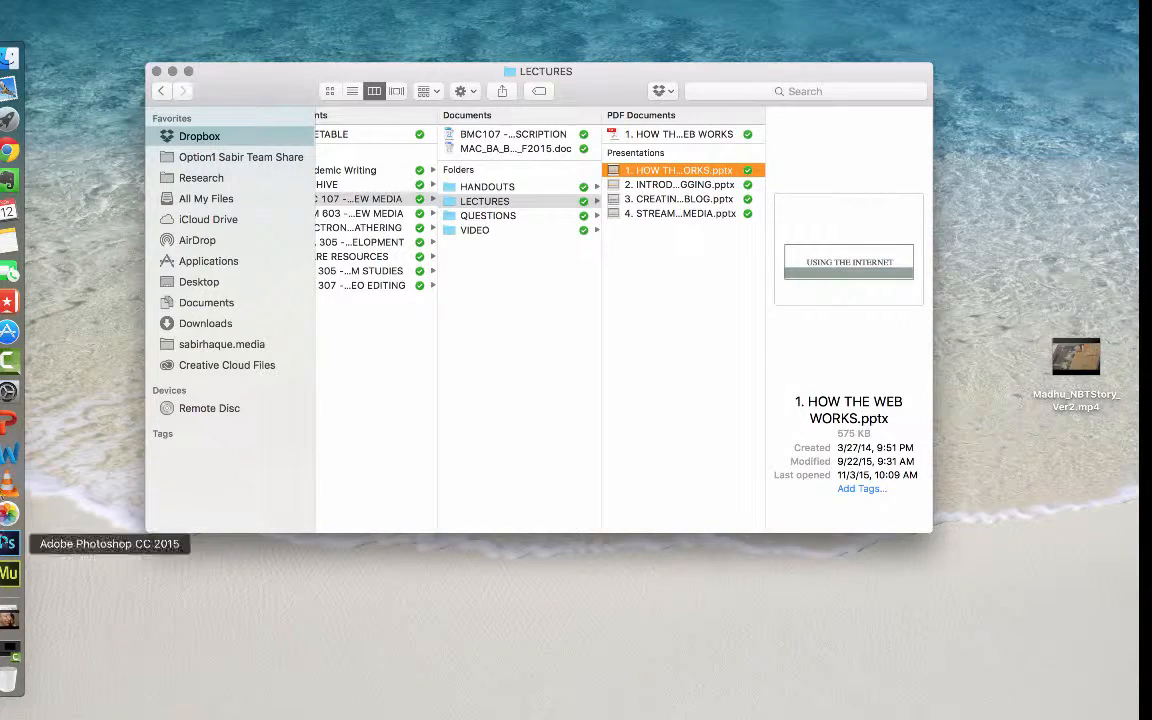
# Bring Home Page.psd forward in Photoshop and scroll the mockup down to the footer
pyautogui.click(8, 546)
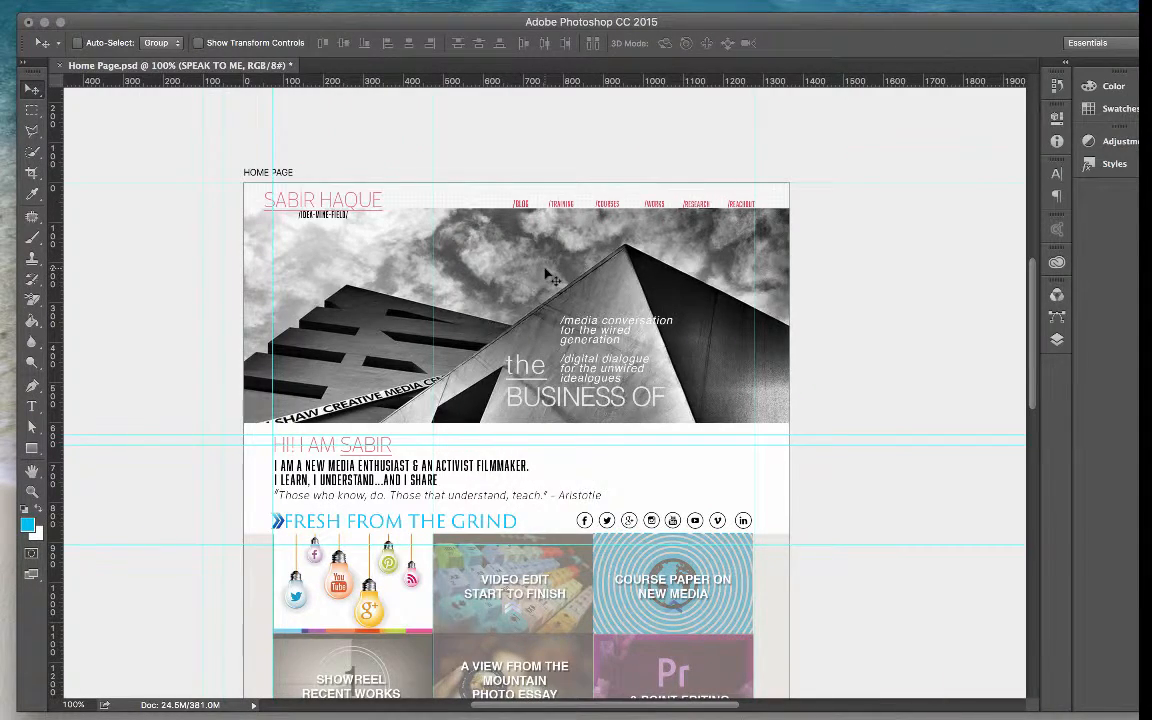
pyautogui.moveTo(290, 114)
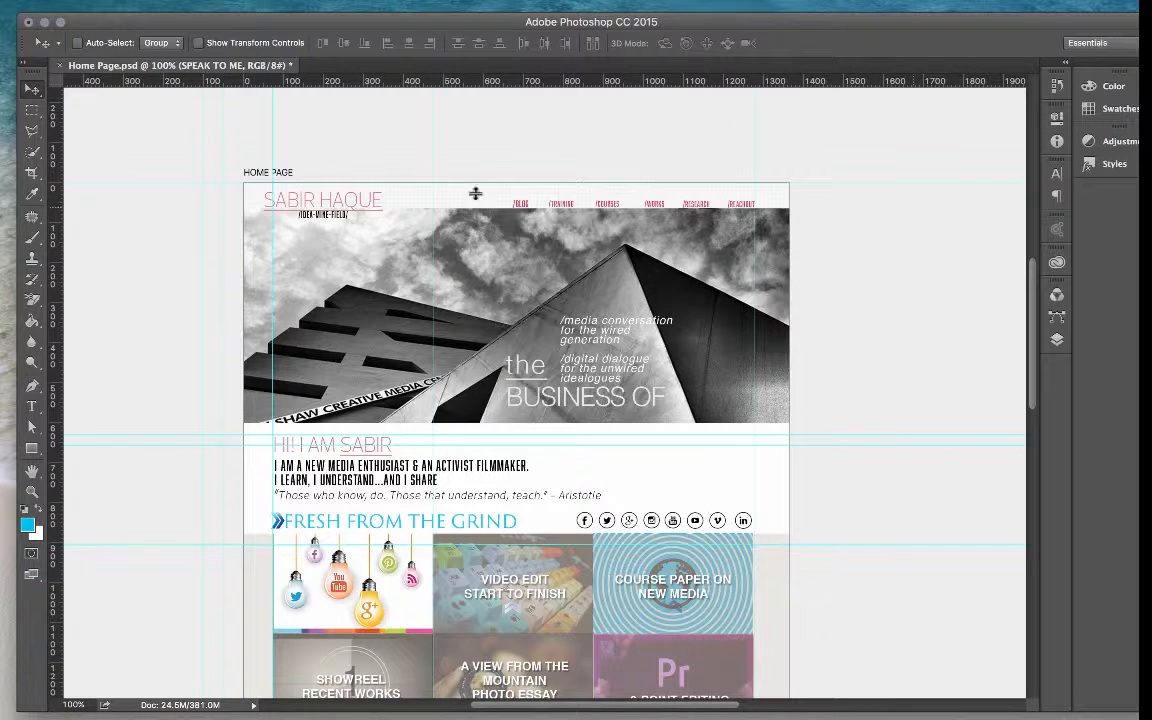
pyautogui.moveTo(482, 98)
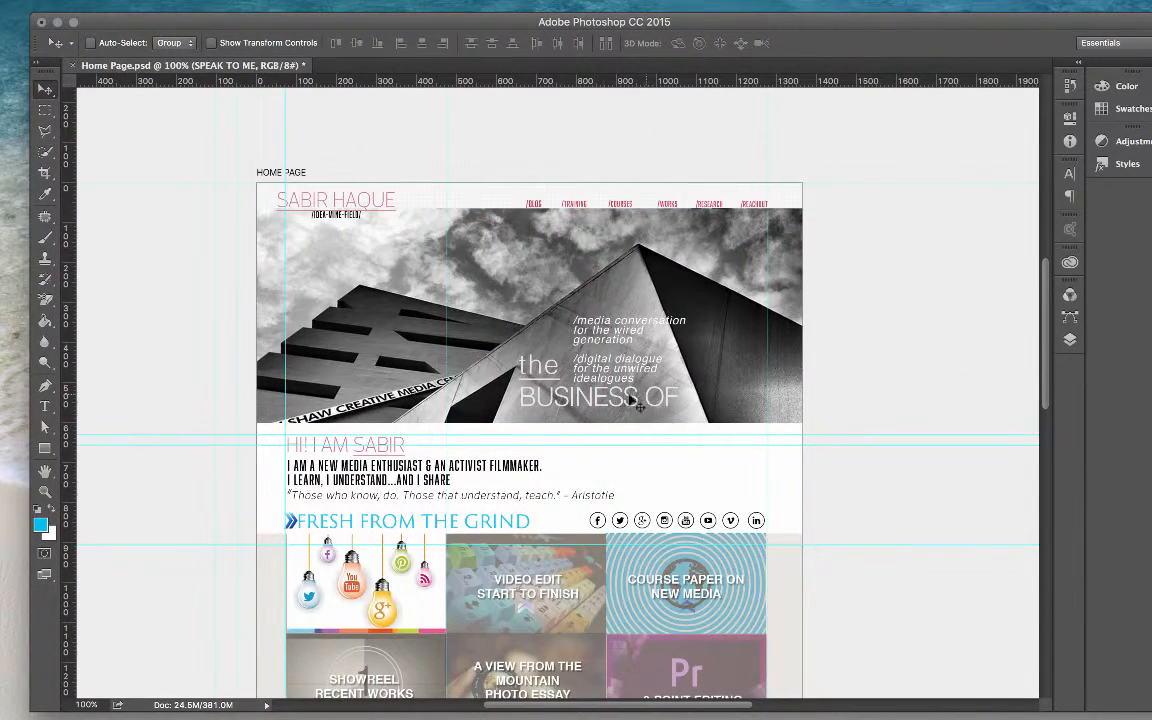
pyautogui.moveTo(878, 444)
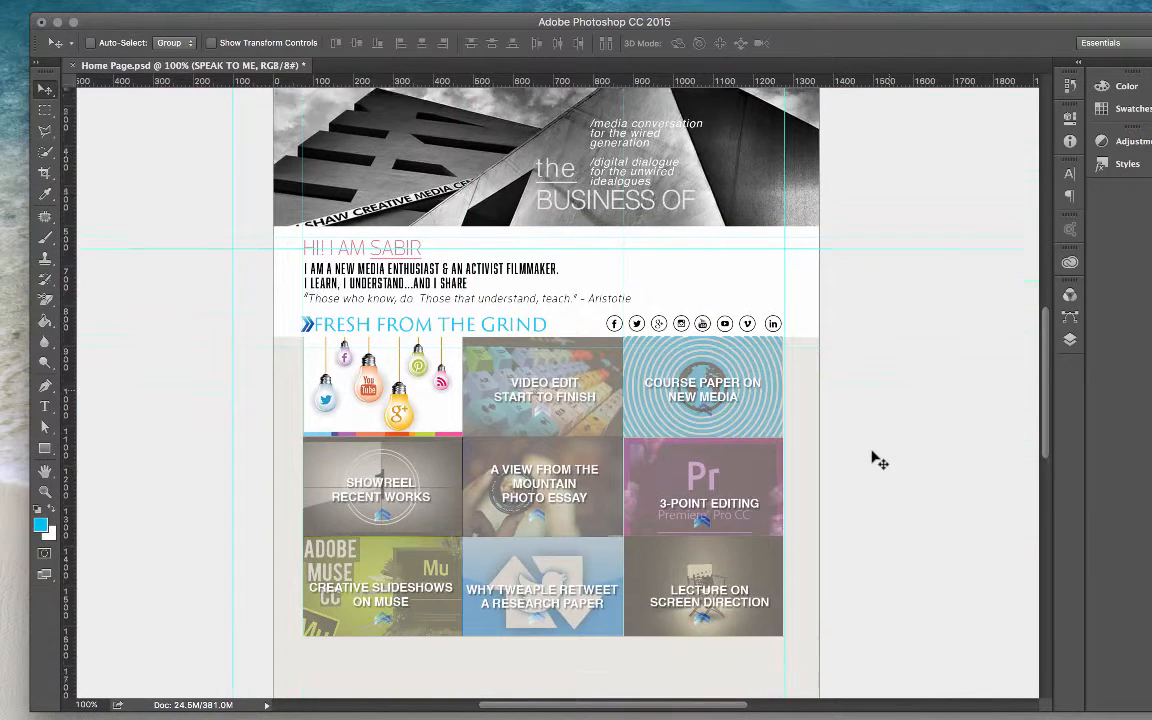
pyautogui.scroll(-3)
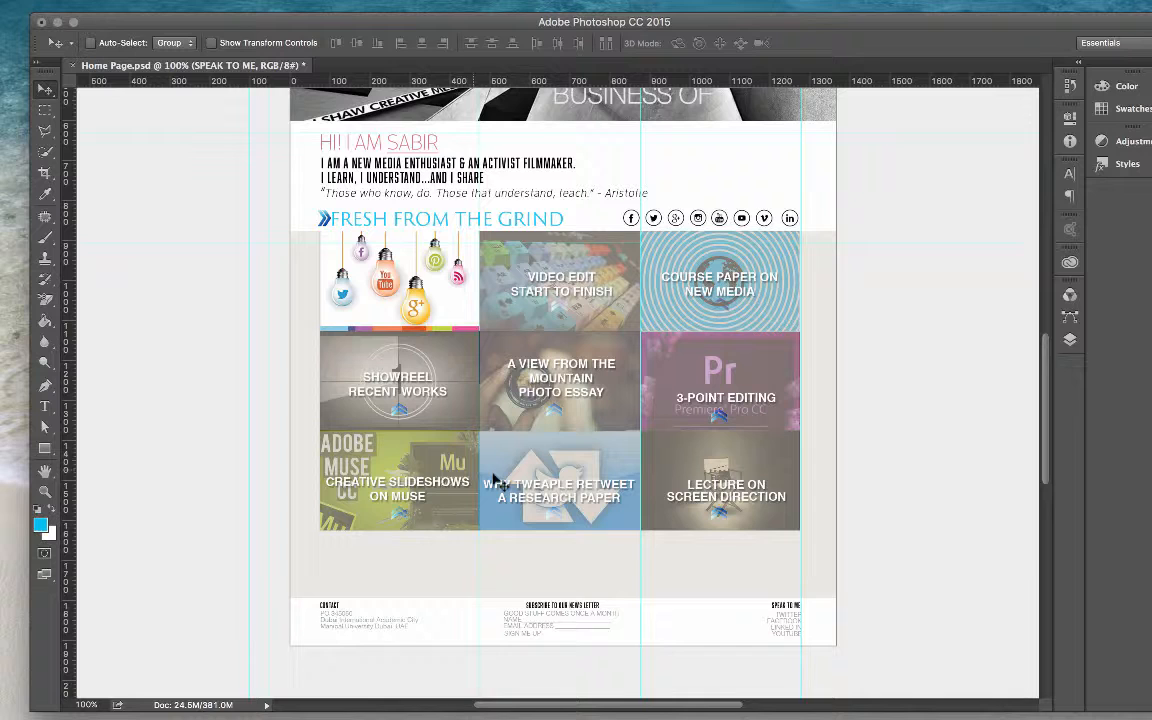
pyautogui.moveTo(884, 448)
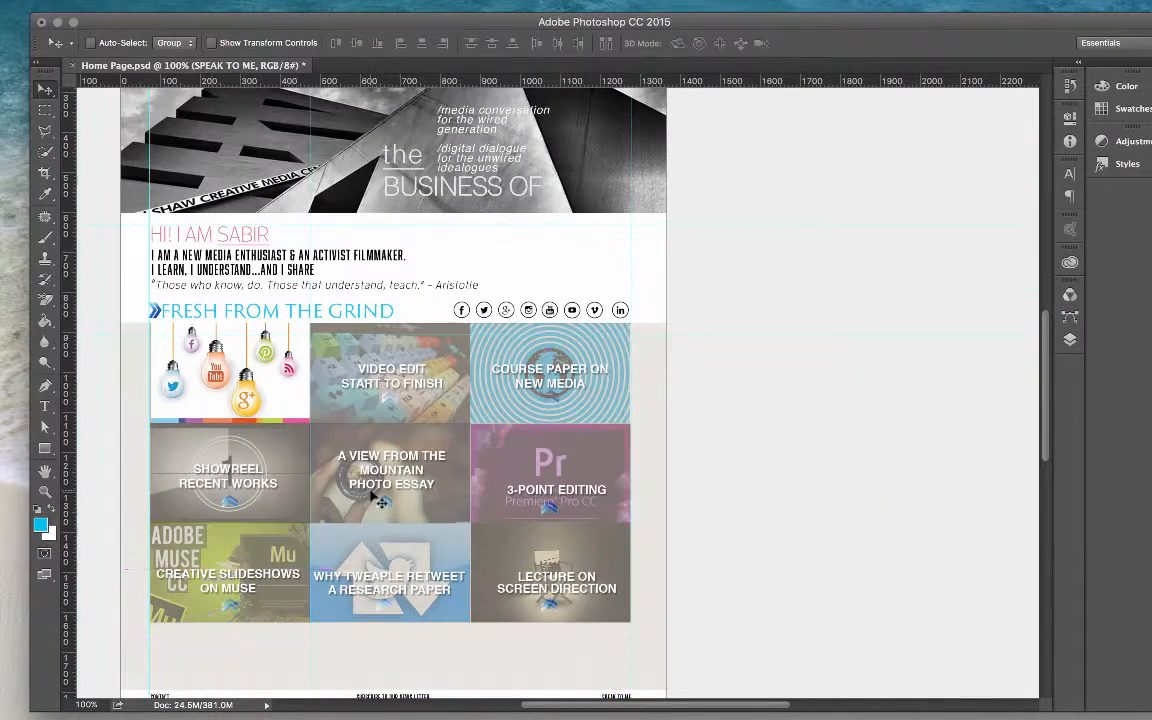
pyautogui.scroll(-3)
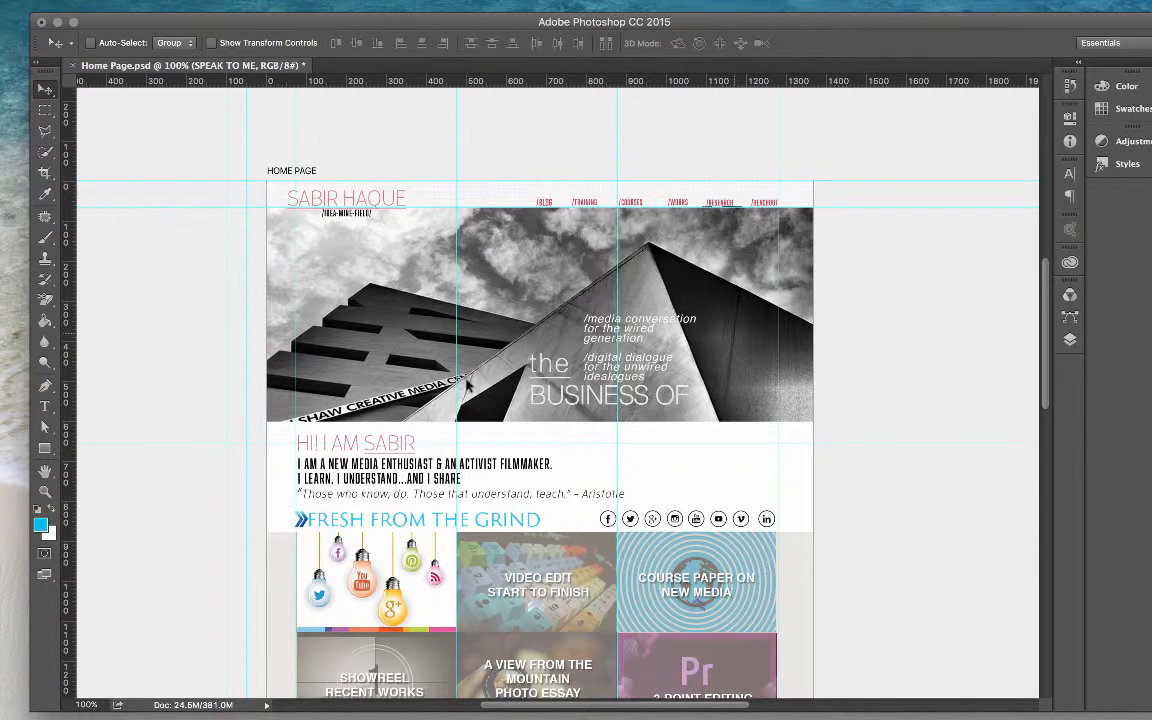
pyautogui.moveTo(262, 198)
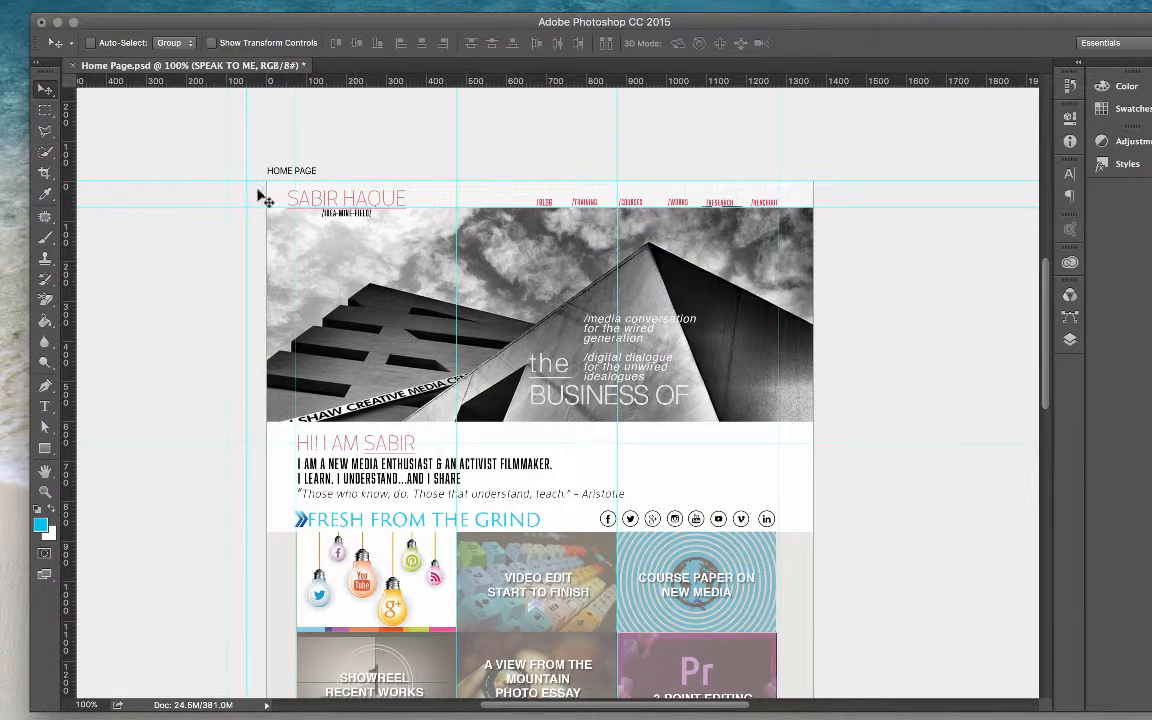
pyautogui.moveTo(212, 304)
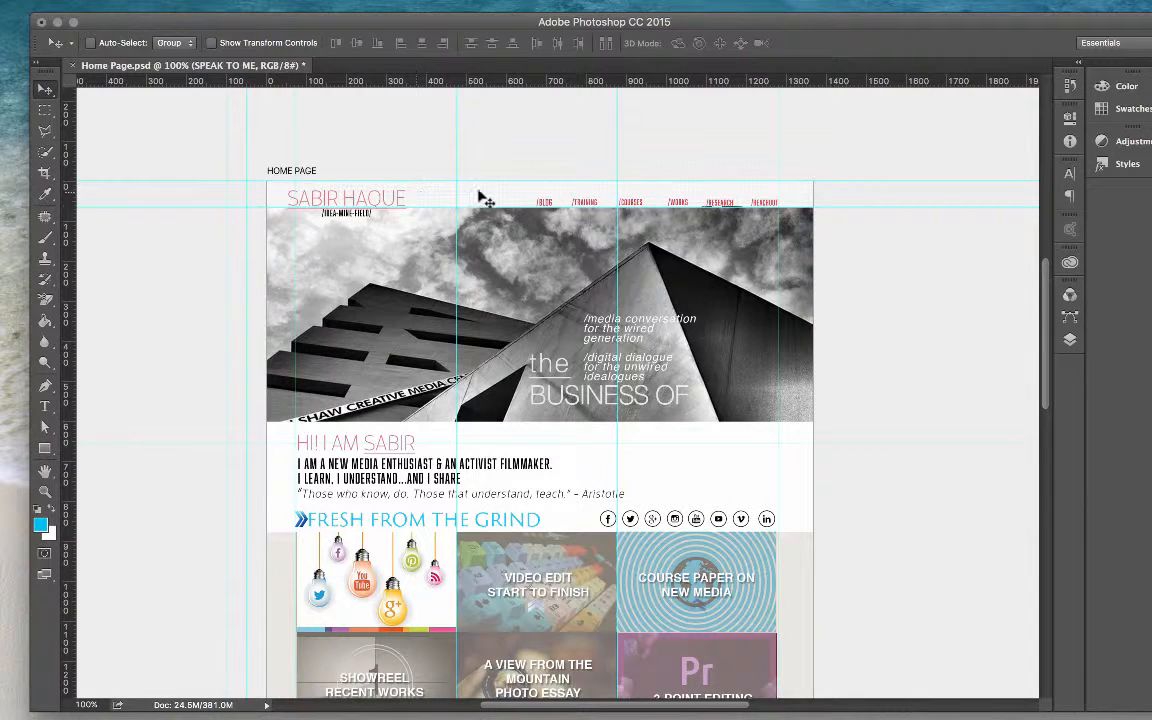
pyautogui.moveTo(72, 196)
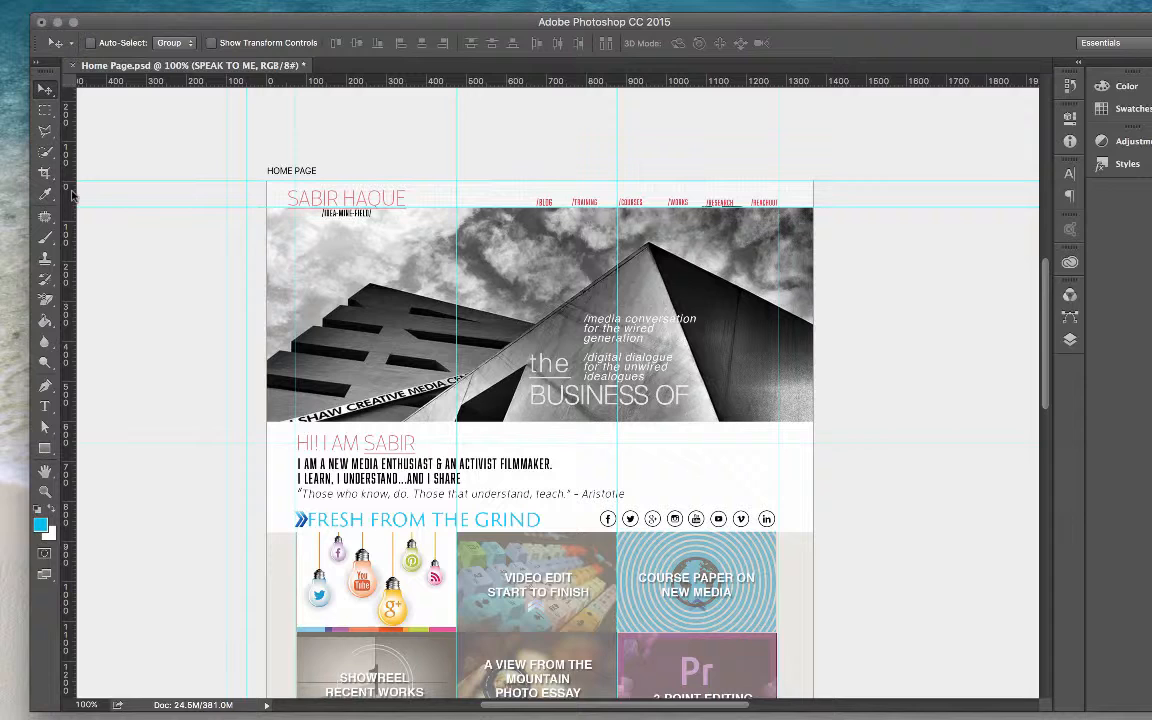
pyautogui.moveTo(1014, 260)
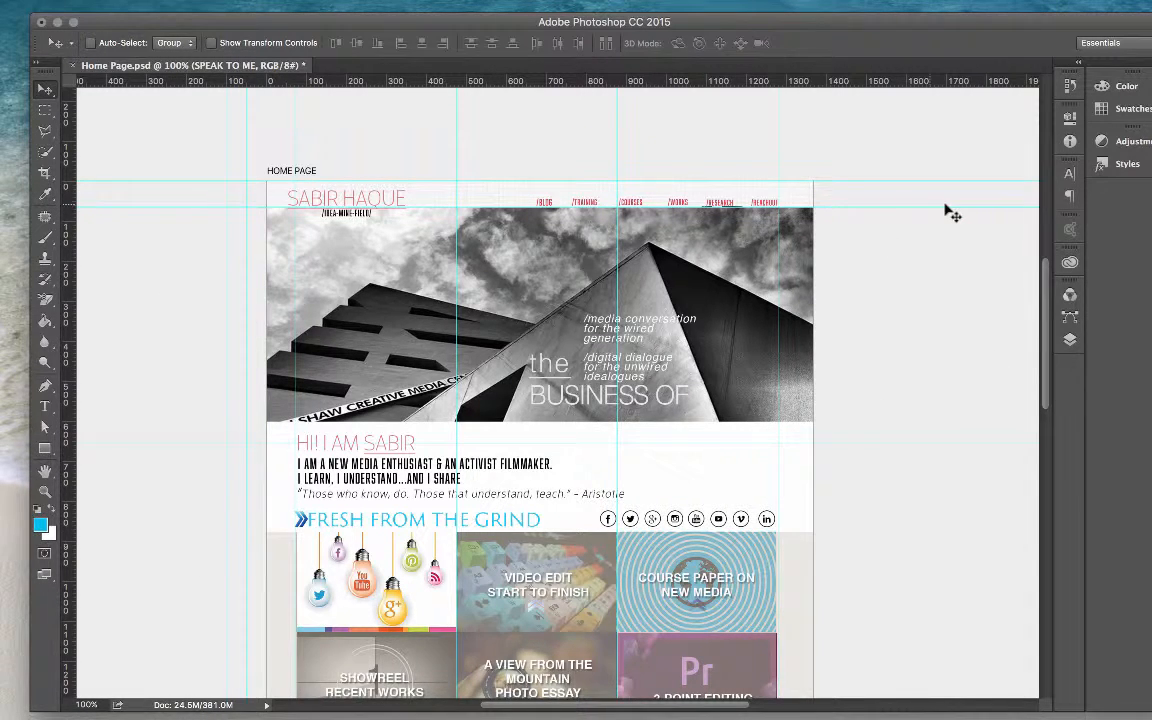
pyautogui.moveTo(176, 164)
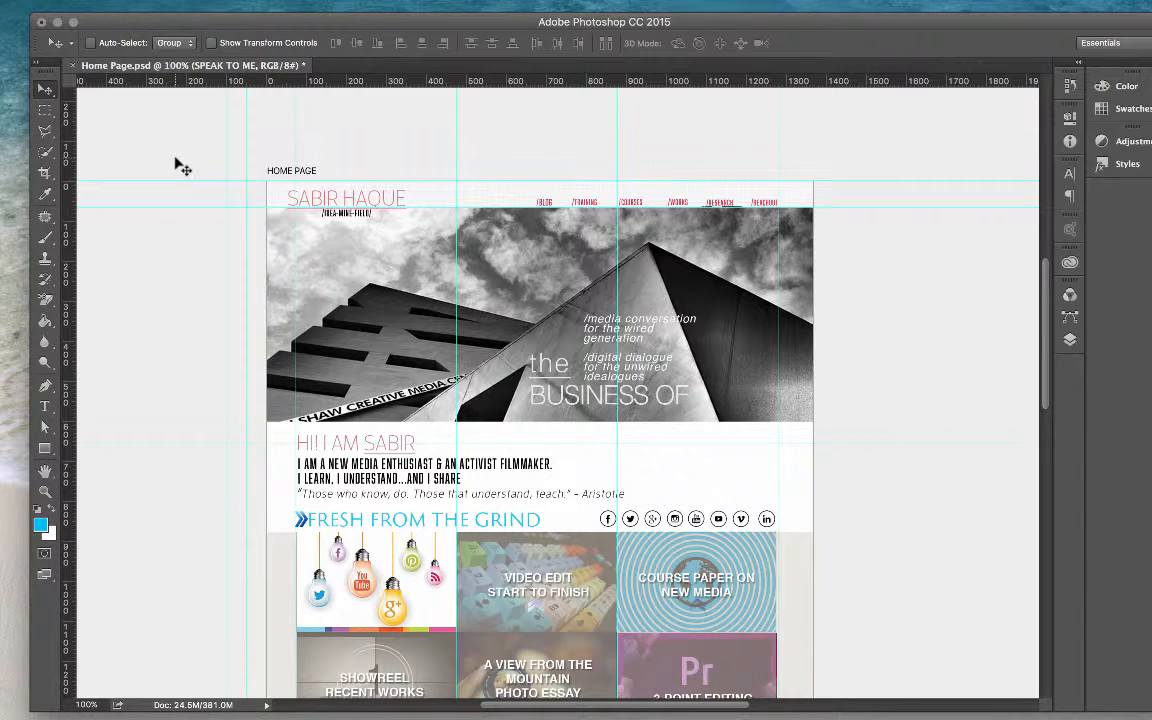
pyautogui.moveTo(906, 340)
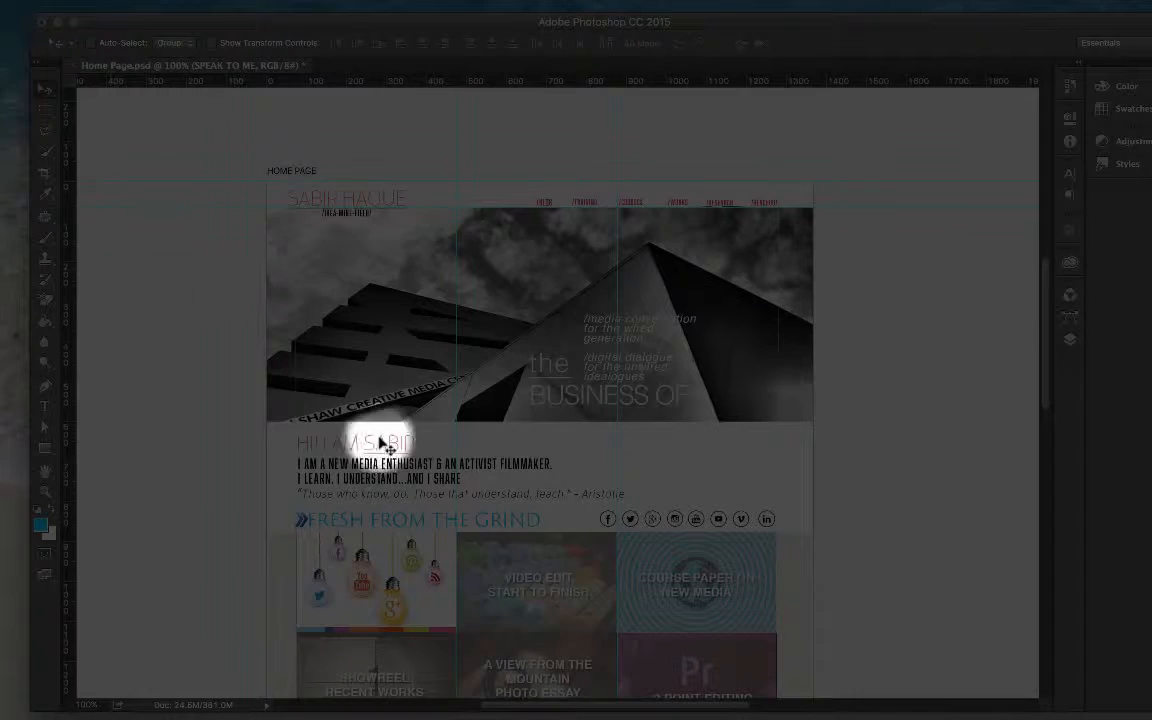
pyautogui.moveTo(184, 300)
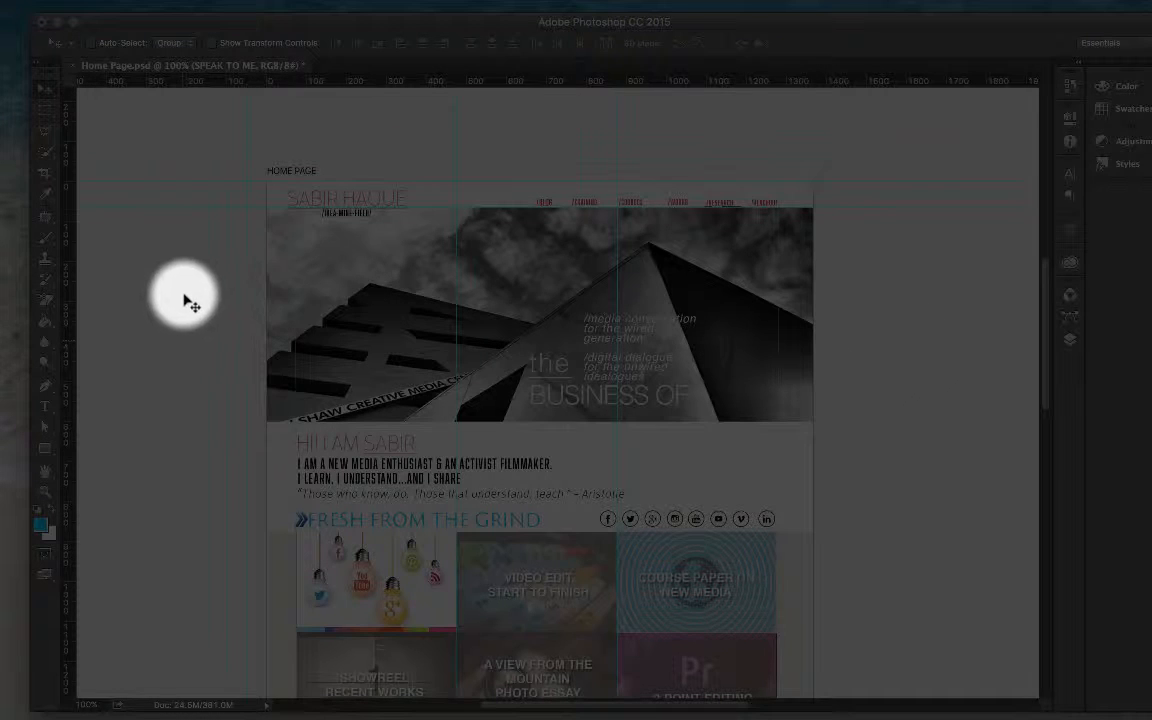
pyautogui.moveTo(602, 204)
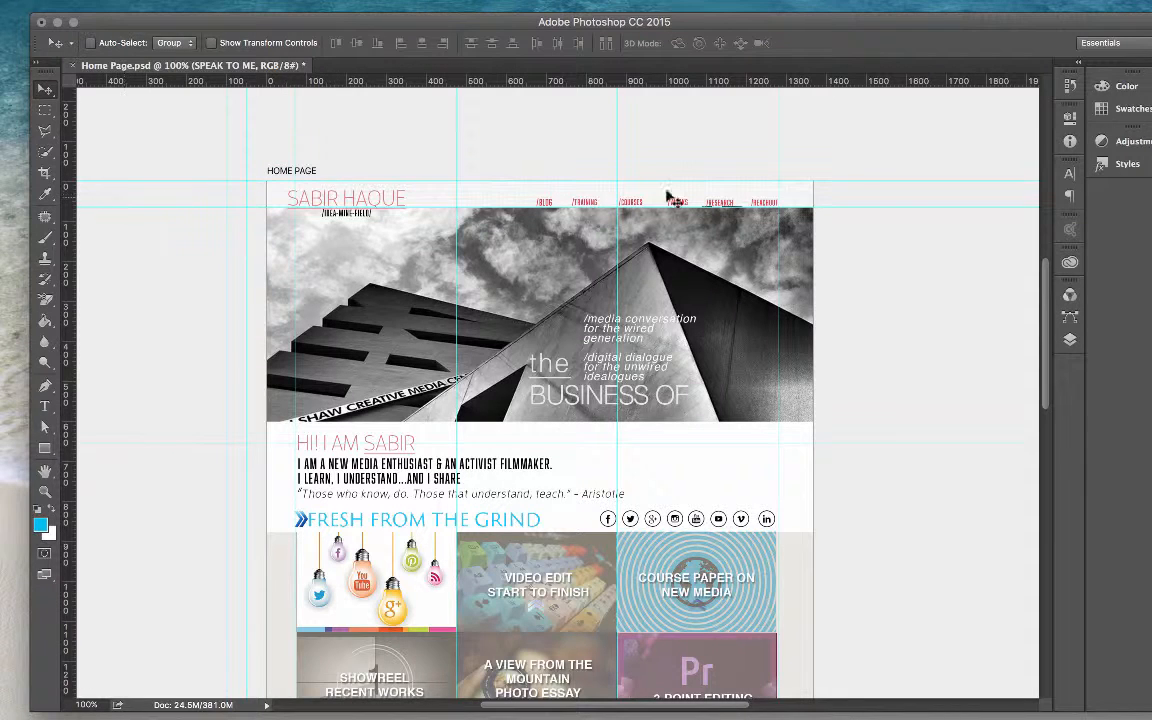
pyautogui.moveTo(904, 194)
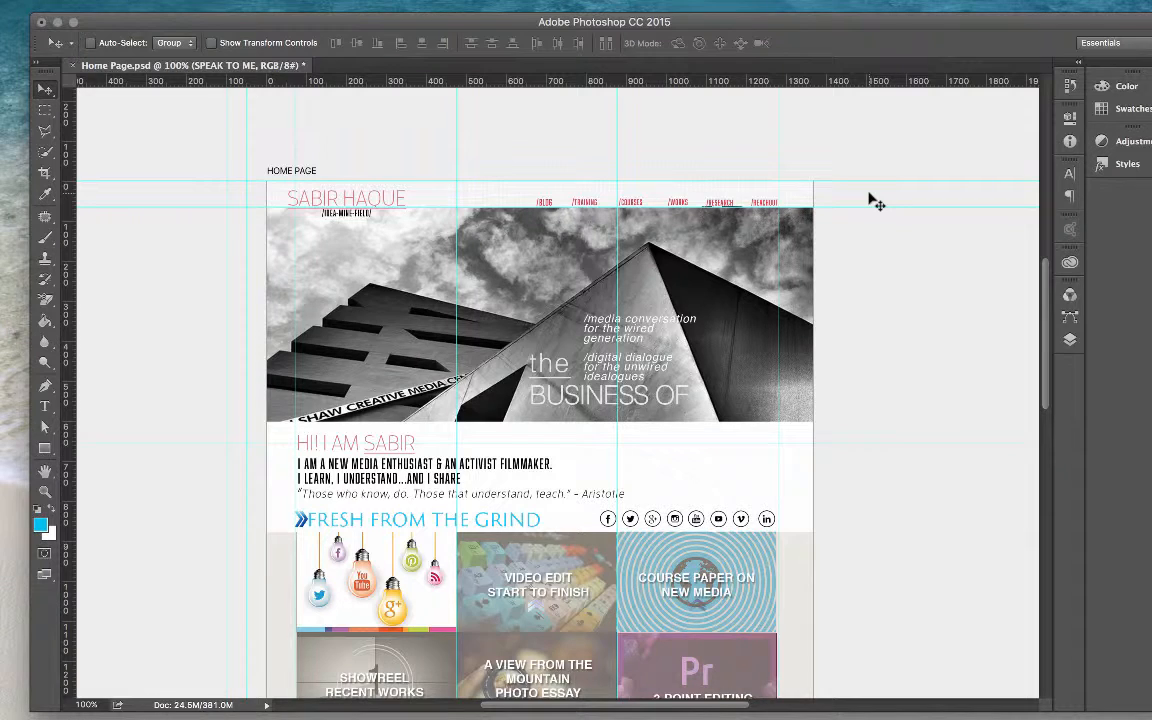
pyautogui.moveTo(862, 206)
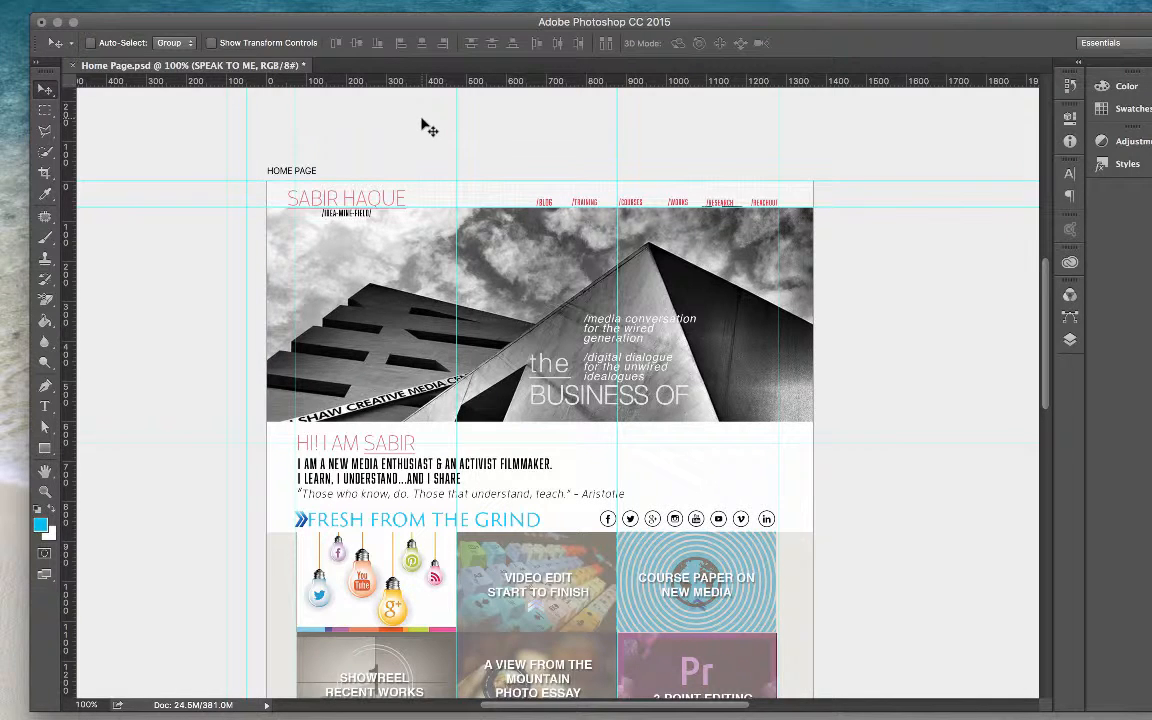
pyautogui.moveTo(456, 196)
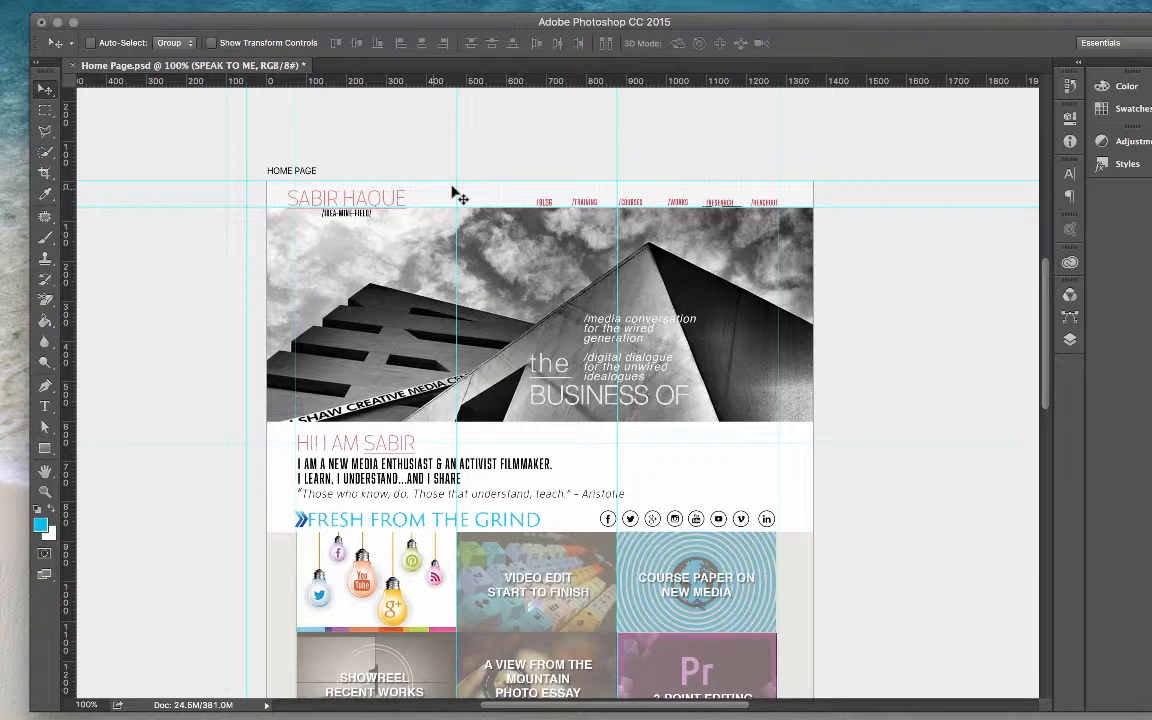
pyautogui.moveTo(618, 196)
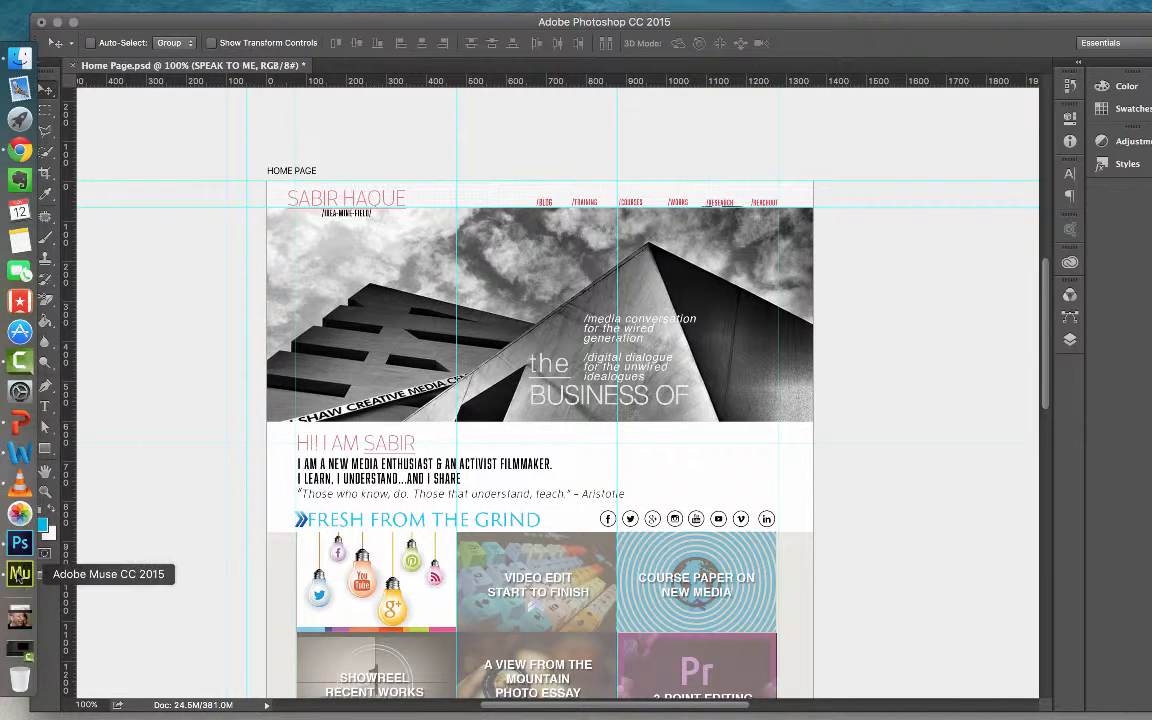
# Switch to Muse, open the Home page from Plan view, then open the A-Master page
pyautogui.click(16, 572)
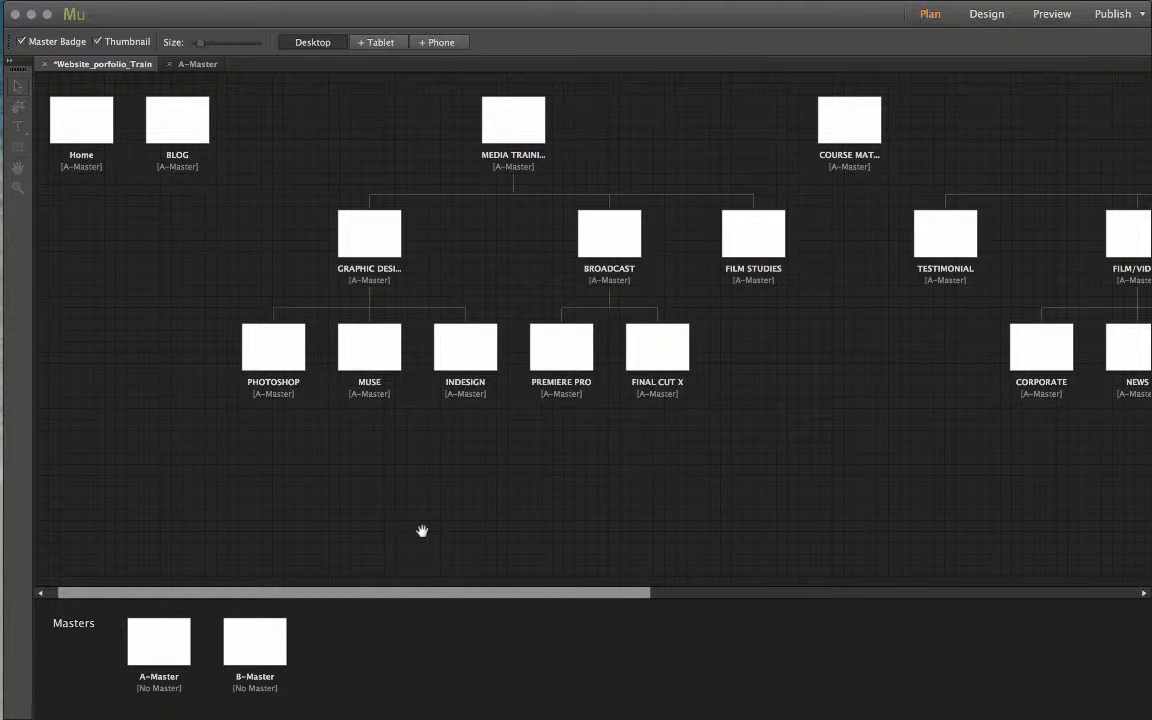
pyautogui.click(272, 348)
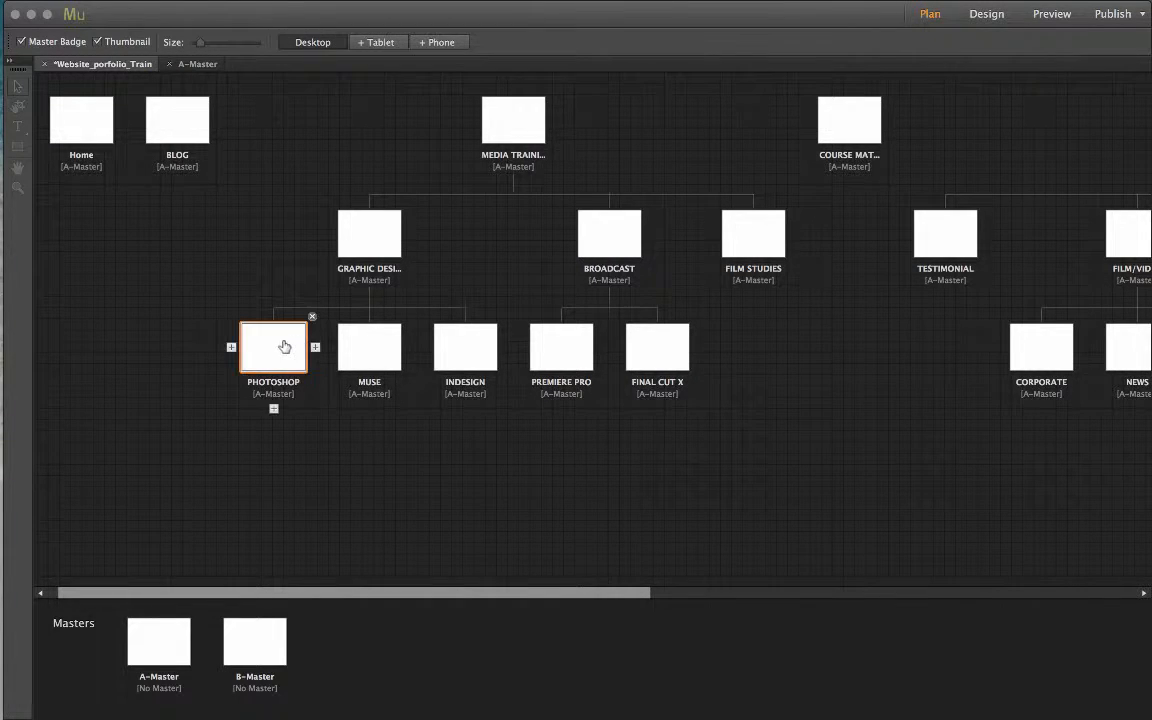
pyautogui.click(92, 218)
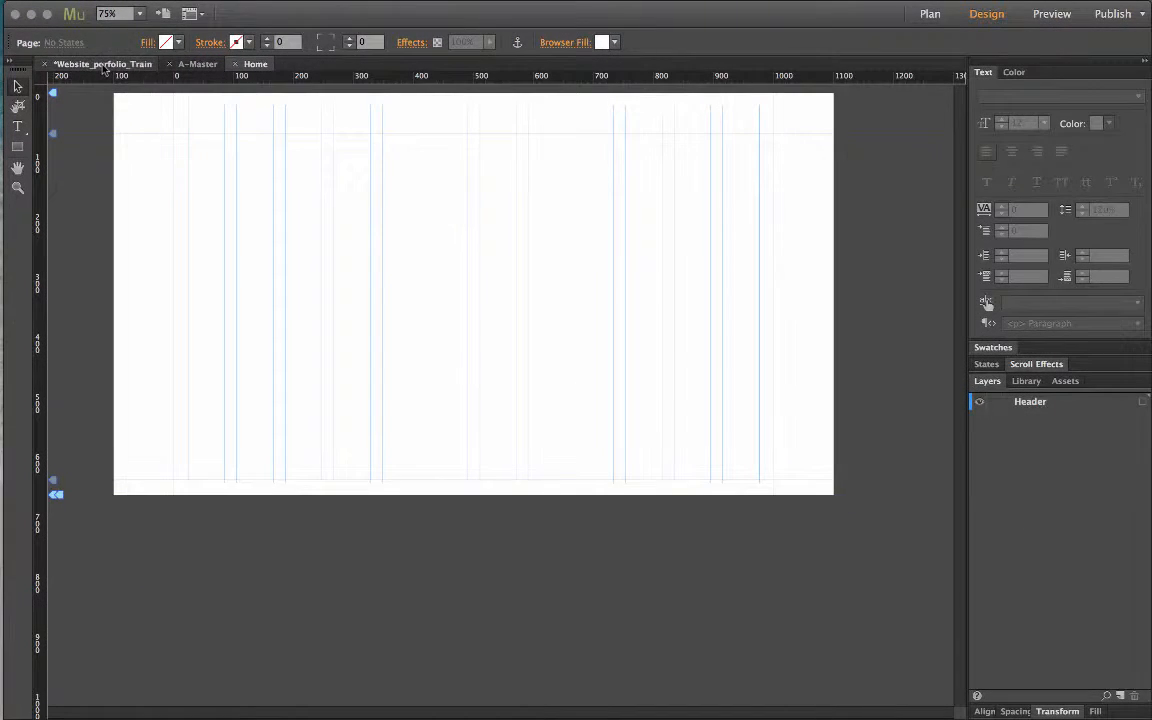
pyautogui.click(928, 12)
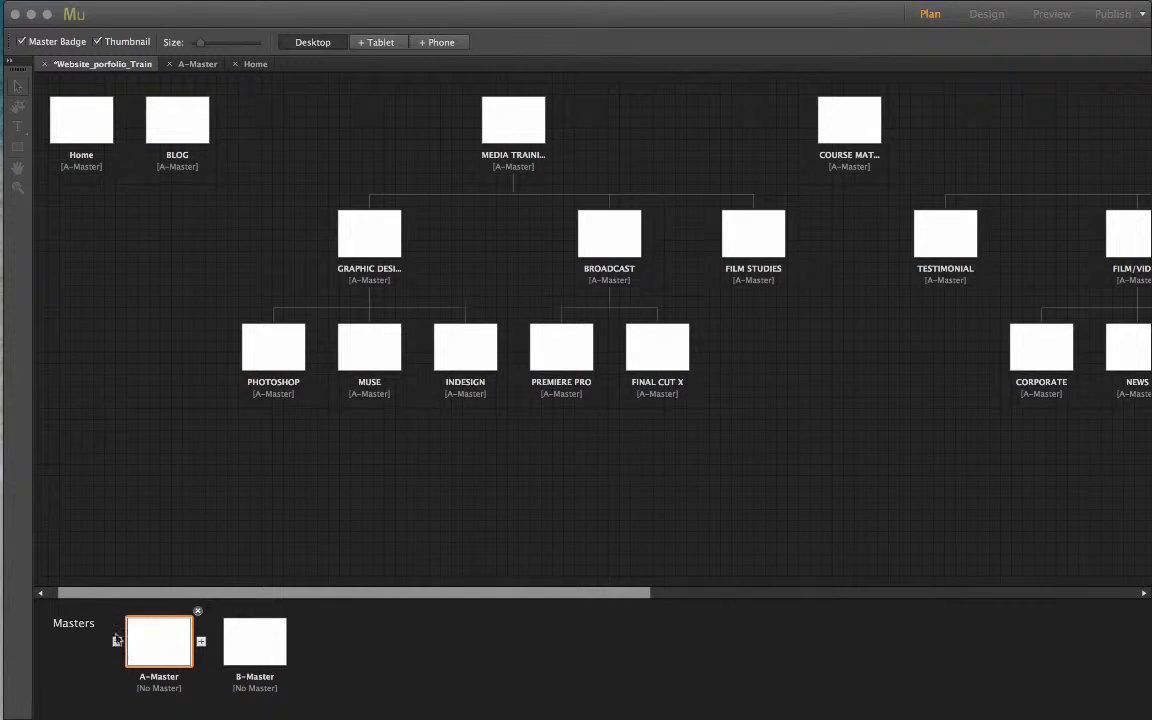
pyautogui.moveTo(160, 644)
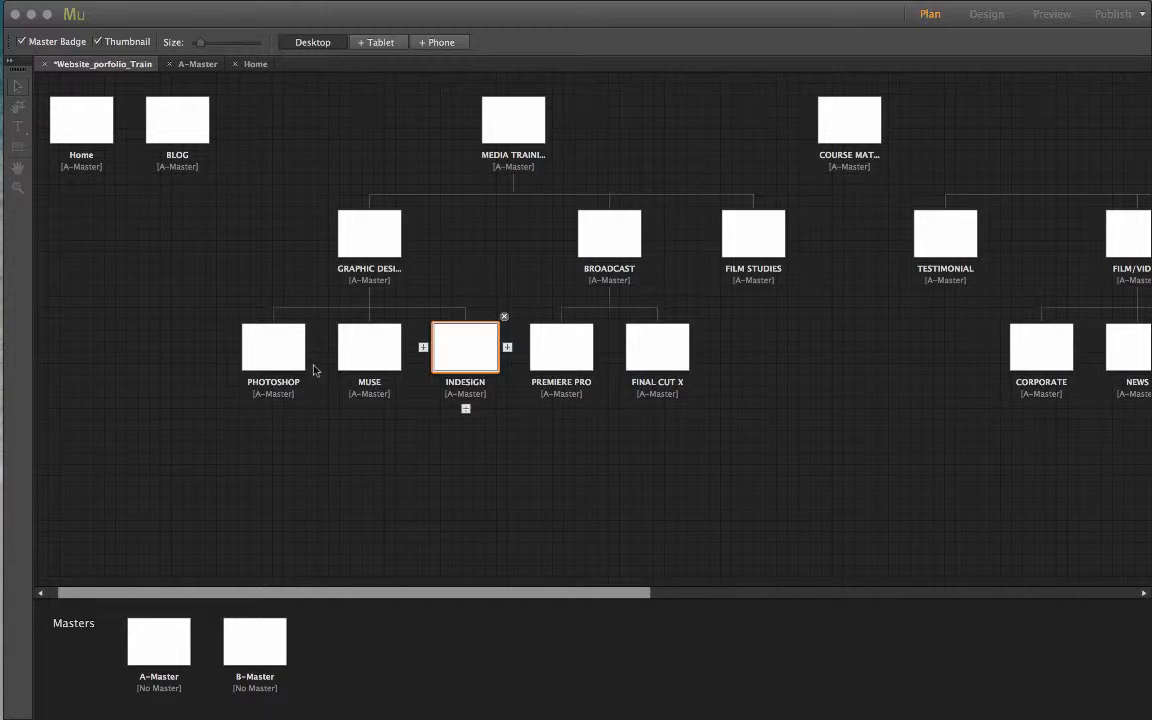
pyautogui.click(158, 640)
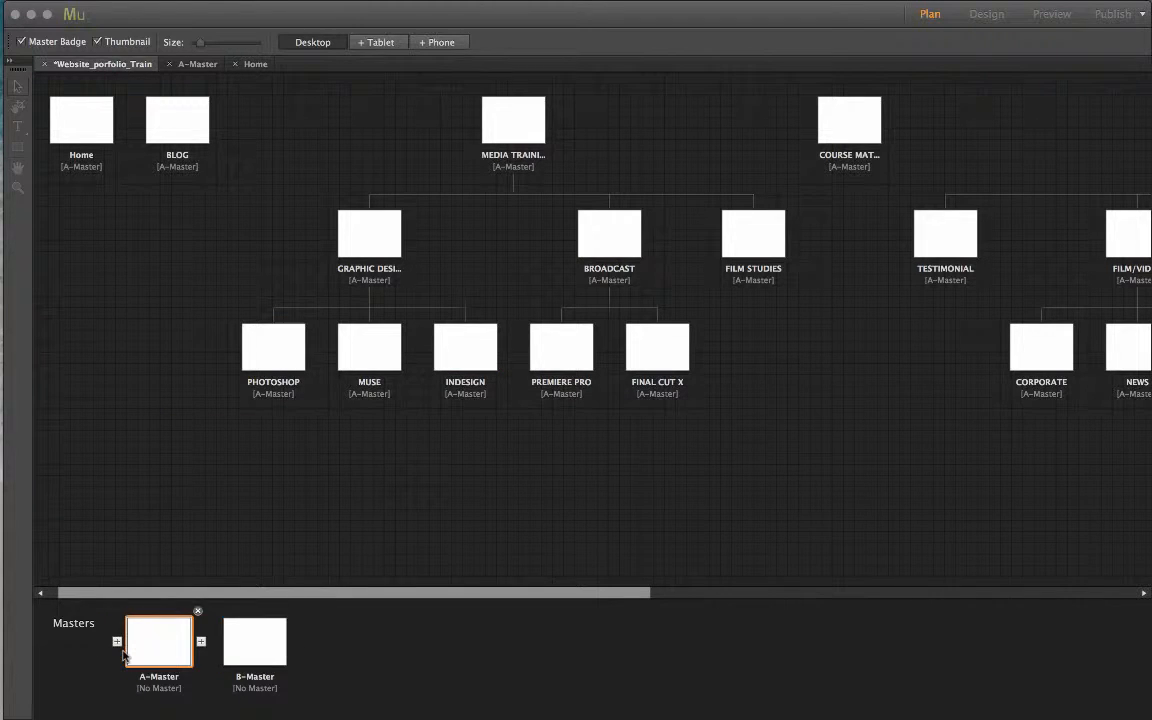
pyautogui.moveTo(144, 652)
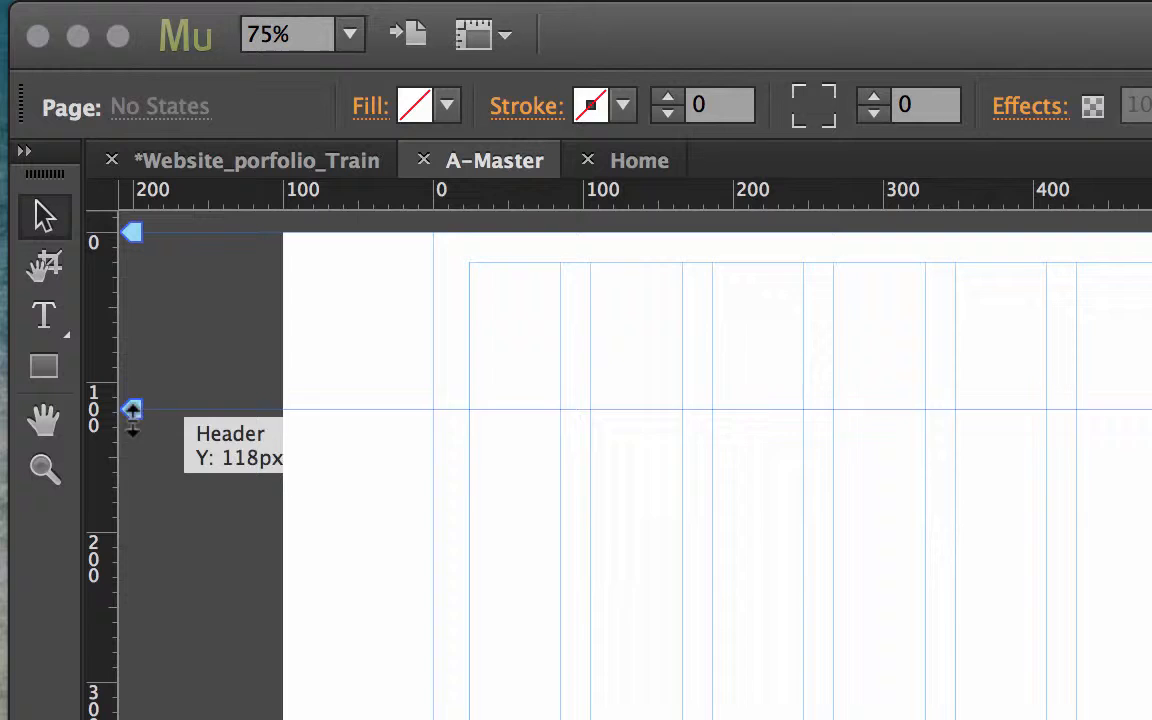
# Drag the Header guide on the left ruler to settle at Y 62 px
pyautogui.moveTo(132, 412); pyautogui.dragTo(132, 248)
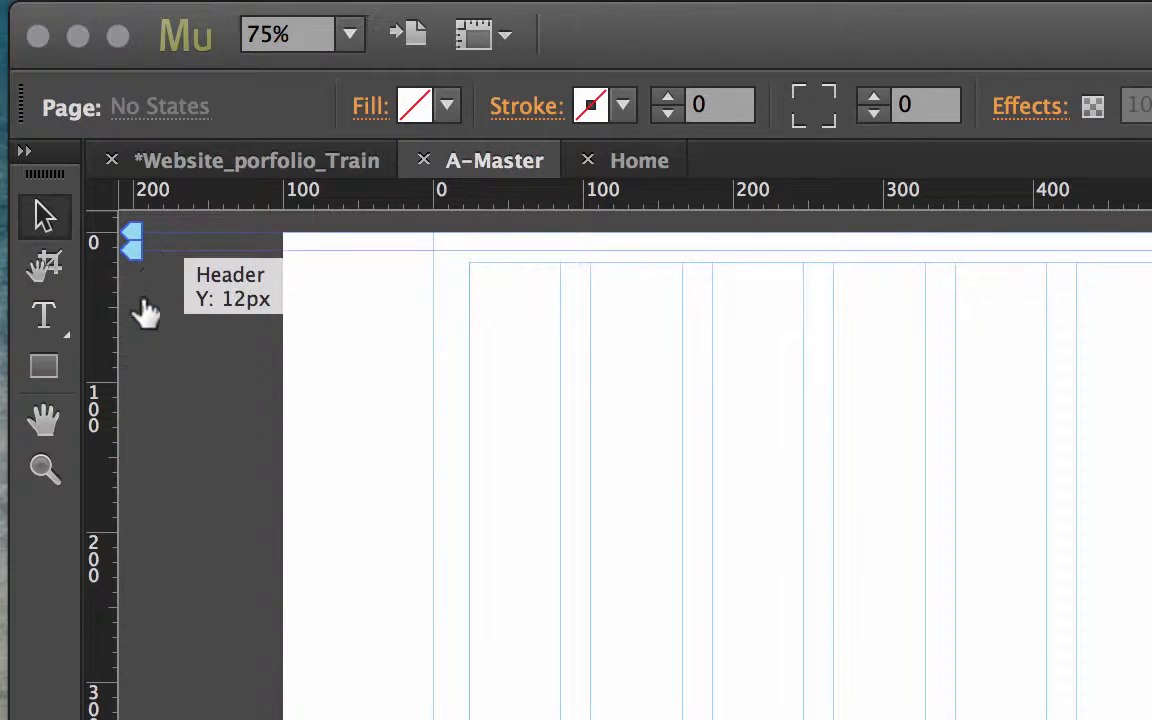
pyautogui.moveTo(132, 240); pyautogui.dragTo(132, 410)
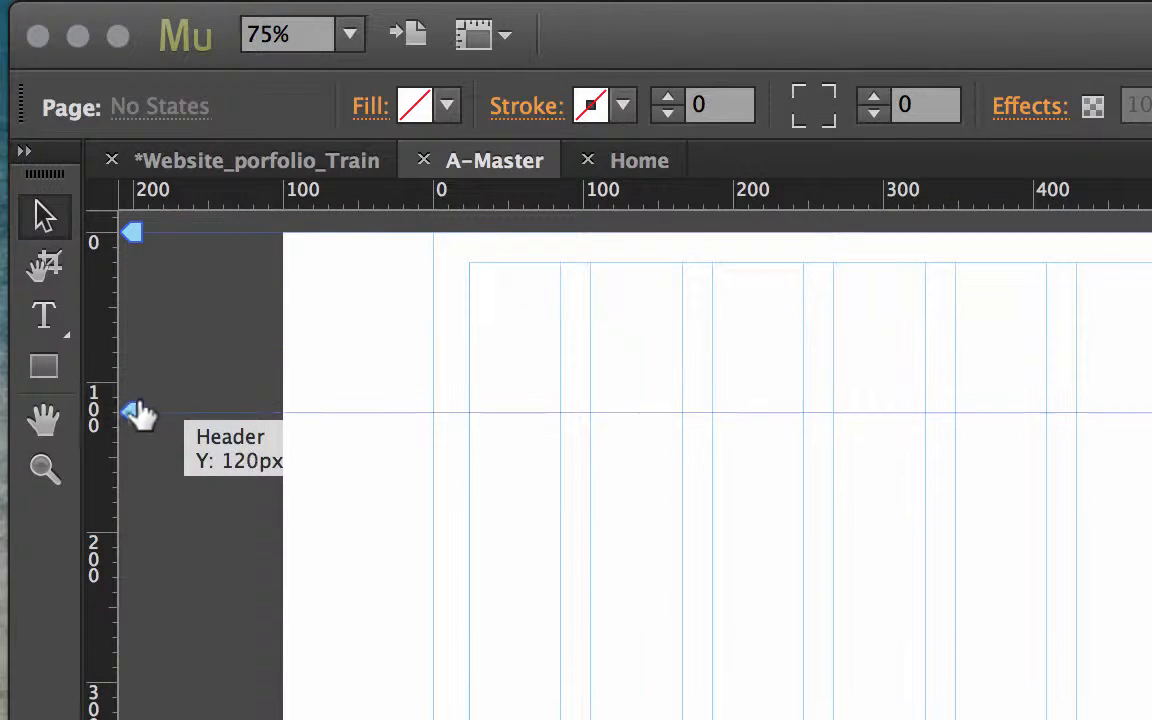
pyautogui.moveTo(140, 414); pyautogui.dragTo(140, 384)
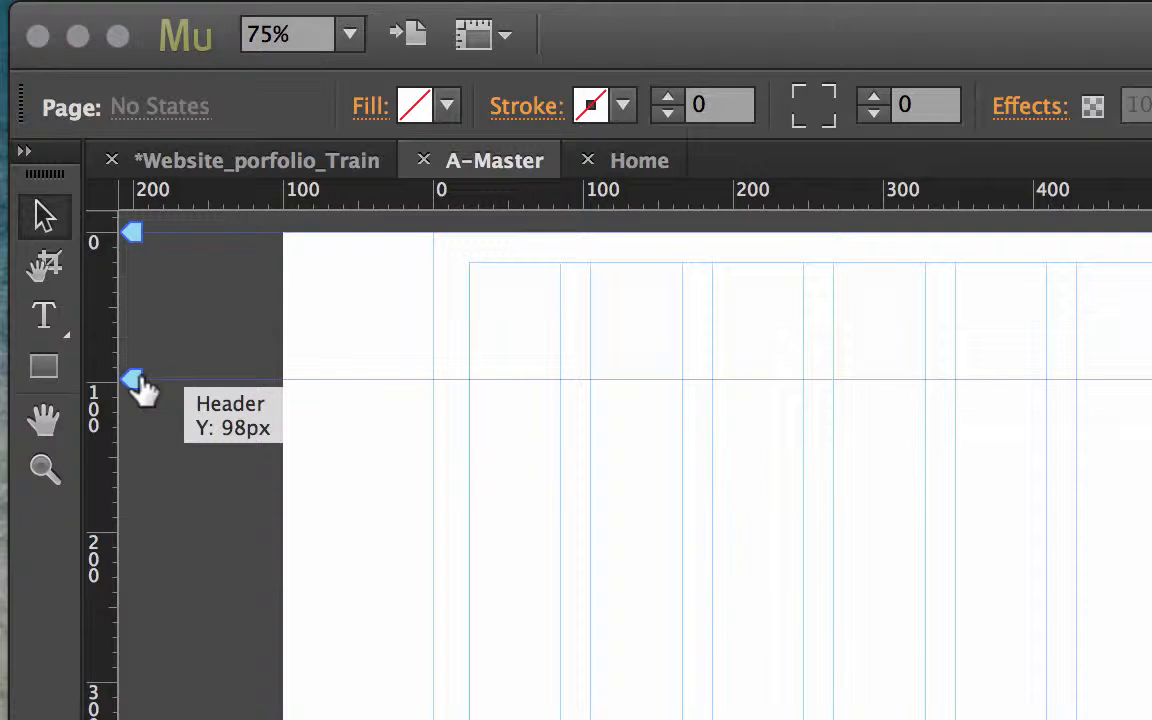
pyautogui.moveTo(136, 384); pyautogui.dragTo(140, 356)
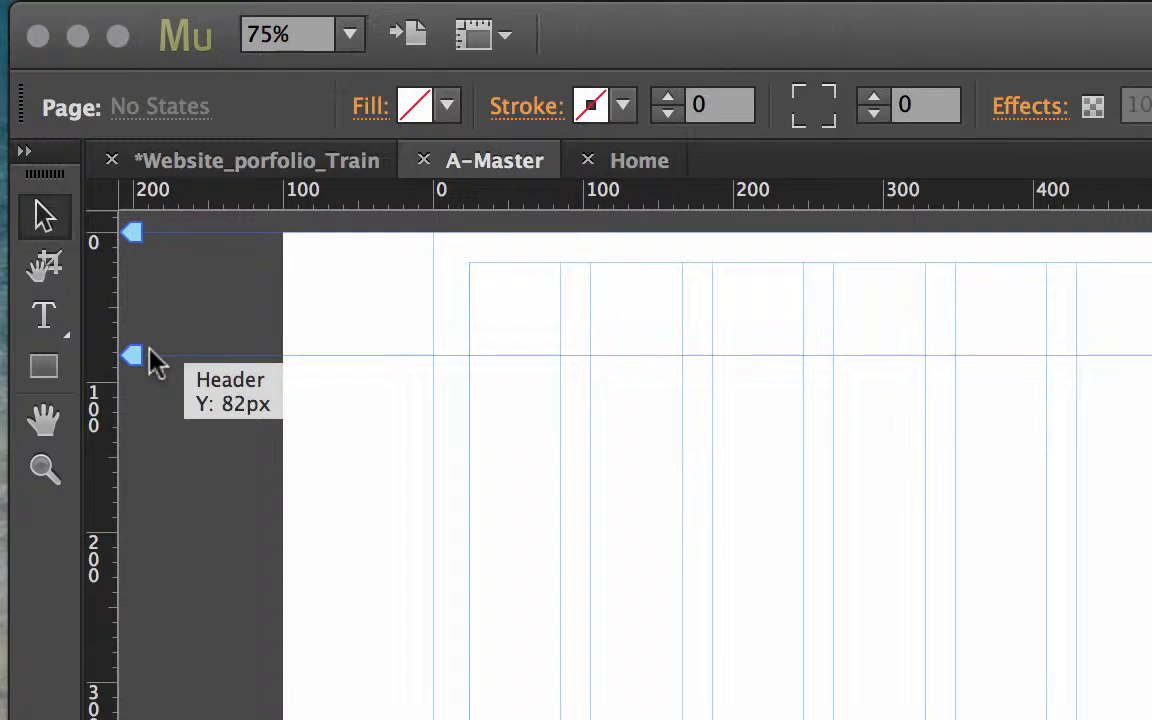
pyautogui.moveTo(136, 356); pyautogui.dragTo(136, 326)
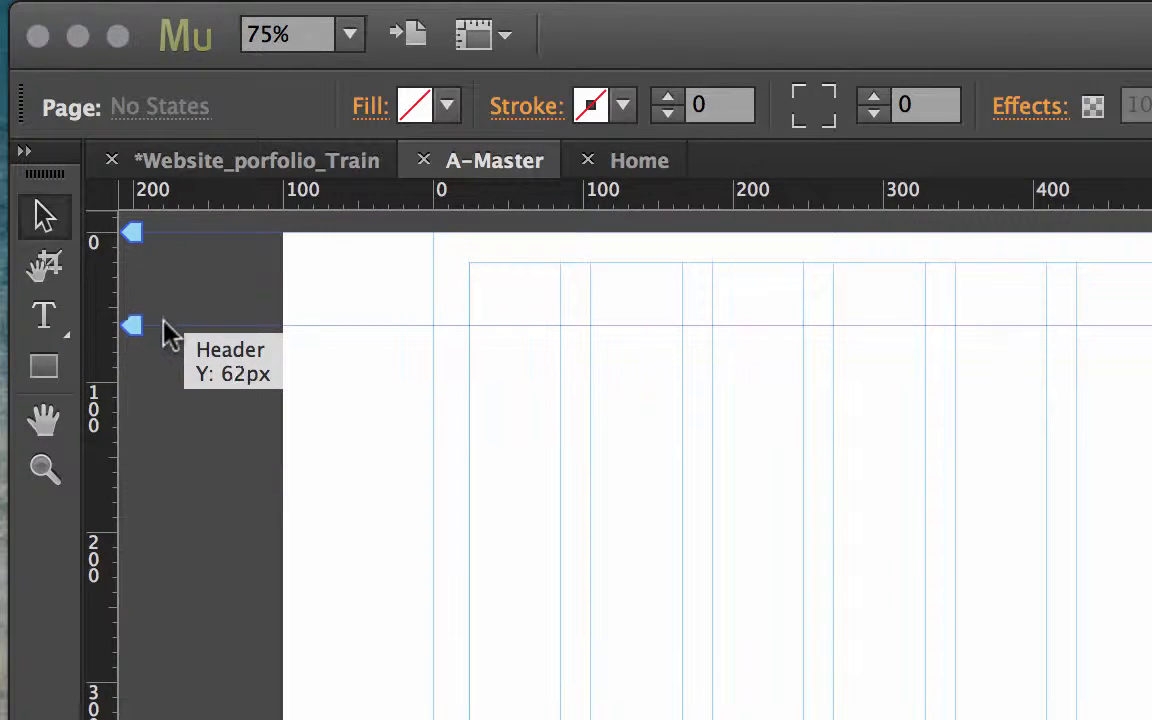
pyautogui.moveTo(356, 328)
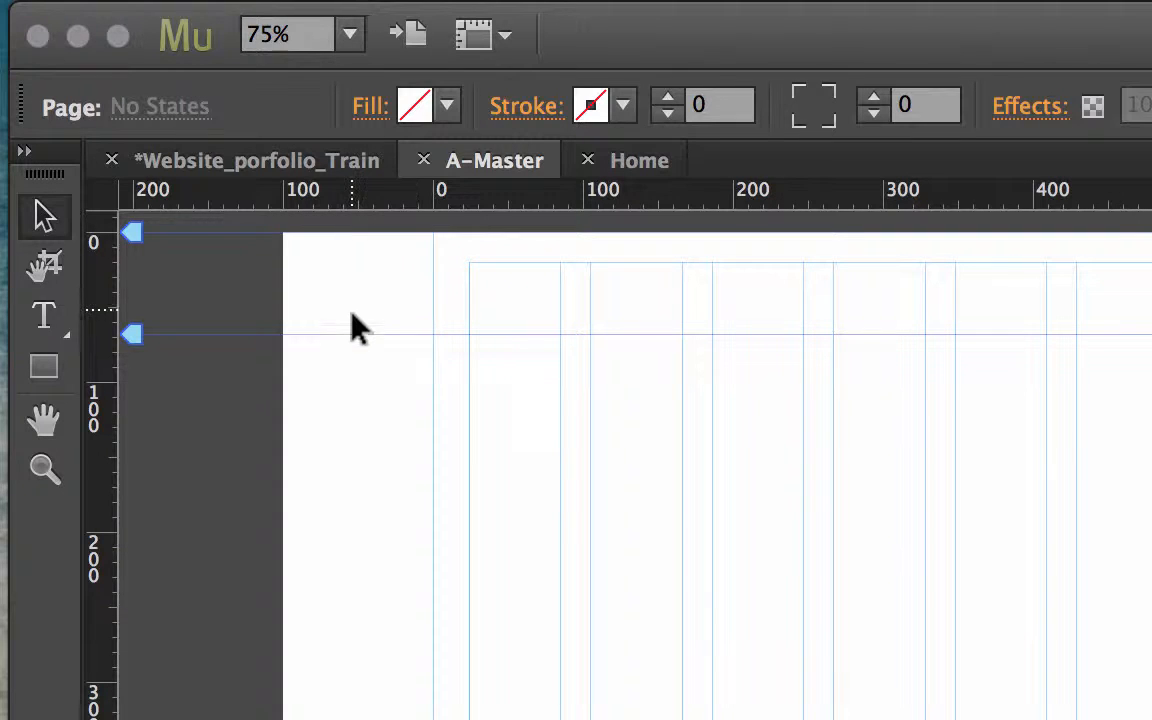
pyautogui.moveTo(540, 296)
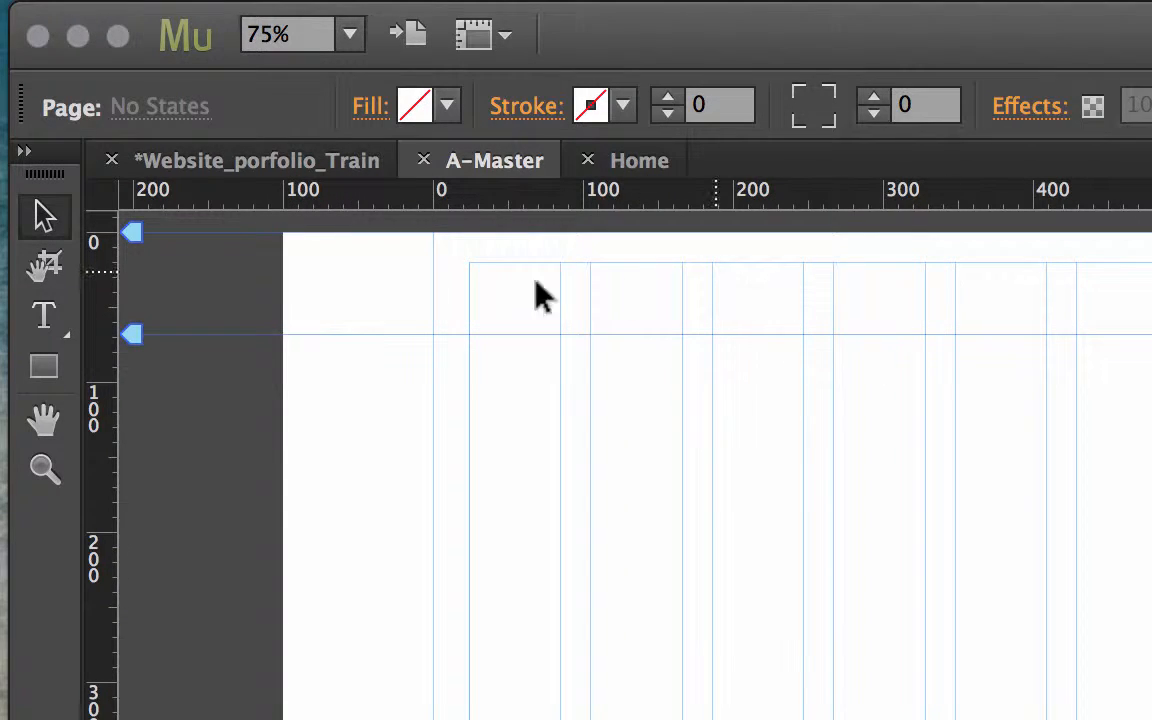
pyautogui.moveTo(132, 240)
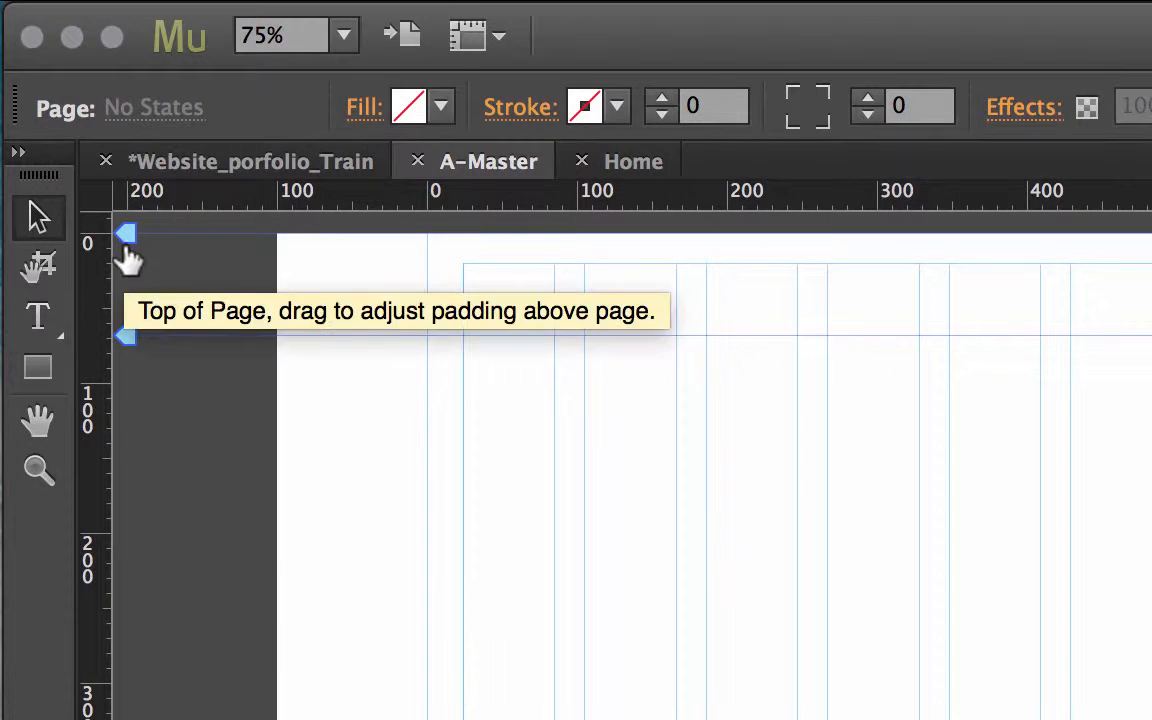
# Drag the Top of Page marker down to Y 33 px, adding padding above the page
pyautogui.moveTo(126, 232); pyautogui.dragTo(126, 296)
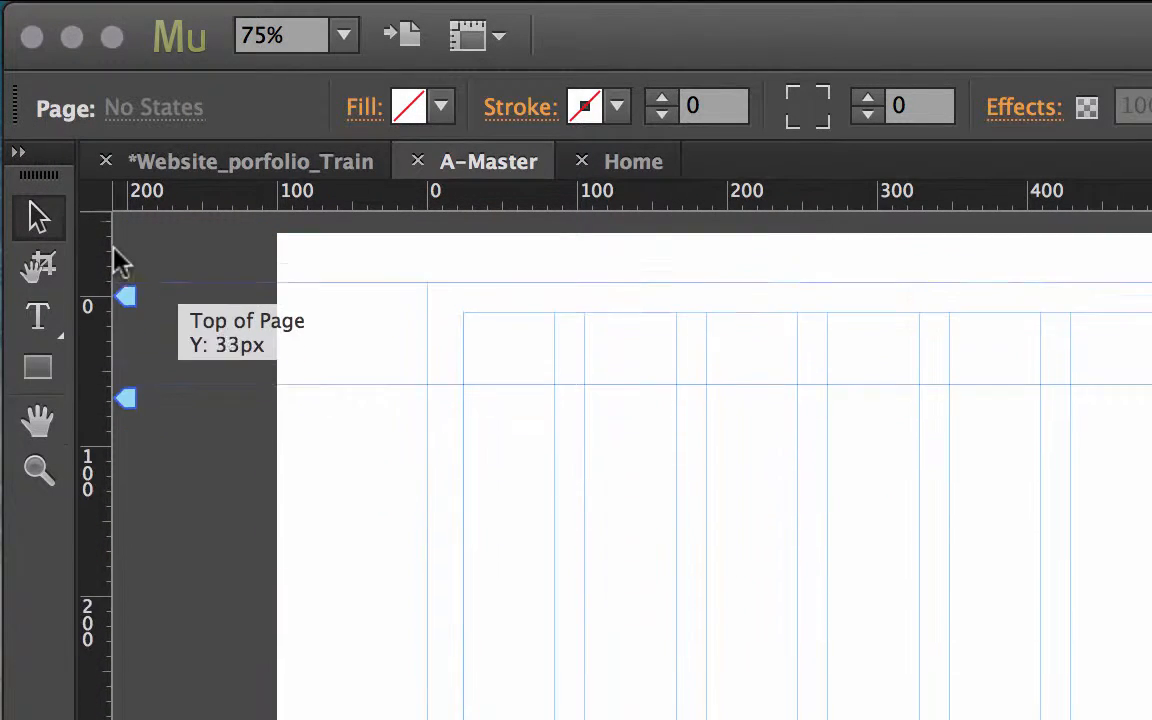
pyautogui.scroll(-3)
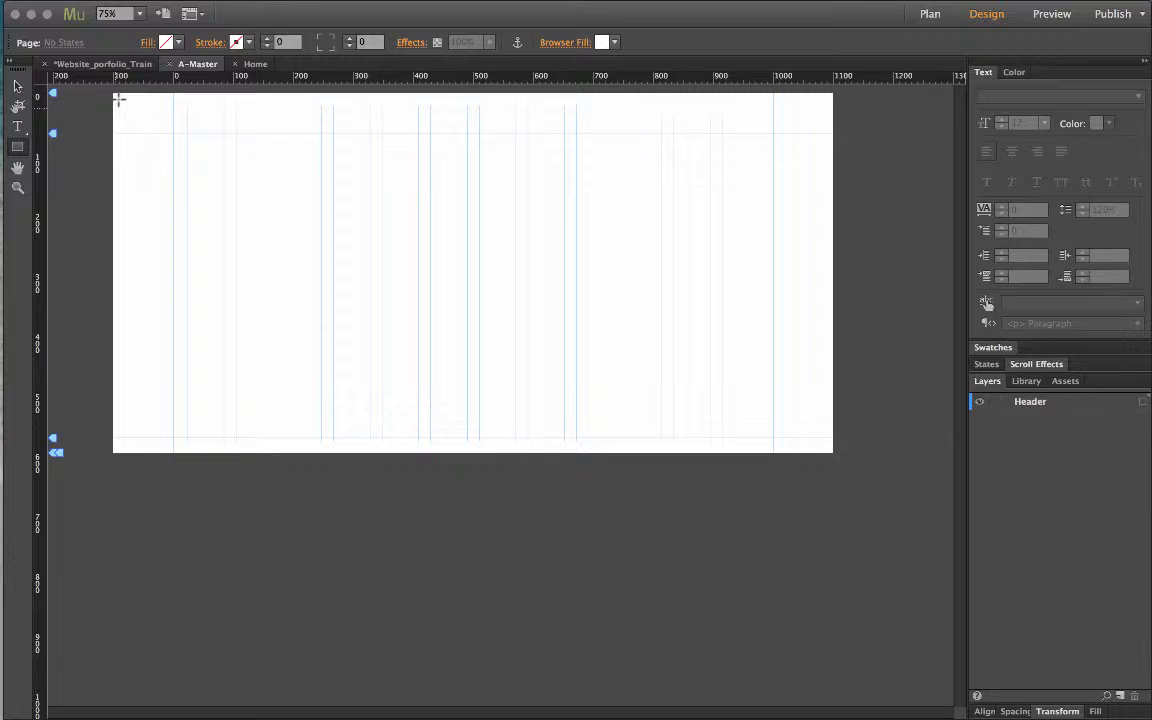
# Draw a rectangle across the page top and fit it to the page edges and Header guide
pyautogui.moveTo(112, 96); pyautogui.dragTo(810, 132)
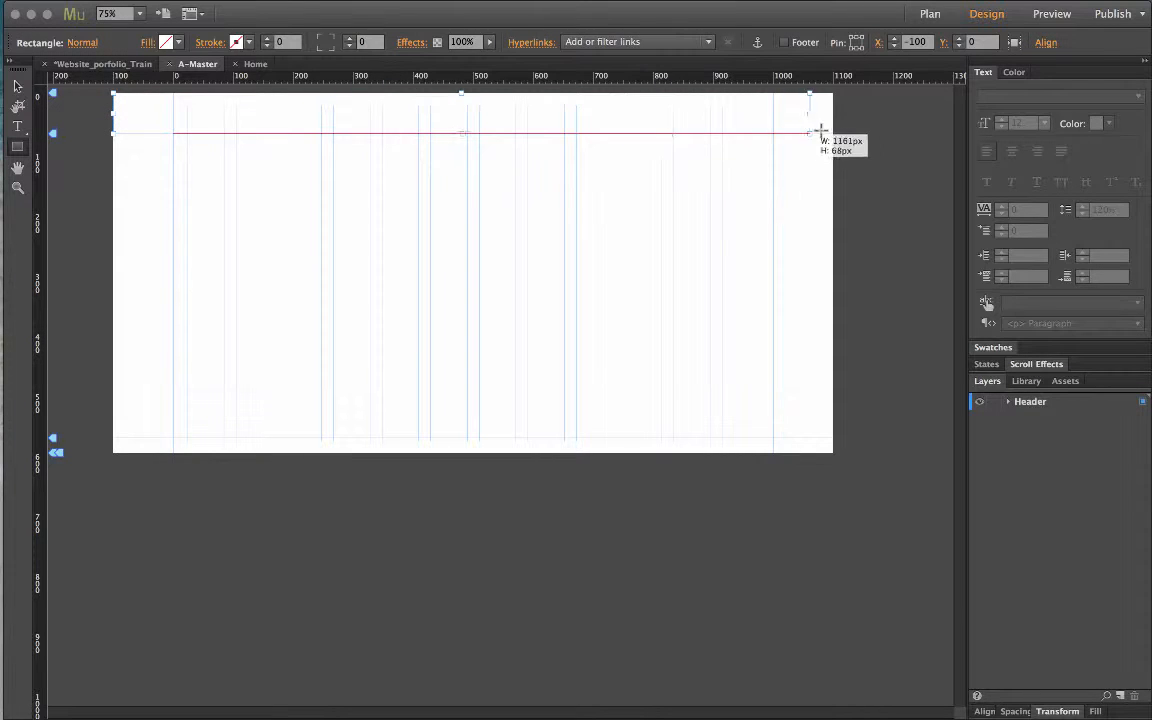
pyautogui.moveTo(810, 132); pyautogui.dragTo(784, 132)
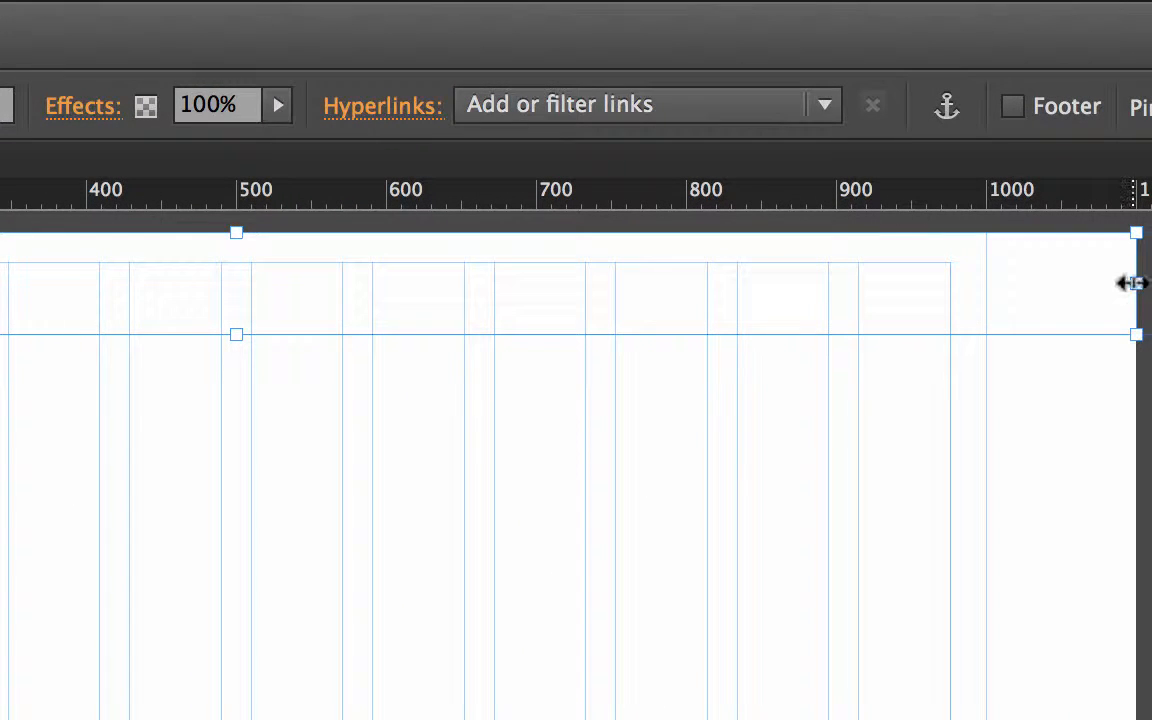
pyautogui.moveTo(1136, 284); pyautogui.dragTo(988, 284)
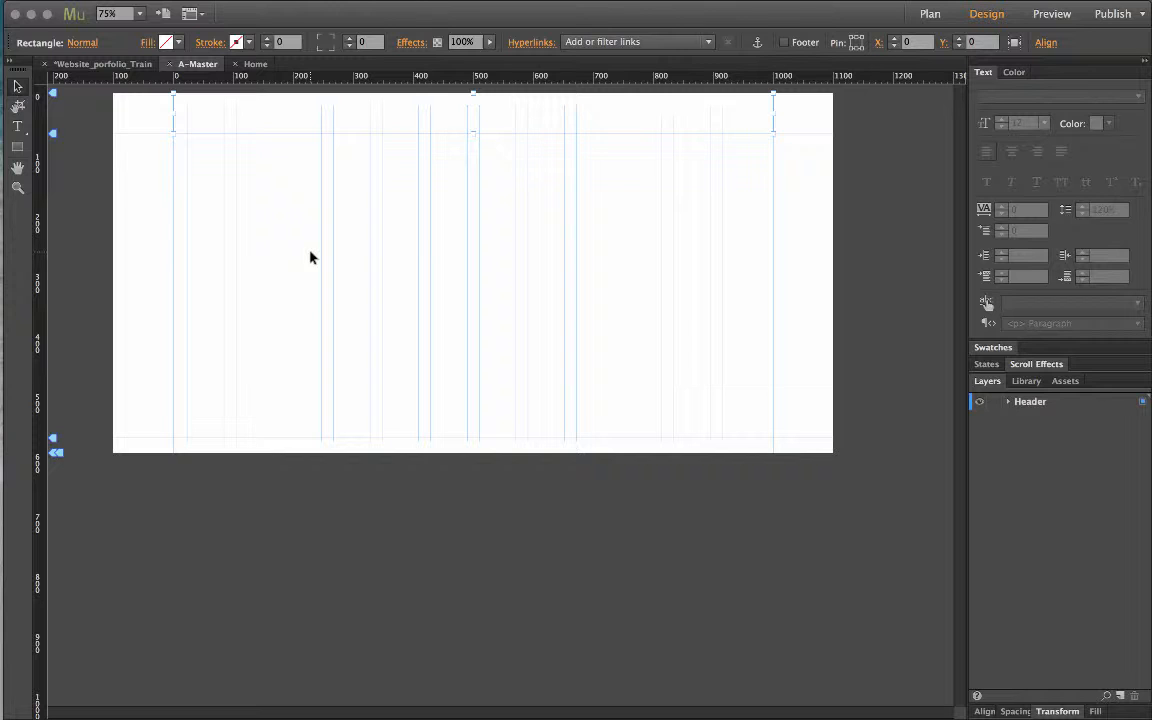
pyautogui.moveTo(172, 110); pyautogui.dragTo(144, 110)
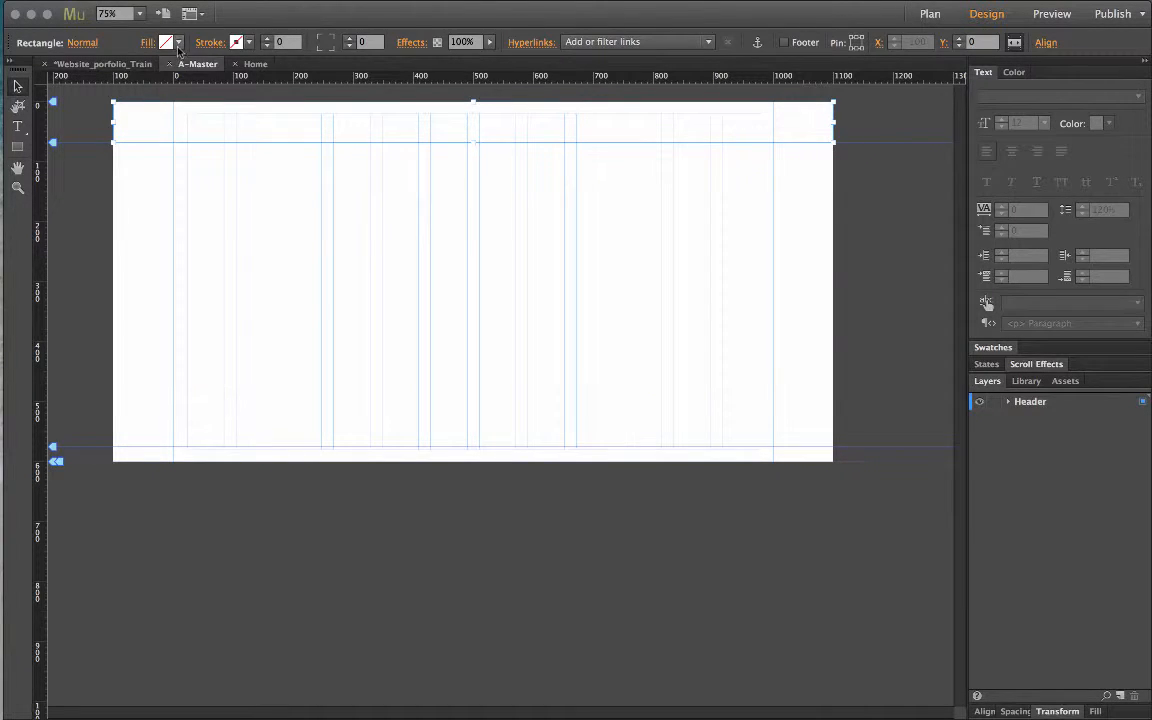
# Fill the header rectangle with the tan swatch from the Fill colour picker
pyautogui.click(166, 44)
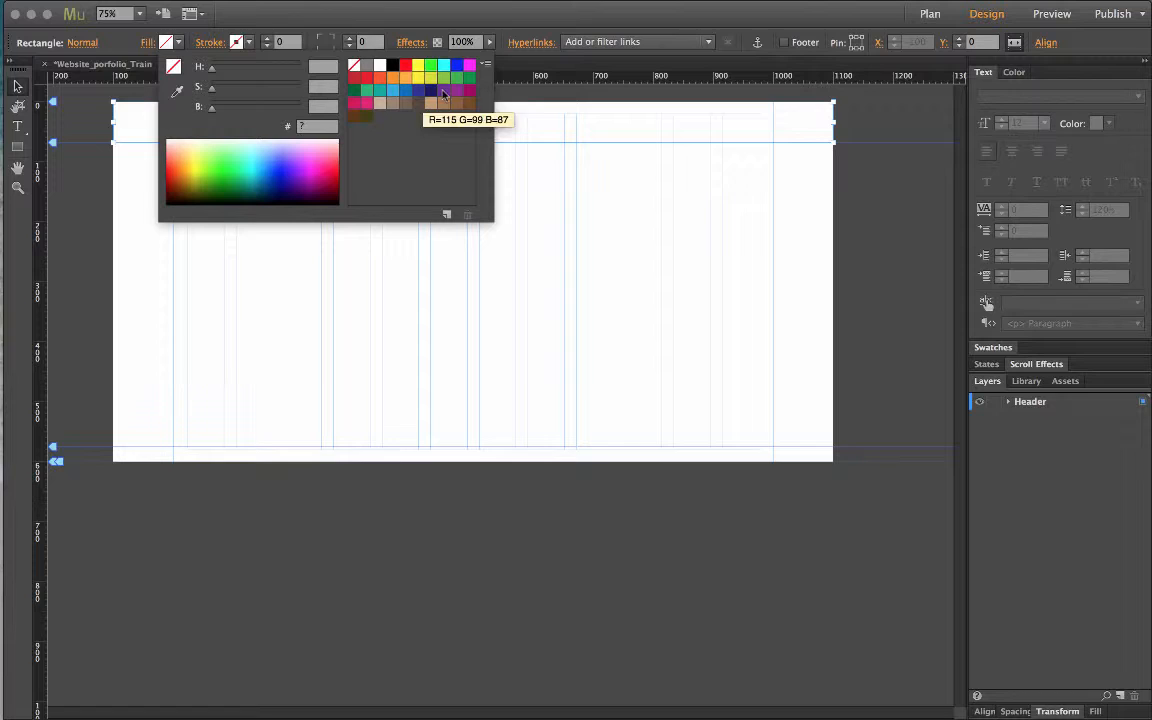
pyautogui.click(426, 104)
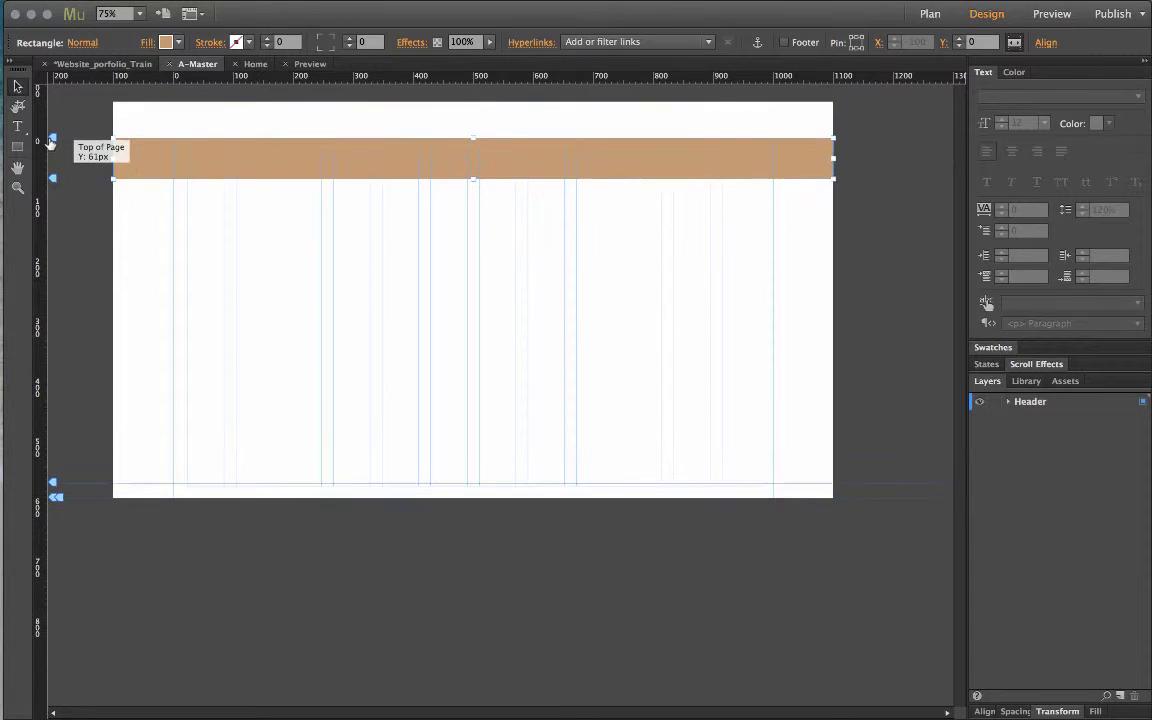
pyautogui.moveTo(348, 140)
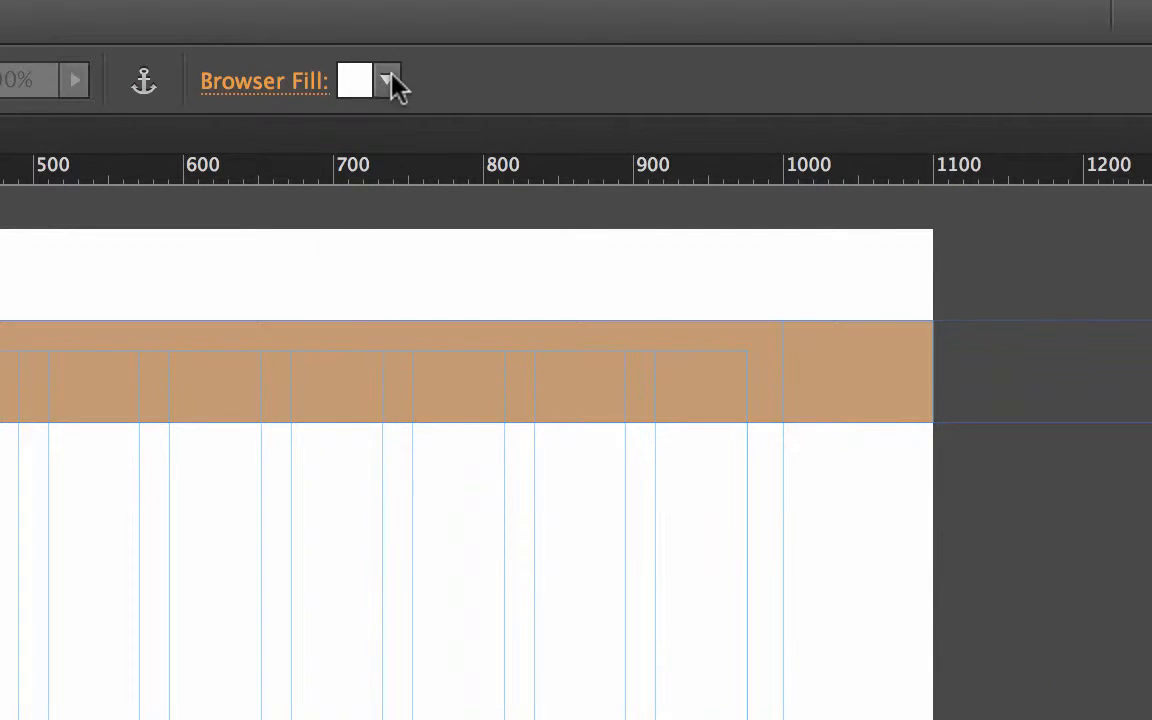
pyautogui.click(388, 80)
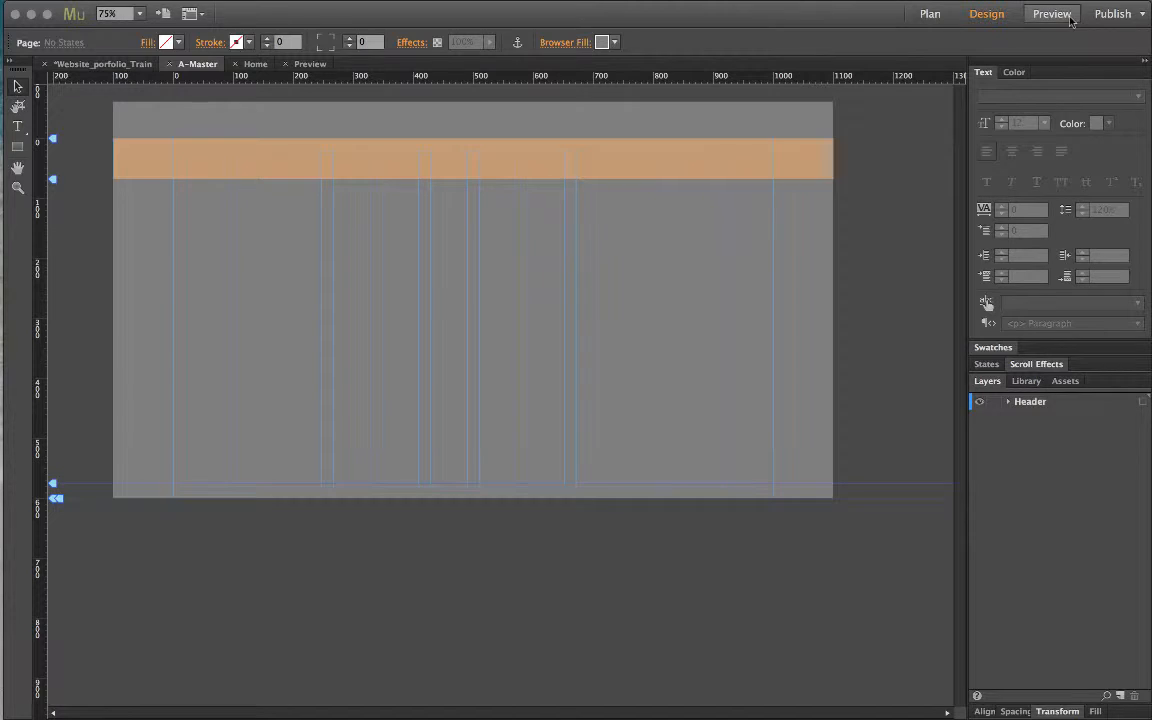
pyautogui.click(1052, 16)
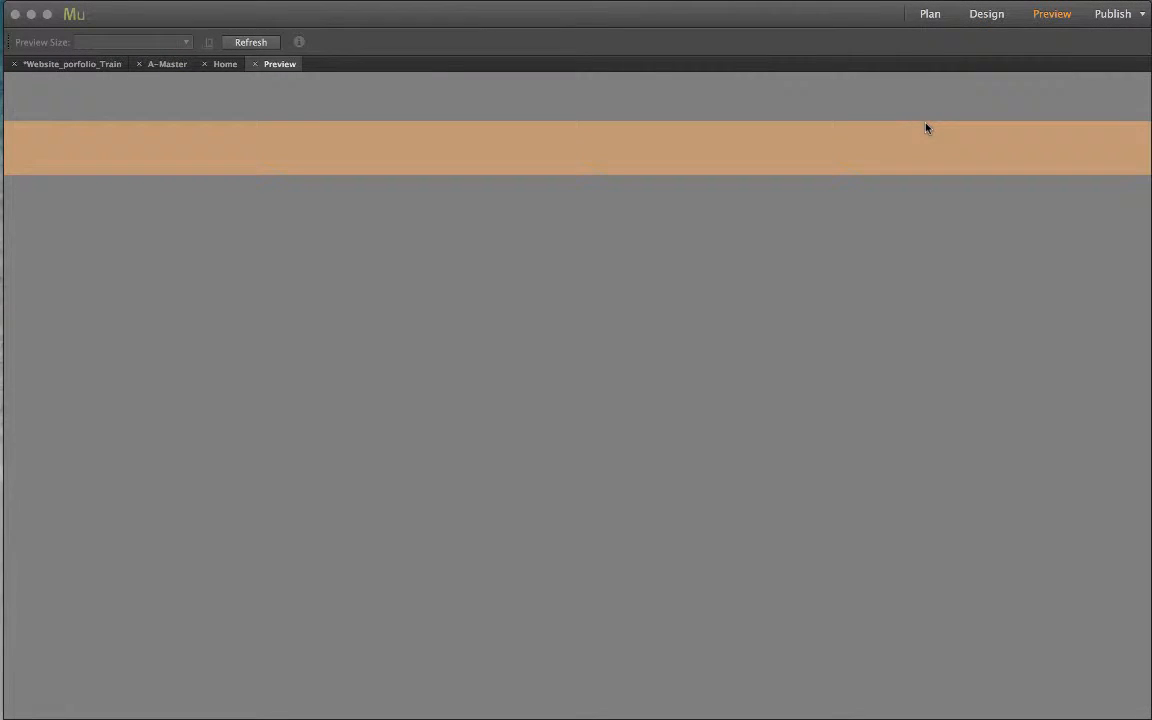
pyautogui.moveTo(86, 94)
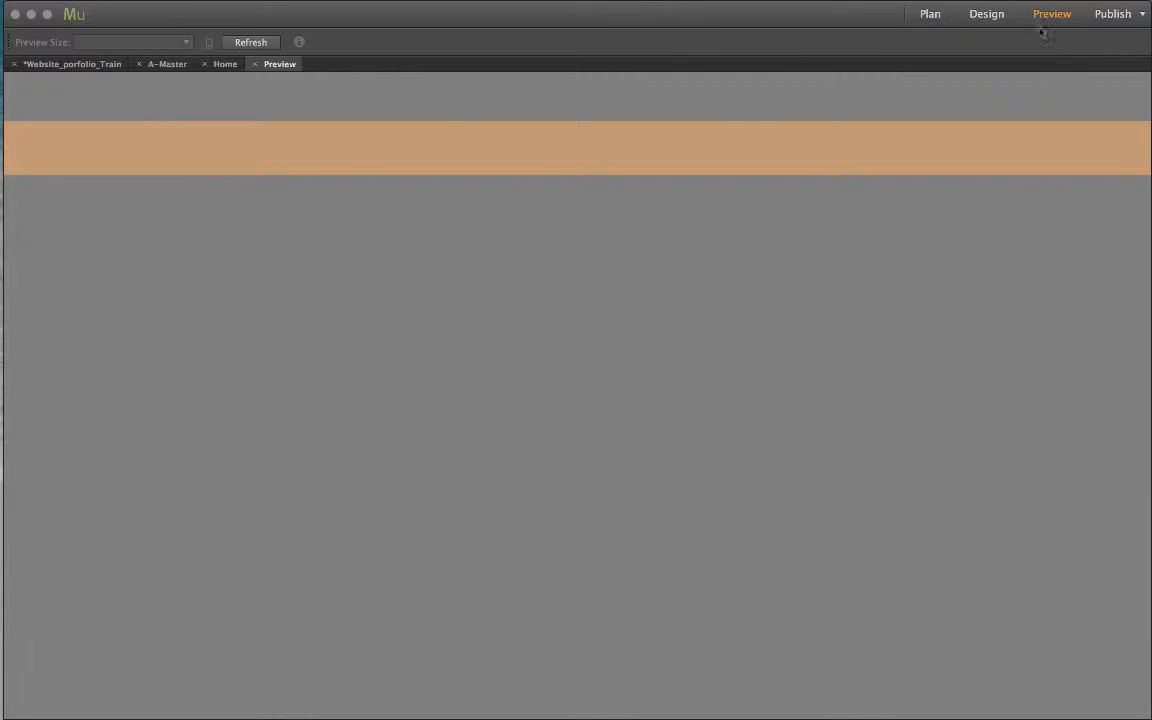
pyautogui.click(984, 14)
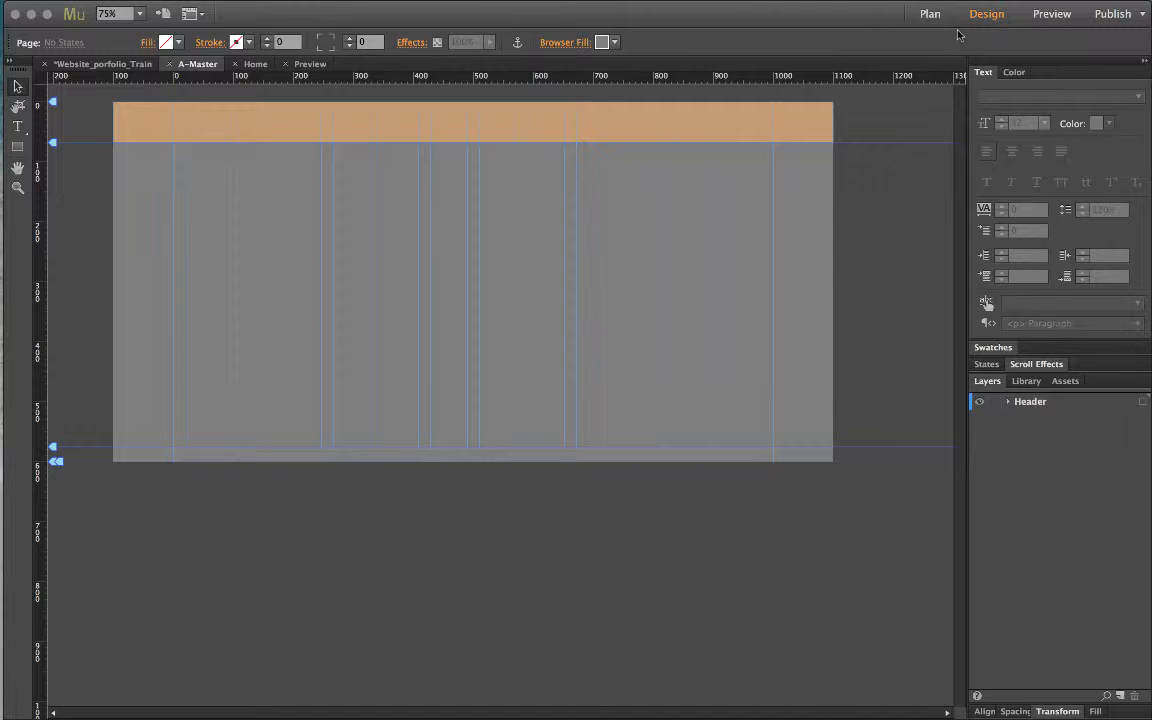
pyautogui.click(1048, 14)
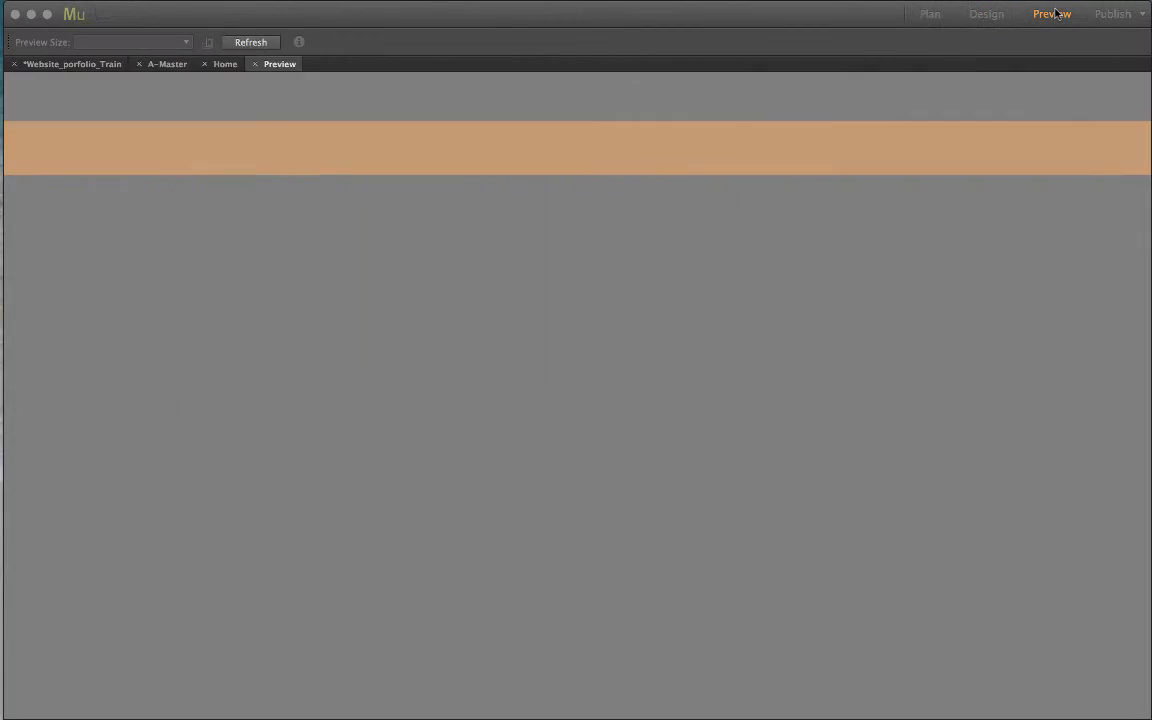
pyautogui.click(984, 14)
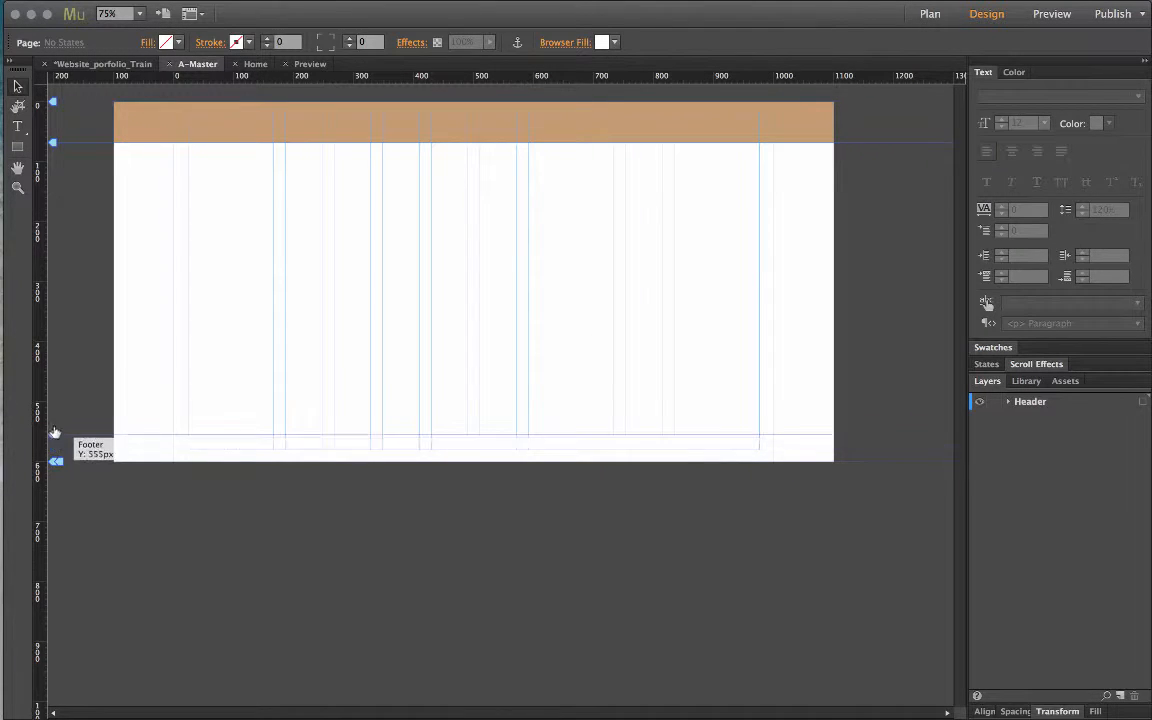
# Drag the Bottom of Page marker down to about 904 px, making the master page taller
pyautogui.moveTo(56, 432); pyautogui.dragTo(56, 444)
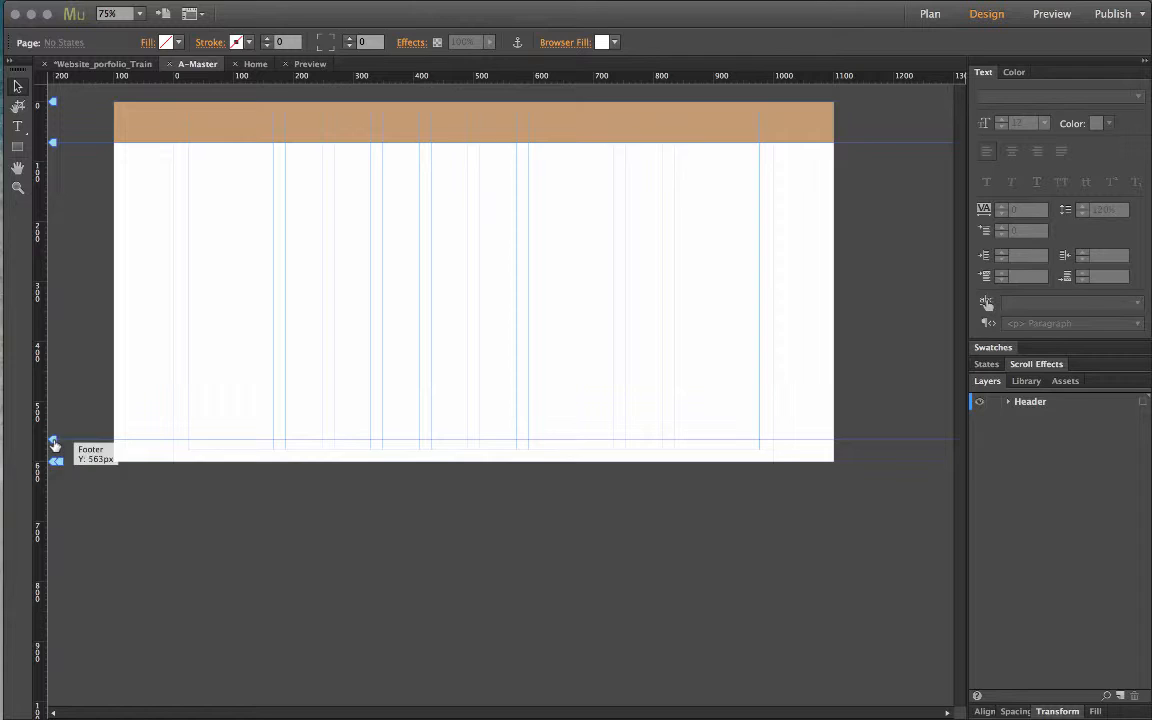
pyautogui.moveTo(56, 448); pyautogui.dragTo(56, 488)
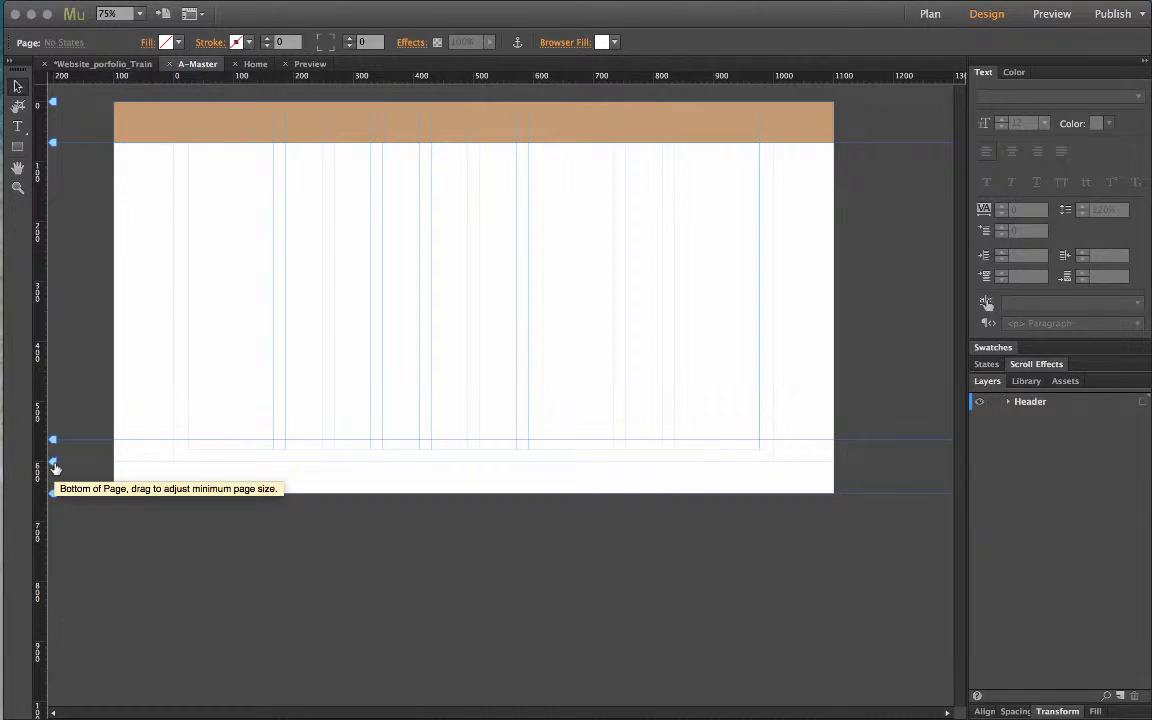
pyautogui.moveTo(54, 468); pyautogui.dragTo(56, 480)
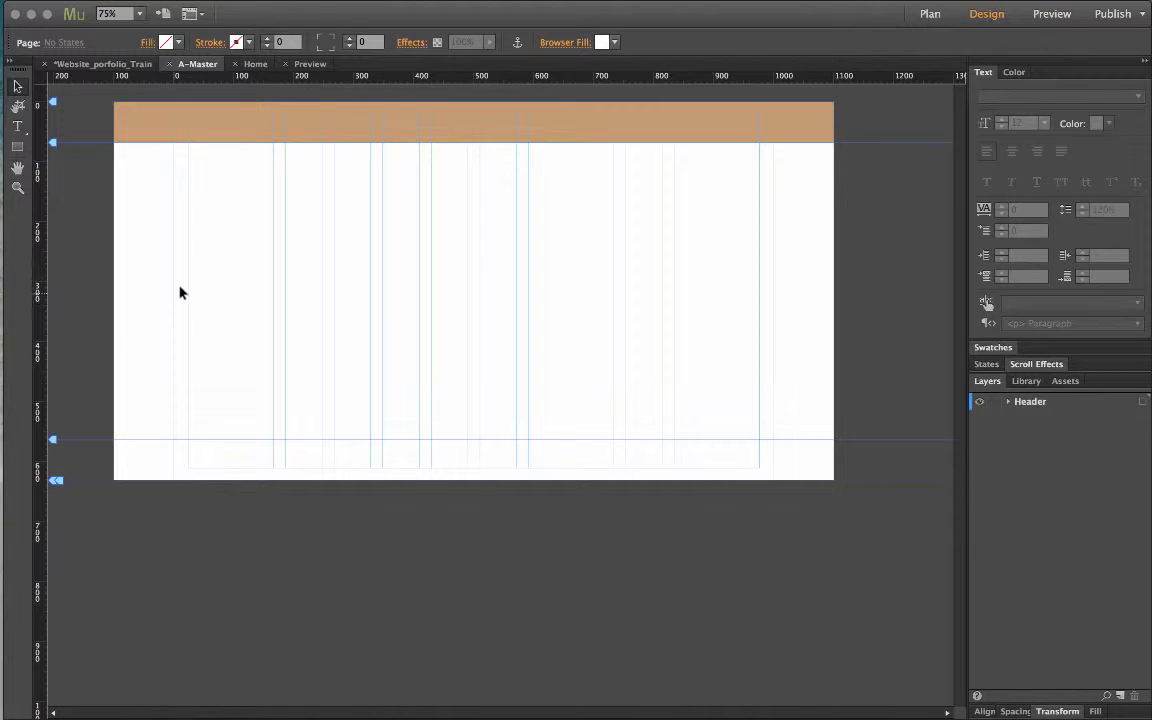
pyautogui.moveTo(224, 272)
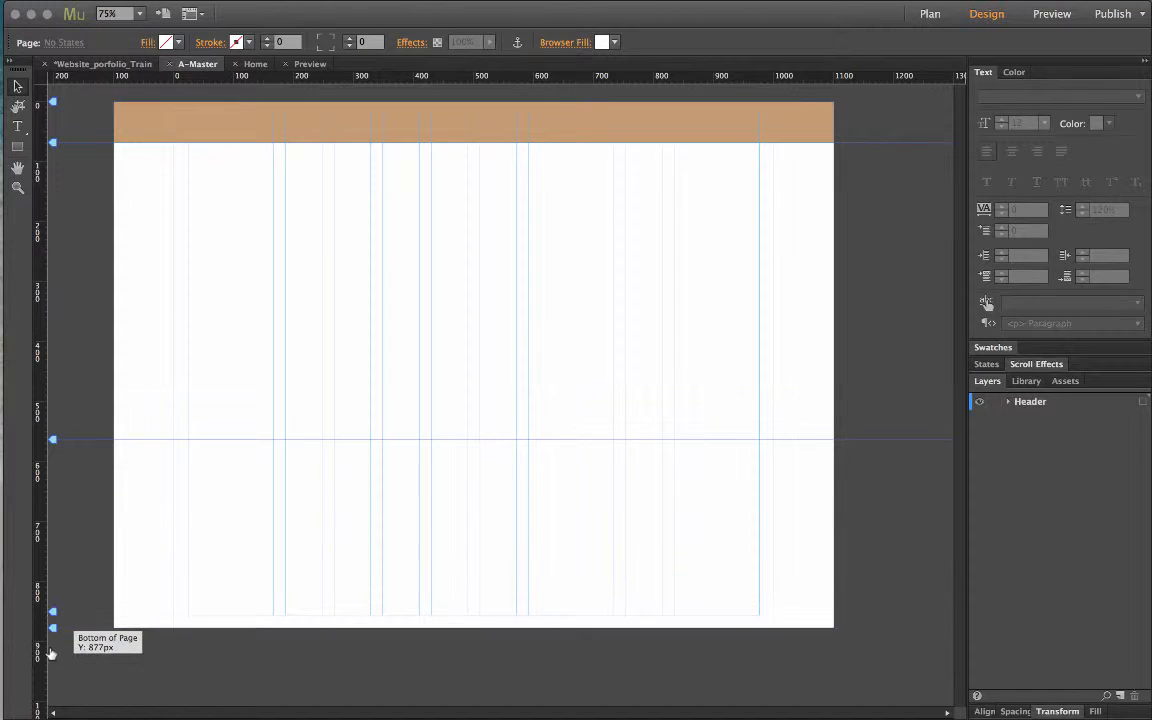
pyautogui.moveTo(52, 628); pyautogui.dragTo(52, 648)
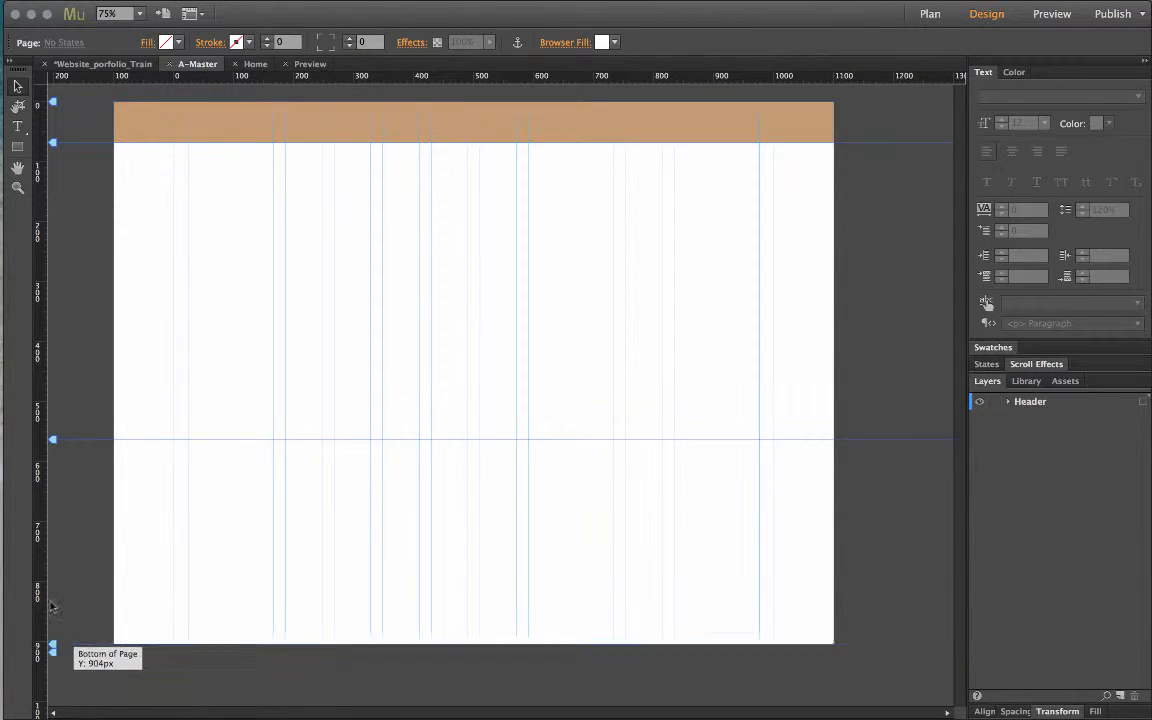
pyautogui.moveTo(52, 648); pyautogui.dragTo(52, 644)
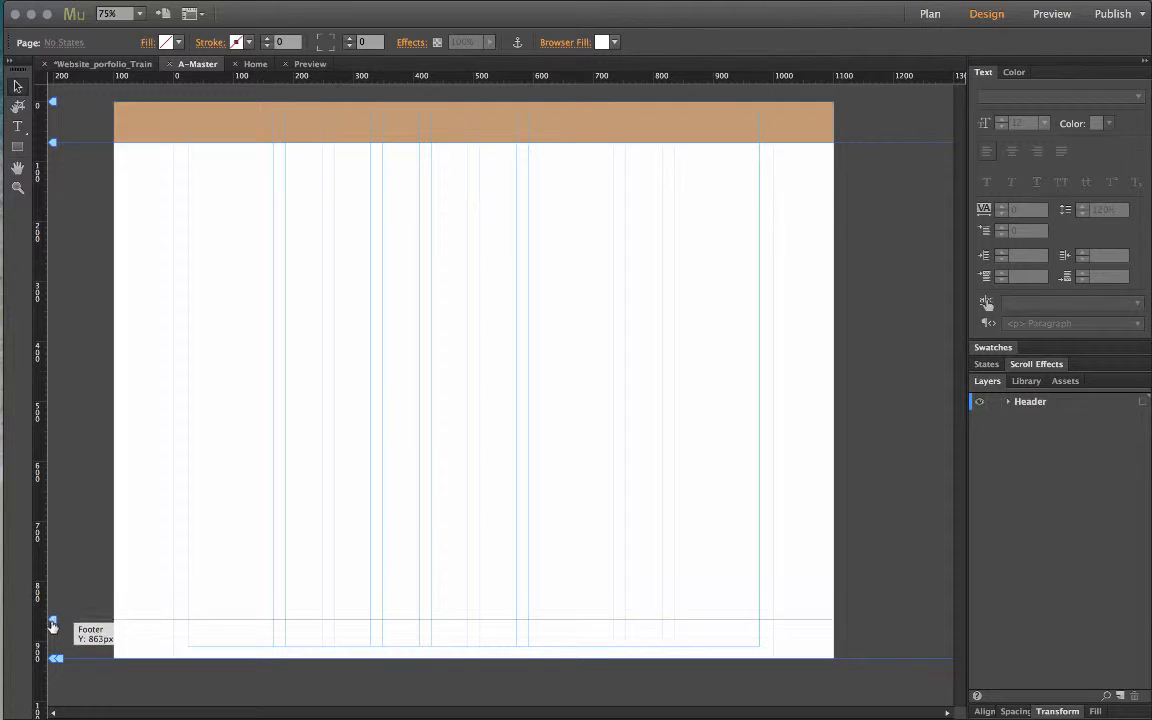
# Settle the Footer guide just above the new page bottom
pyautogui.moveTo(52, 620); pyautogui.dragTo(52, 612)
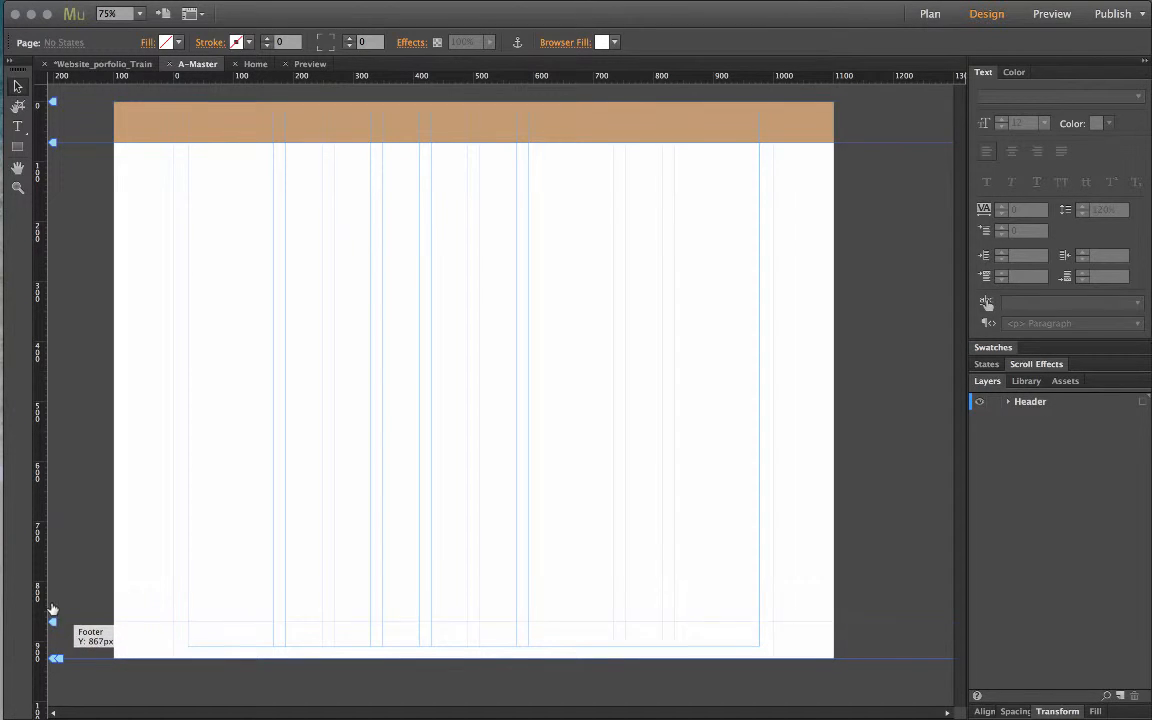
pyautogui.moveTo(52, 608); pyautogui.dragTo(52, 632)
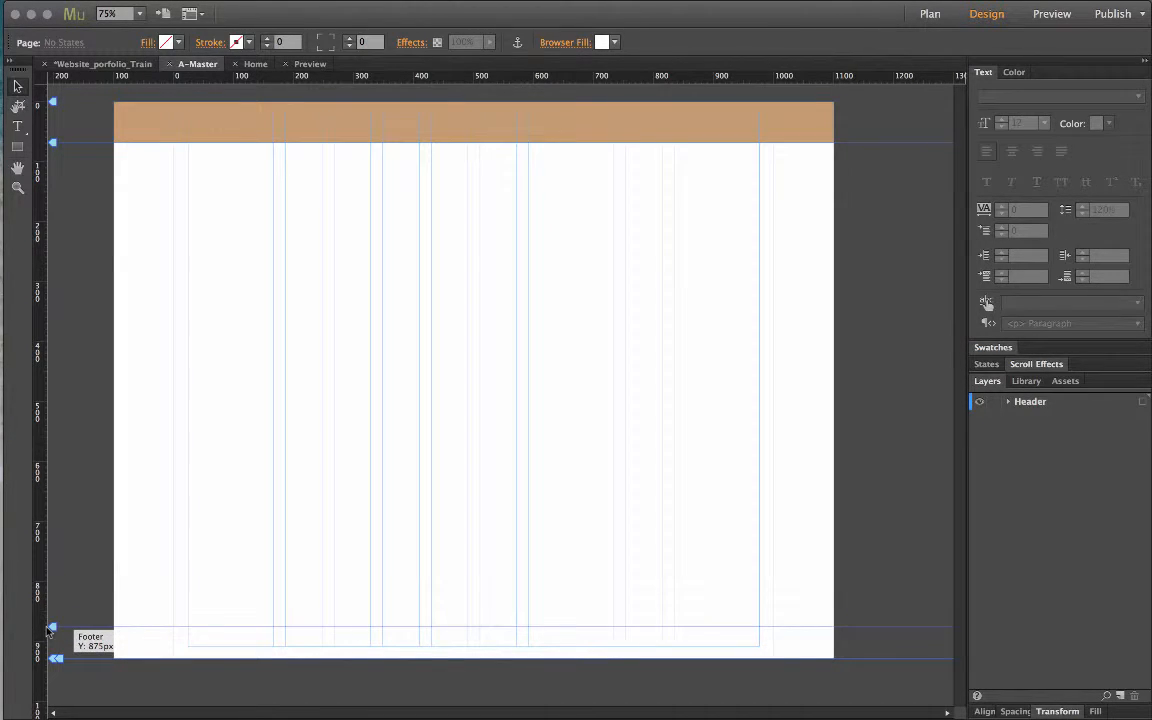
pyautogui.moveTo(56, 628); pyautogui.dragTo(56, 618)
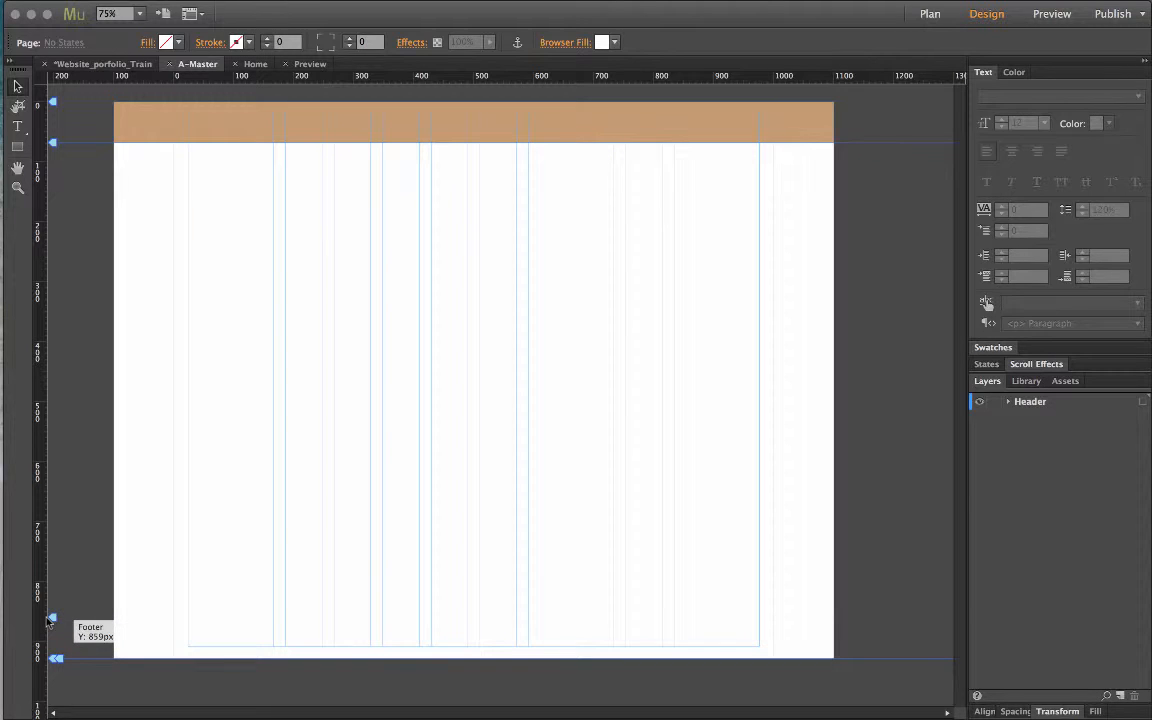
pyautogui.moveTo(52, 618); pyautogui.dragTo(52, 624)
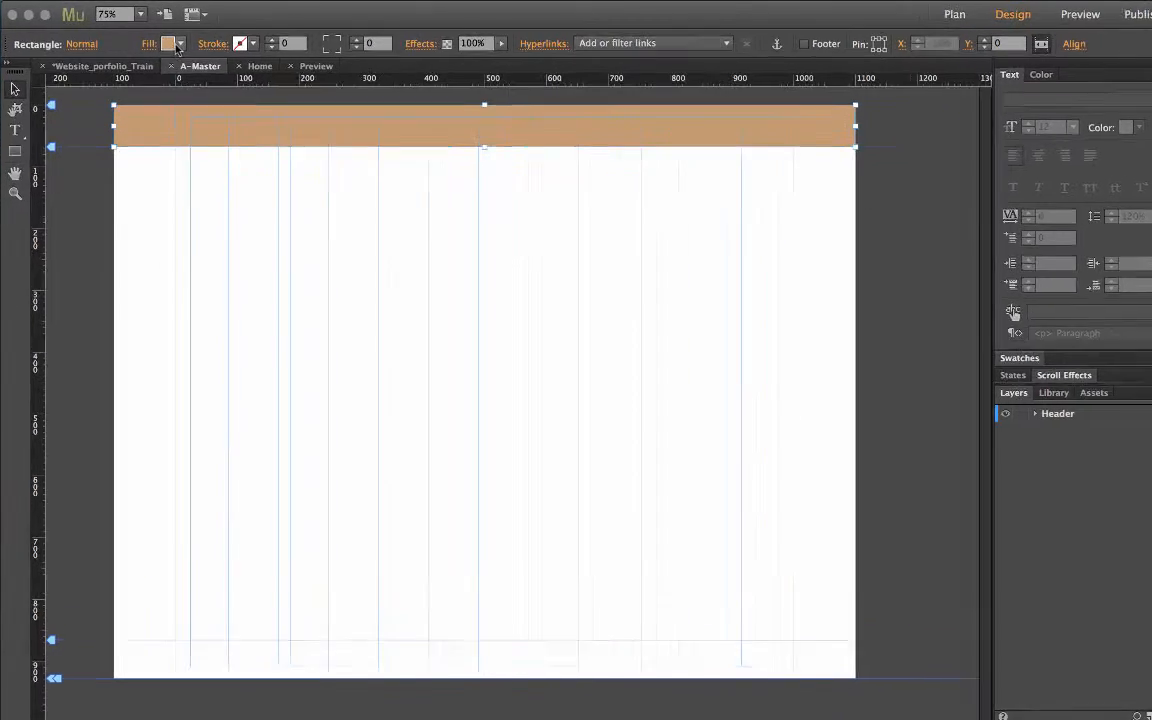
# Show the header rectangle's Fill options: solid tan C79C6D at full opacity
pyautogui.click(170, 44)
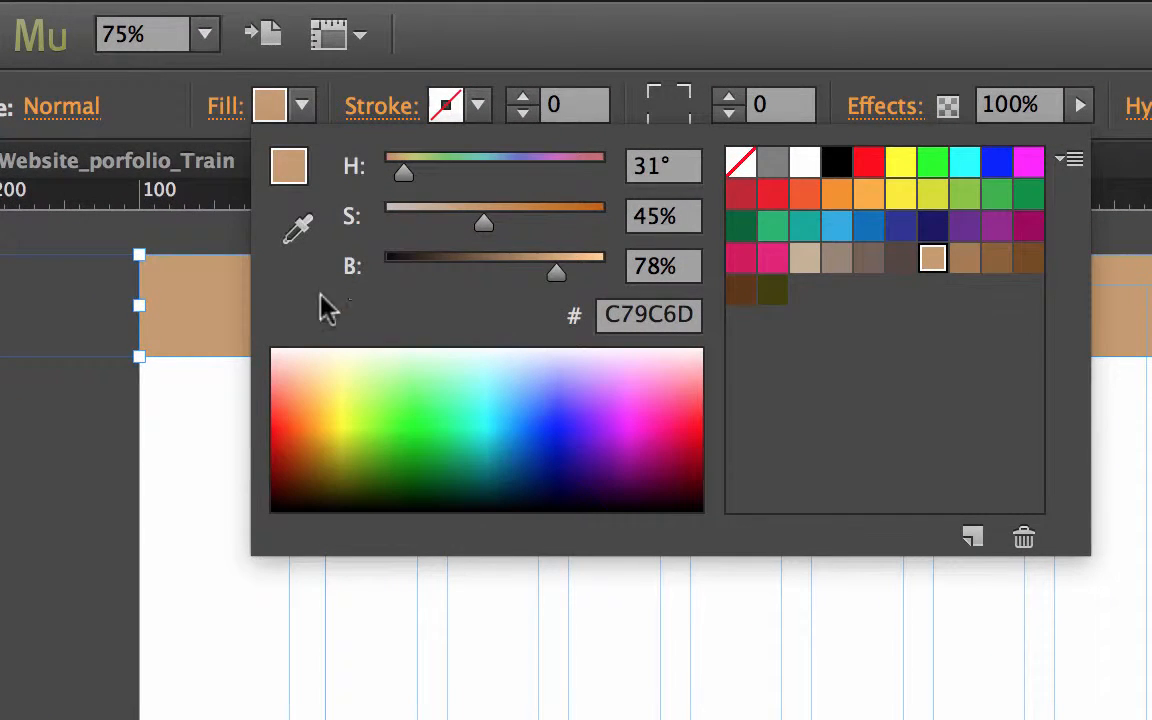
pyautogui.click(304, 104)
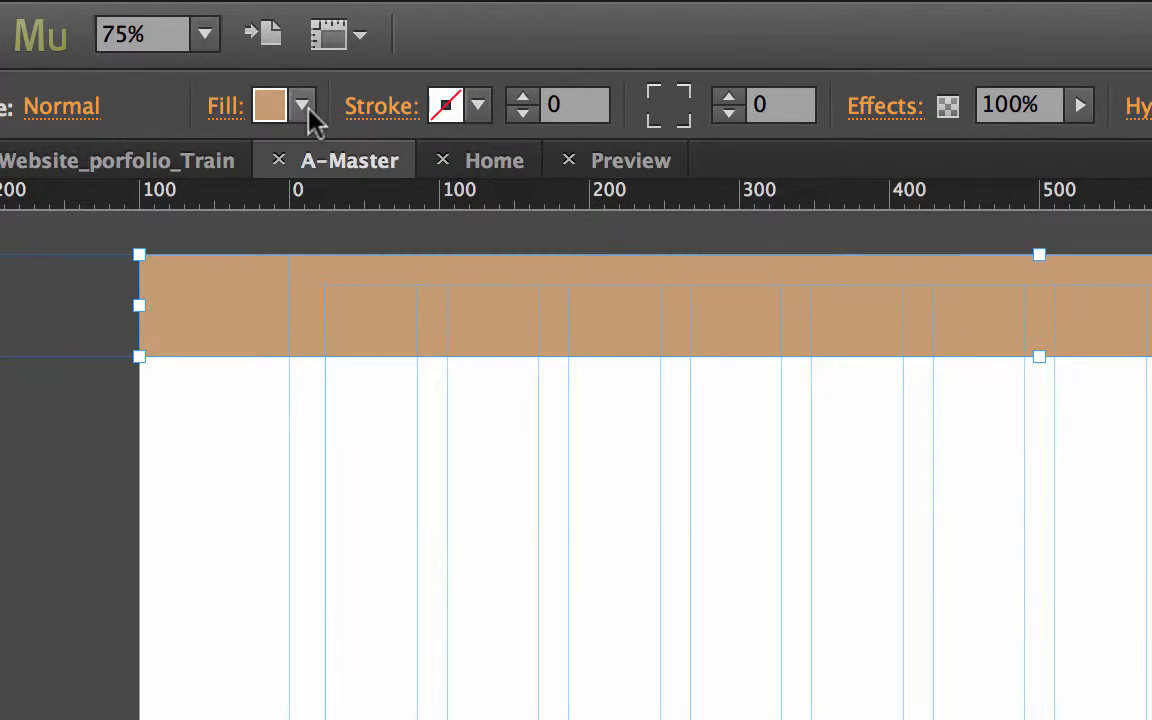
pyautogui.click(304, 104)
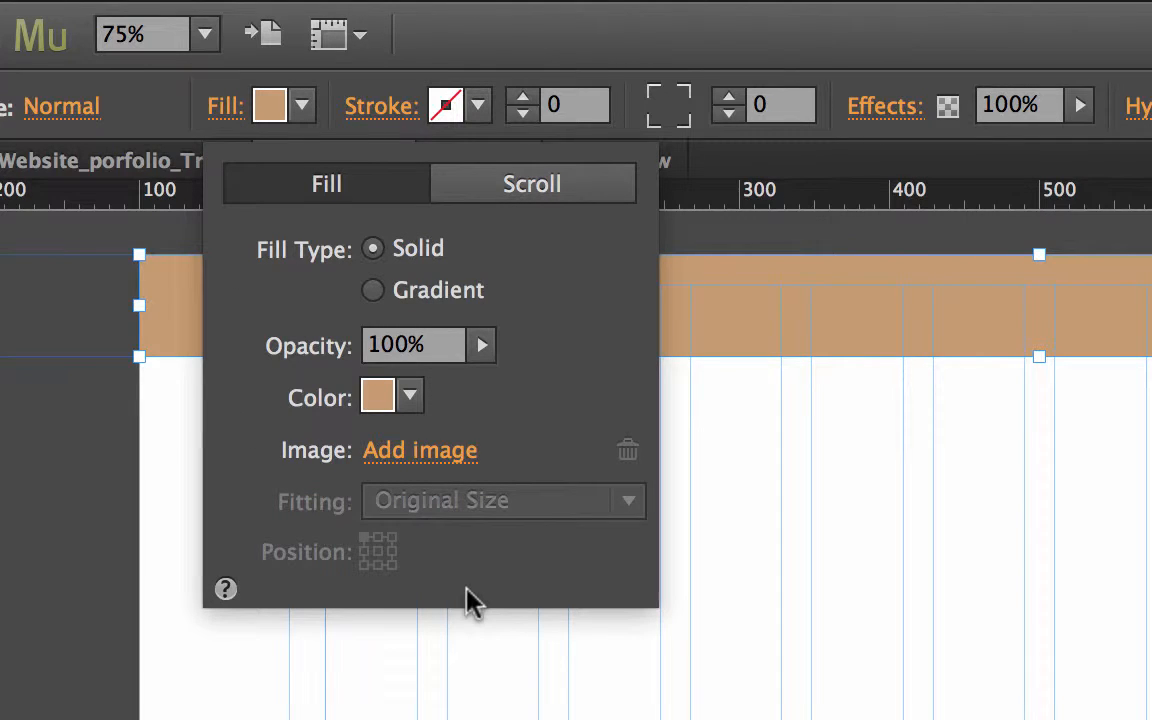
pyautogui.moveTo(400, 308)
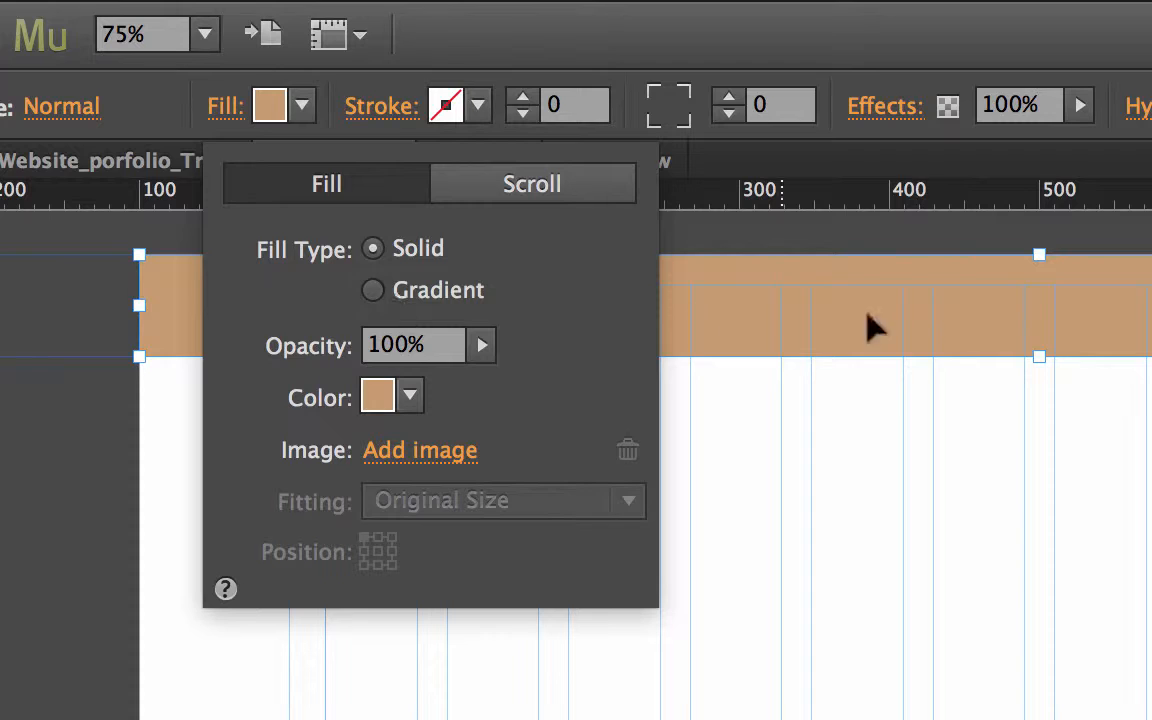
pyautogui.moveTo(490, 278)
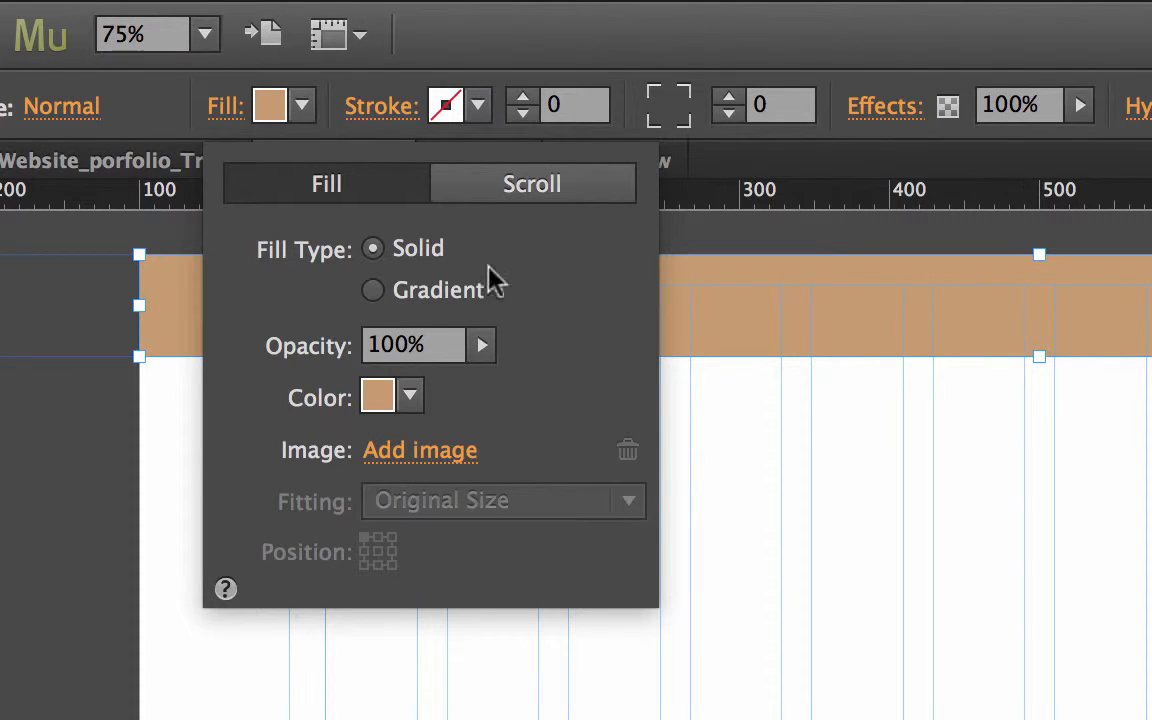
pyautogui.moveTo(432, 330)
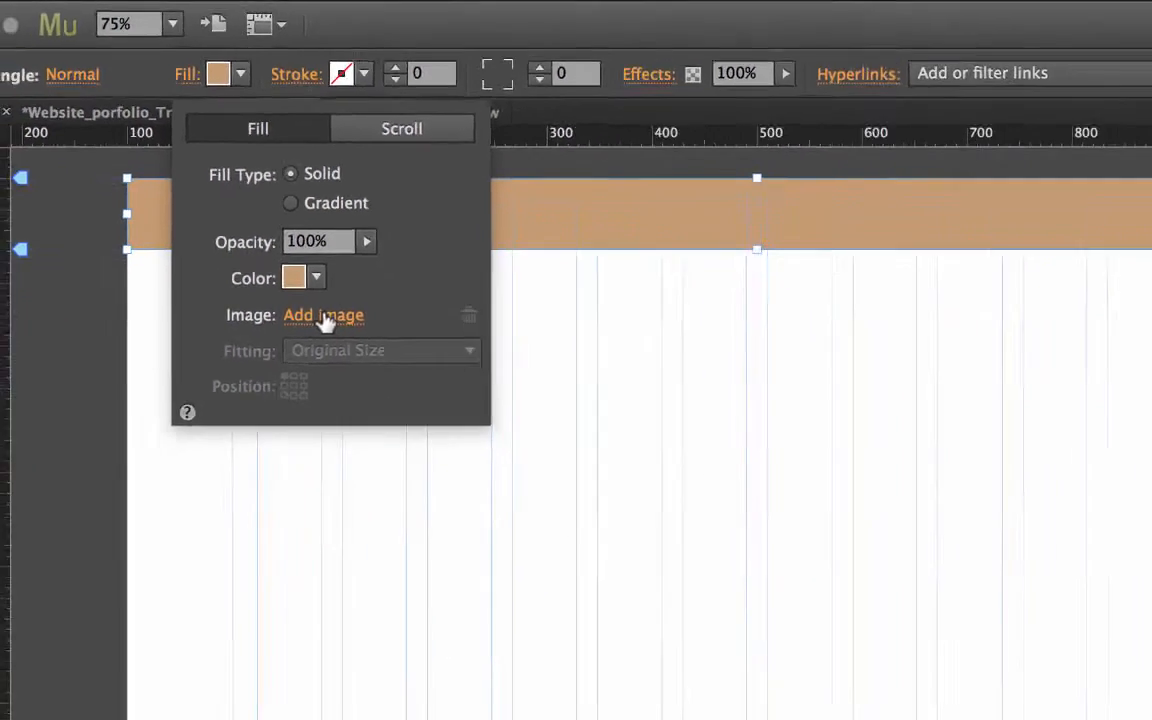
# Choose header-img.jpg from the img folder as the fill image, checking its 77×78 size
pyautogui.click(324, 316)
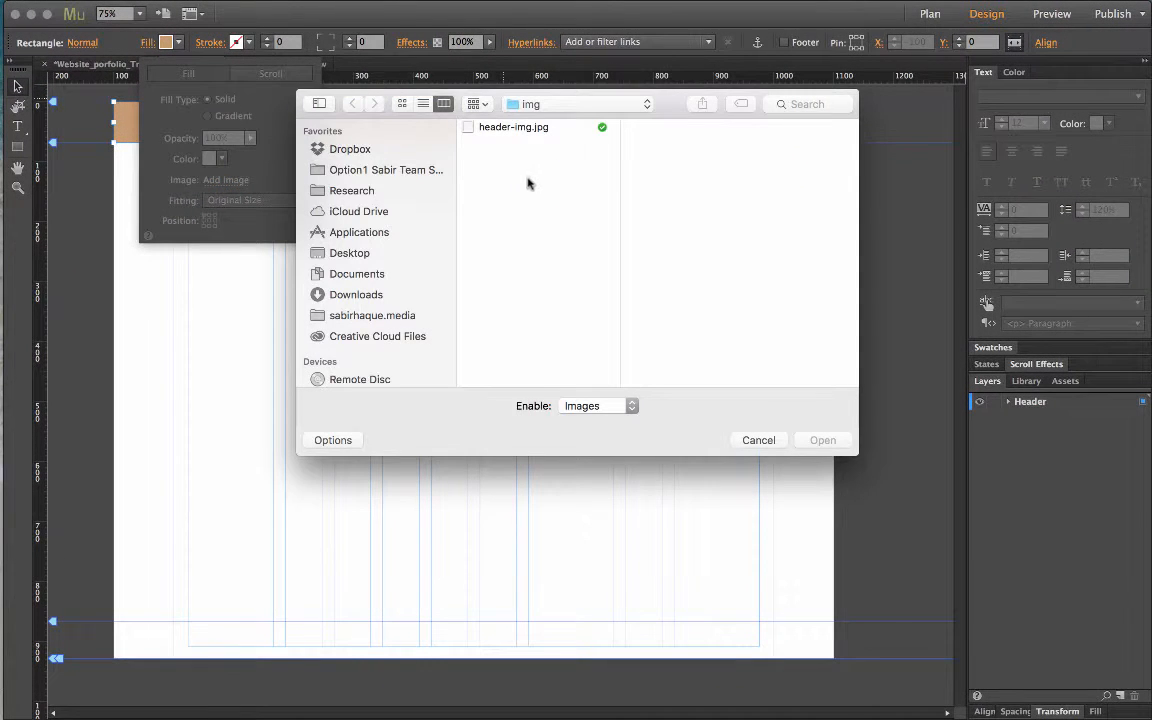
pyautogui.click(512, 128)
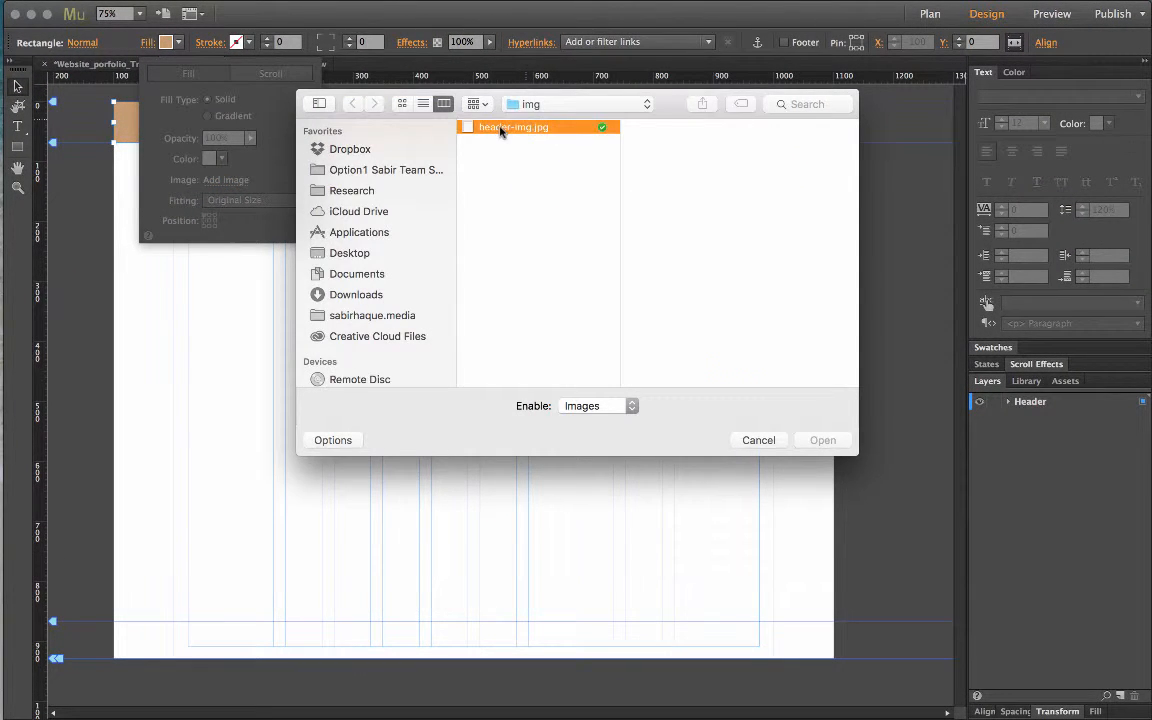
pyautogui.click(520, 128)
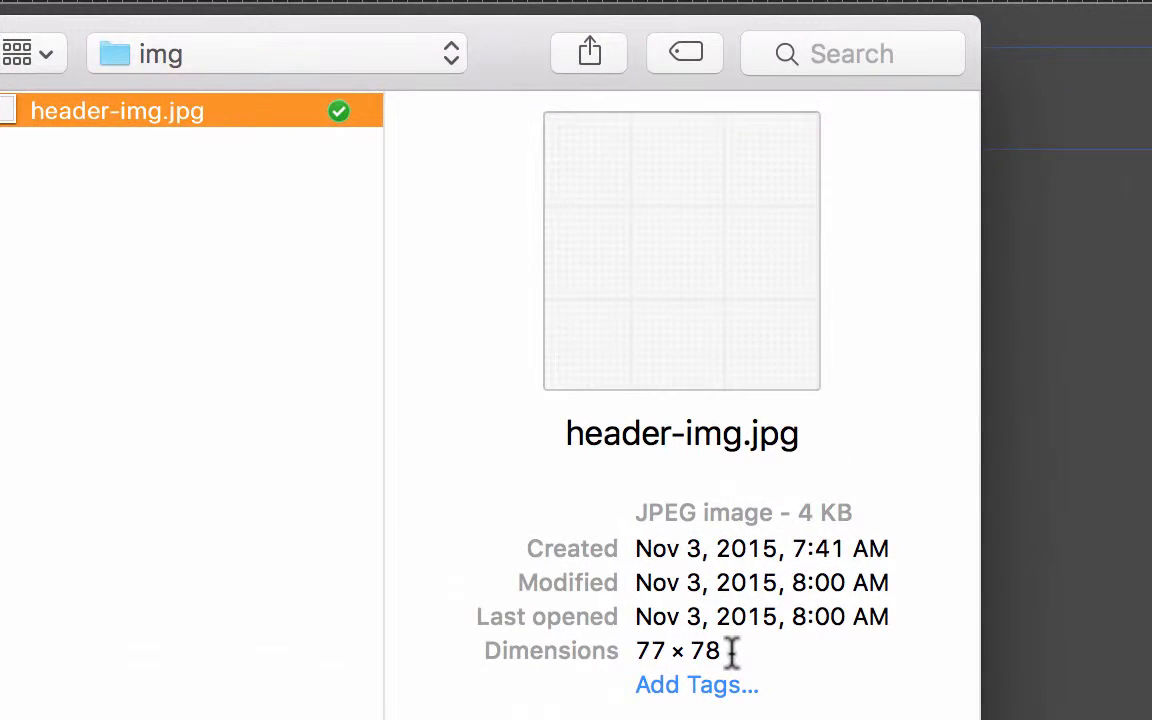
pyautogui.moveTo(612, 342)
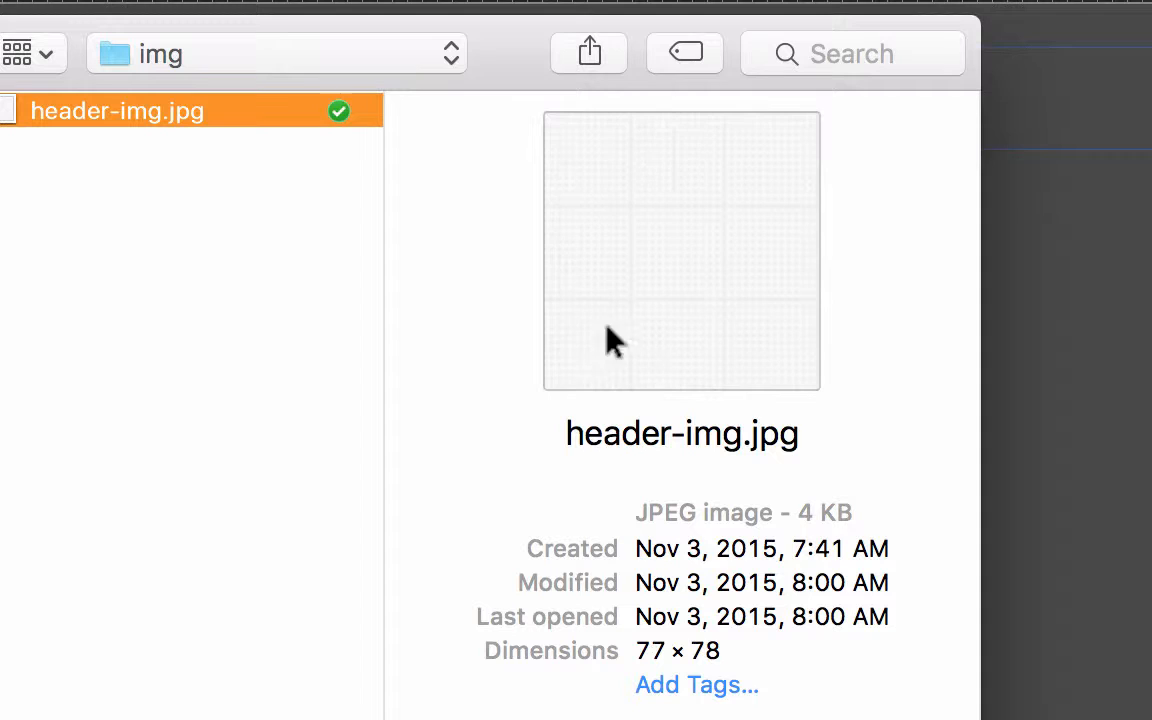
pyautogui.moveTo(664, 344)
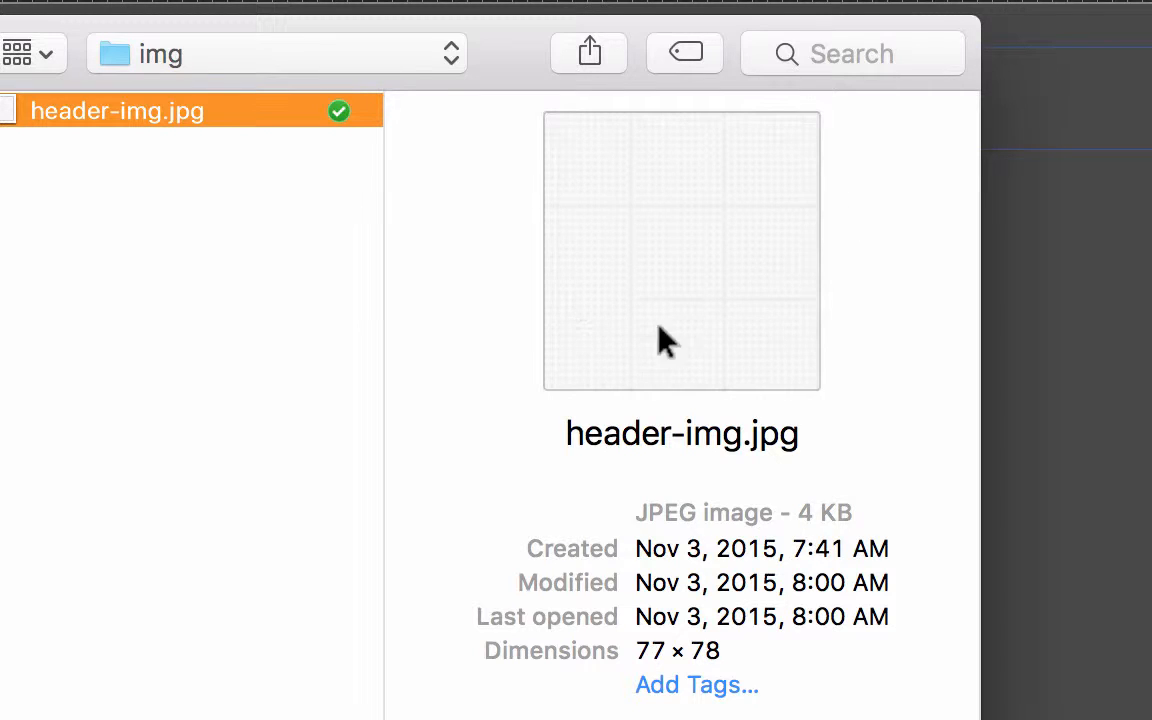
pyautogui.moveTo(812, 204)
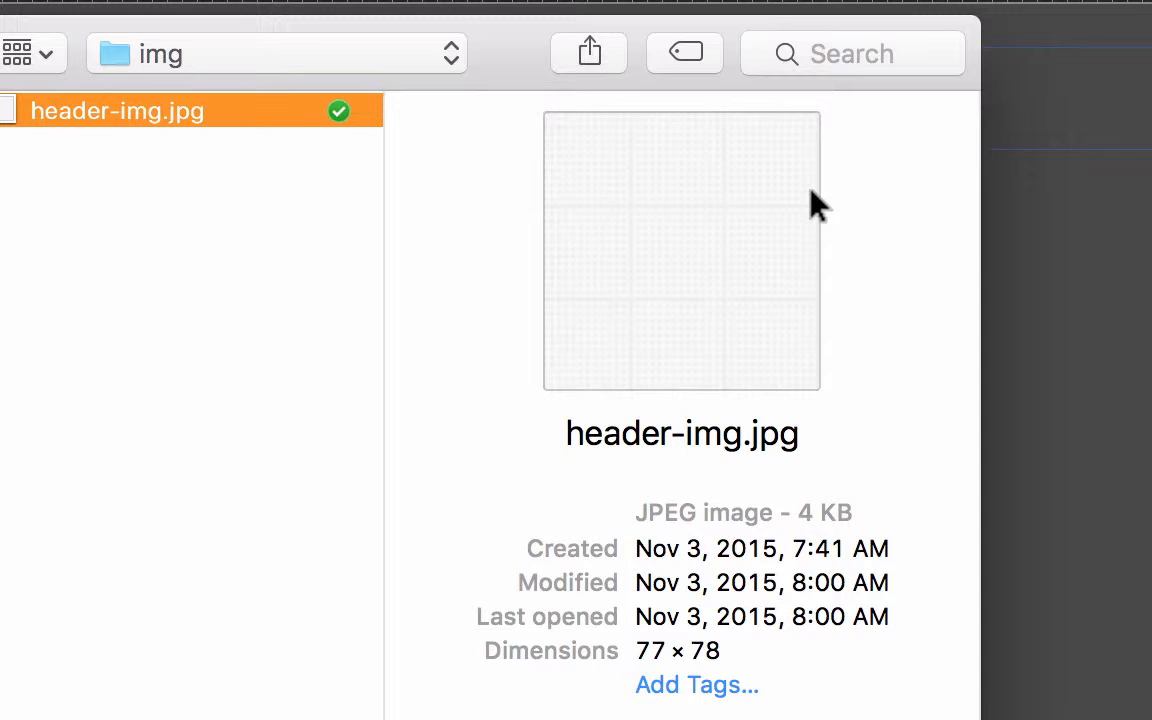
pyautogui.moveTo(492, 128)
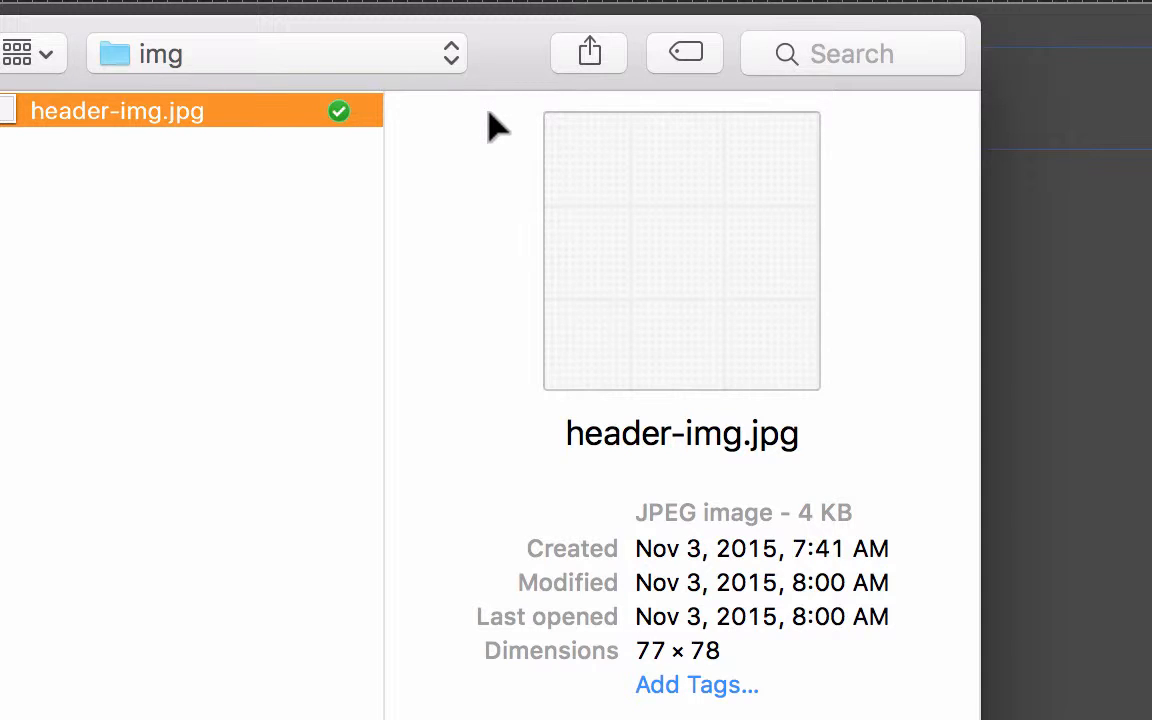
pyautogui.moveTo(598, 504)
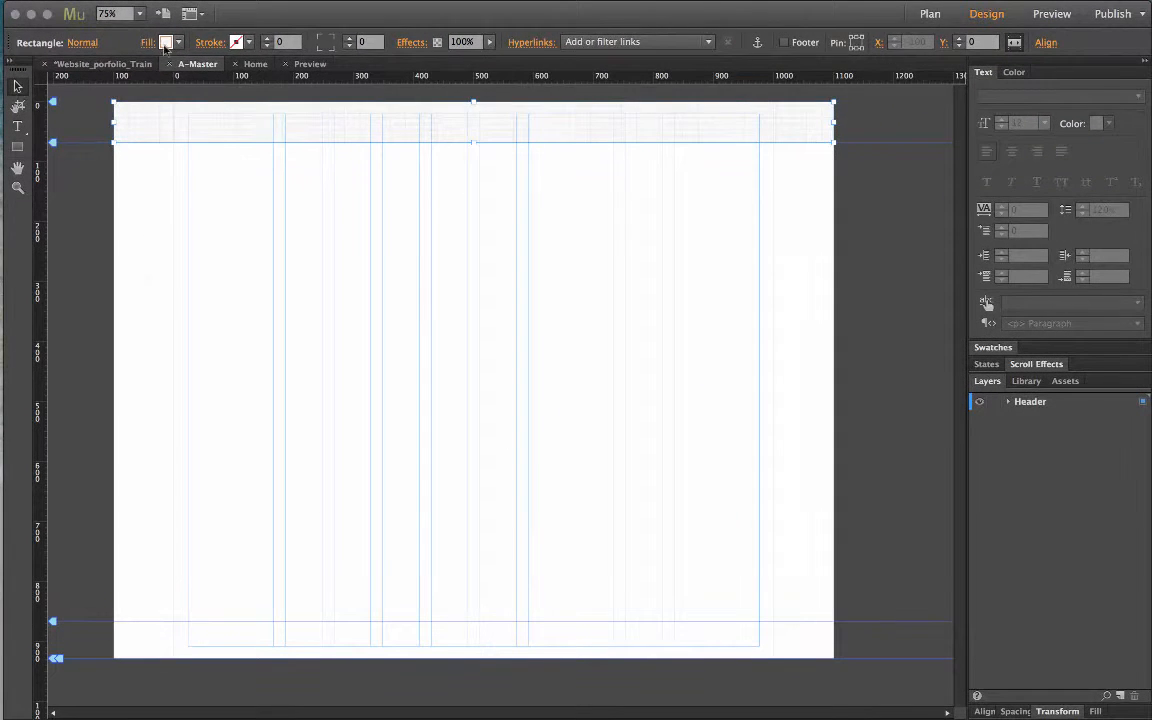
# Preview the page with the patterned header, then return to the site plan
pyautogui.click(1052, 14)
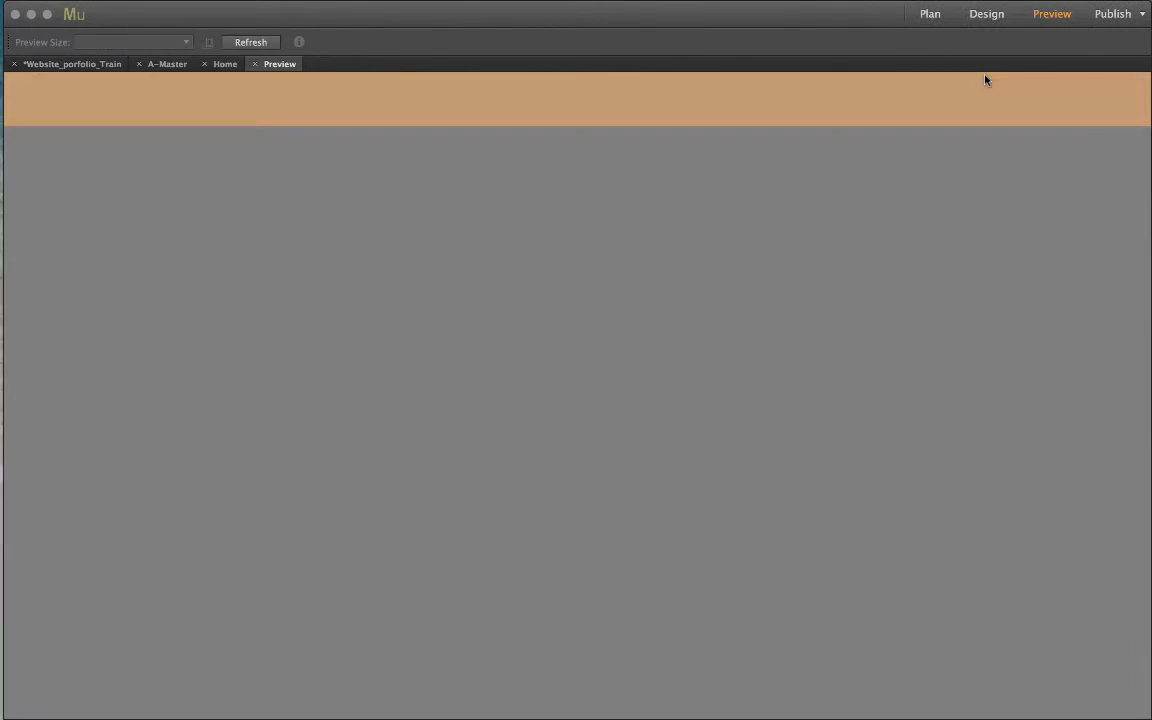
pyautogui.click(928, 12)
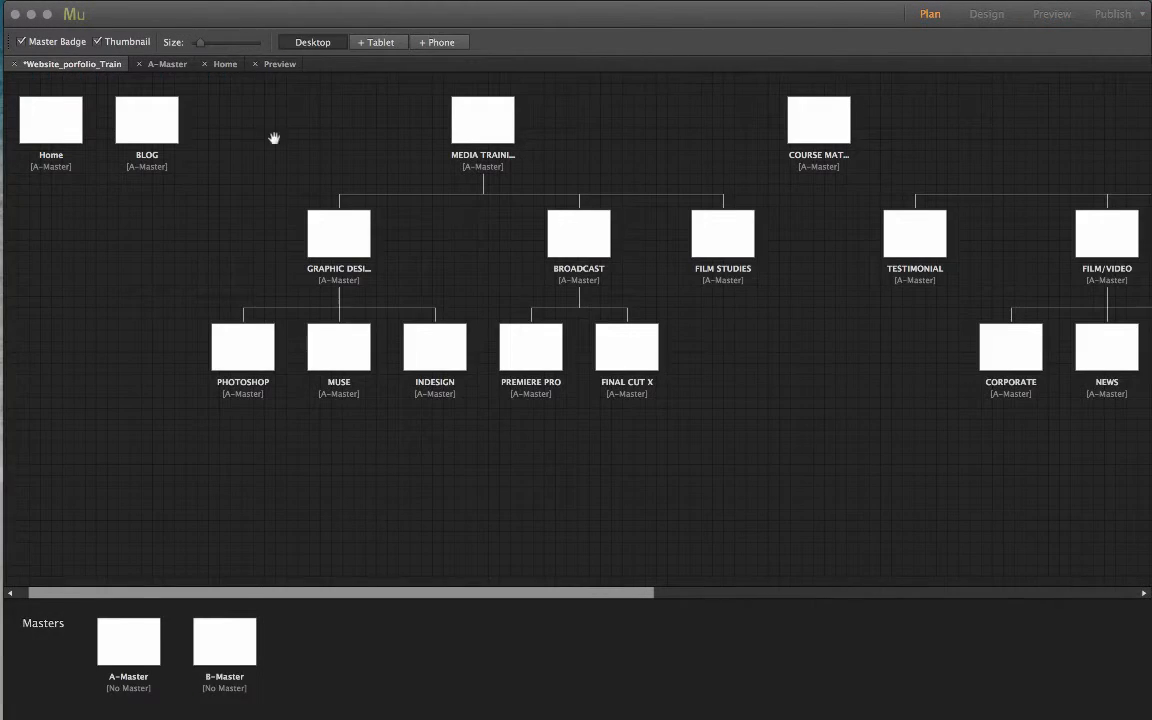
# Open A-Master, return to Plan, then open the MEDIA TRAINING page to check its header
pyautogui.click(146, 654)
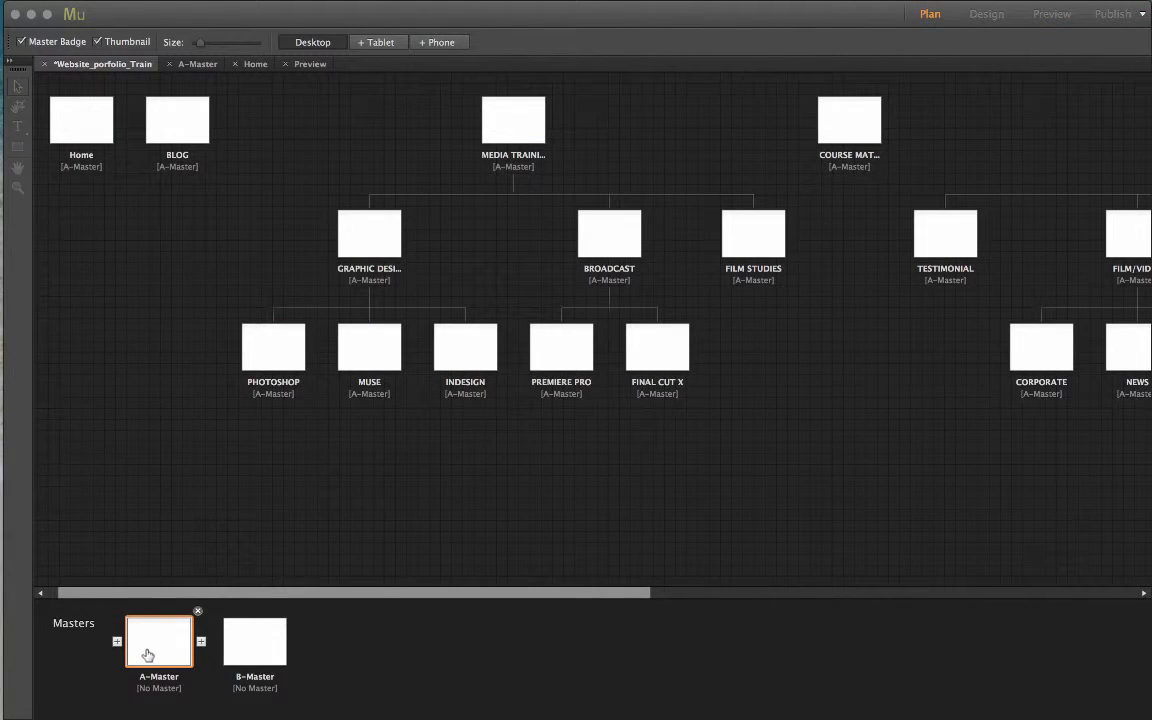
pyautogui.doubleClick(148, 652)
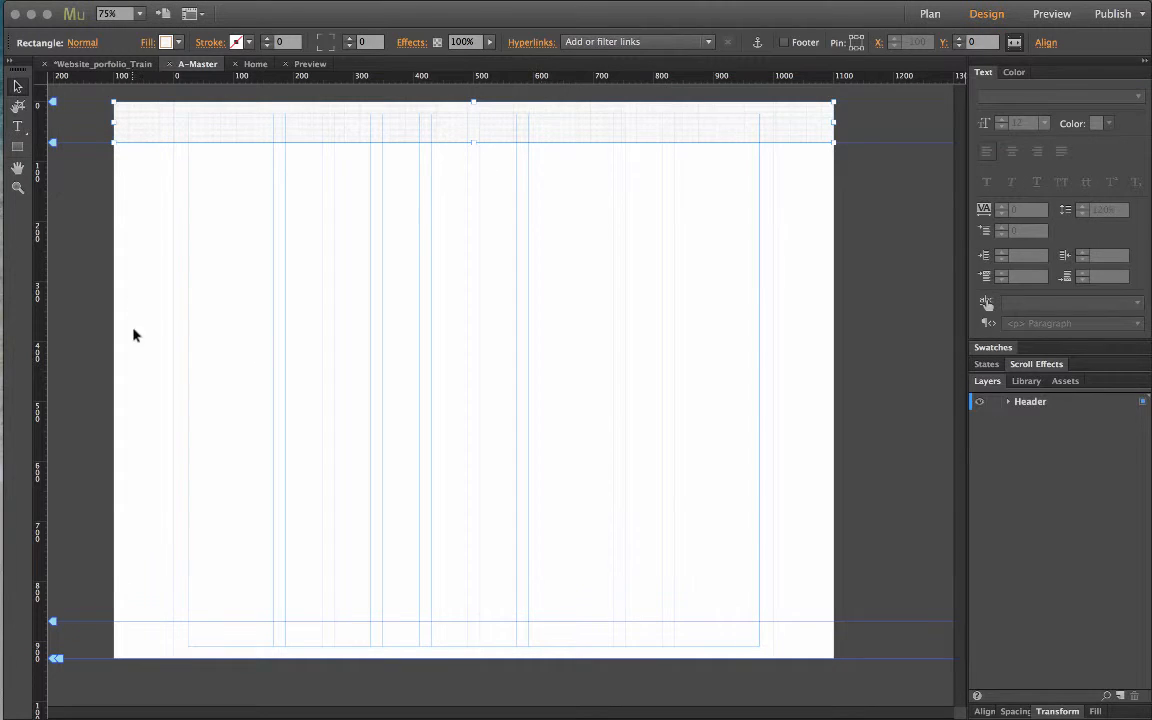
pyautogui.click(928, 12)
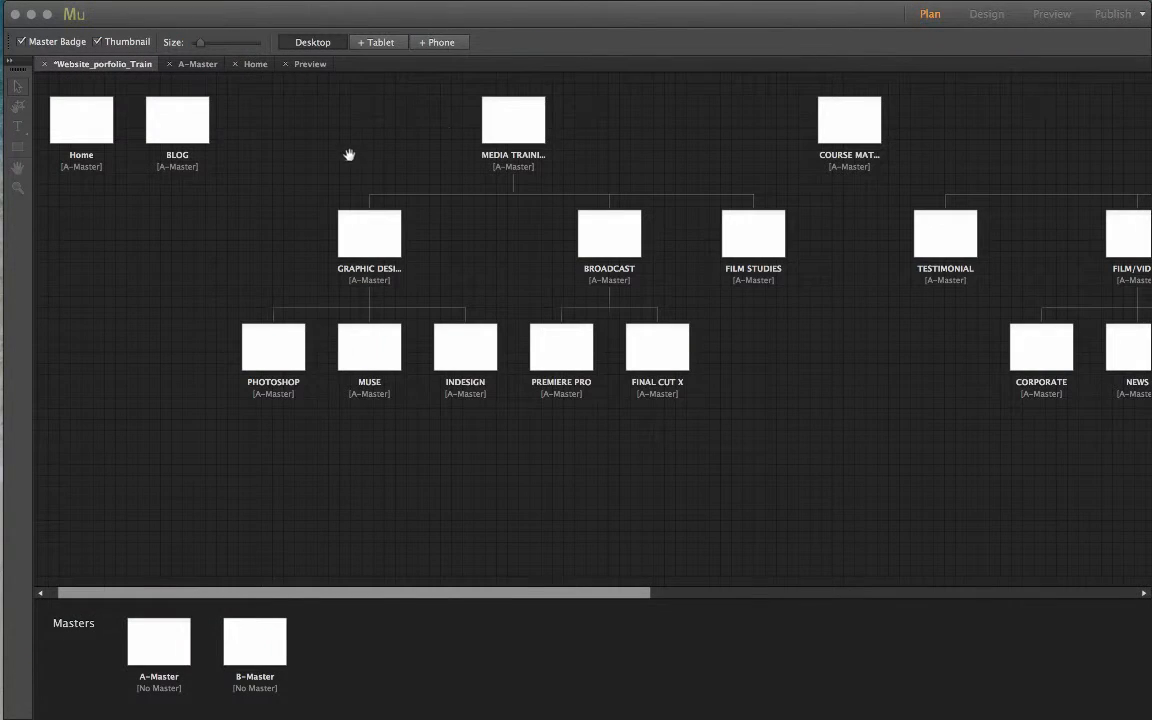
pyautogui.doubleClick(510, 114)
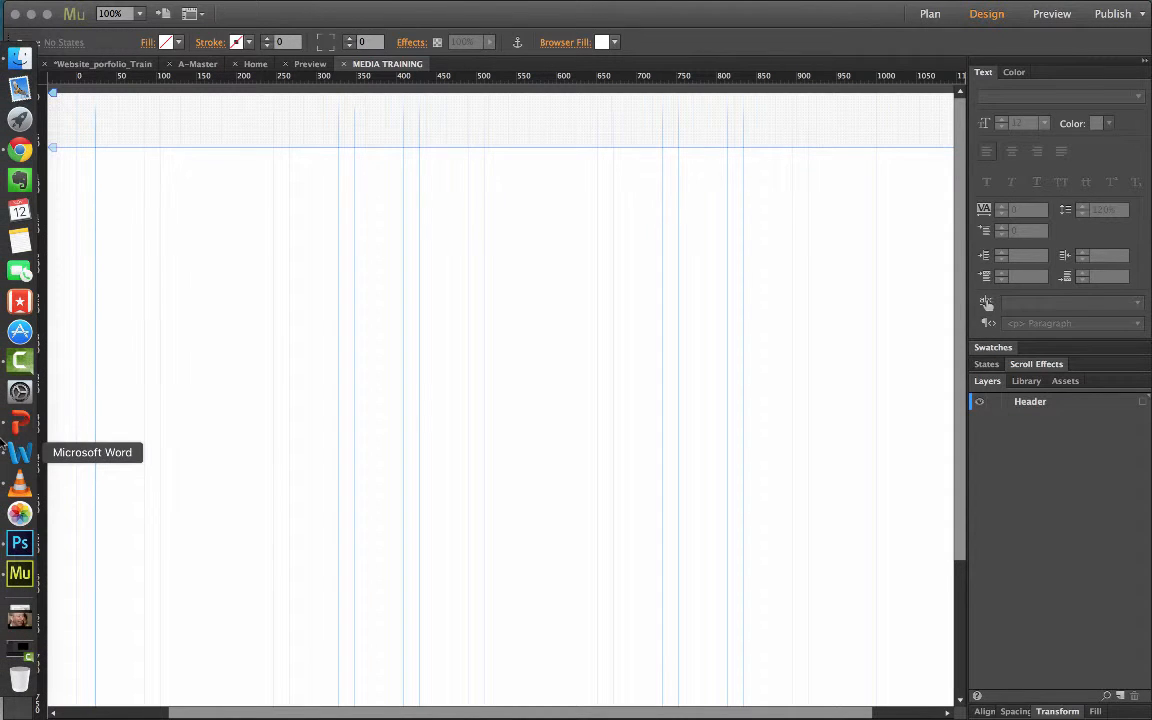
pyautogui.click(18, 542)
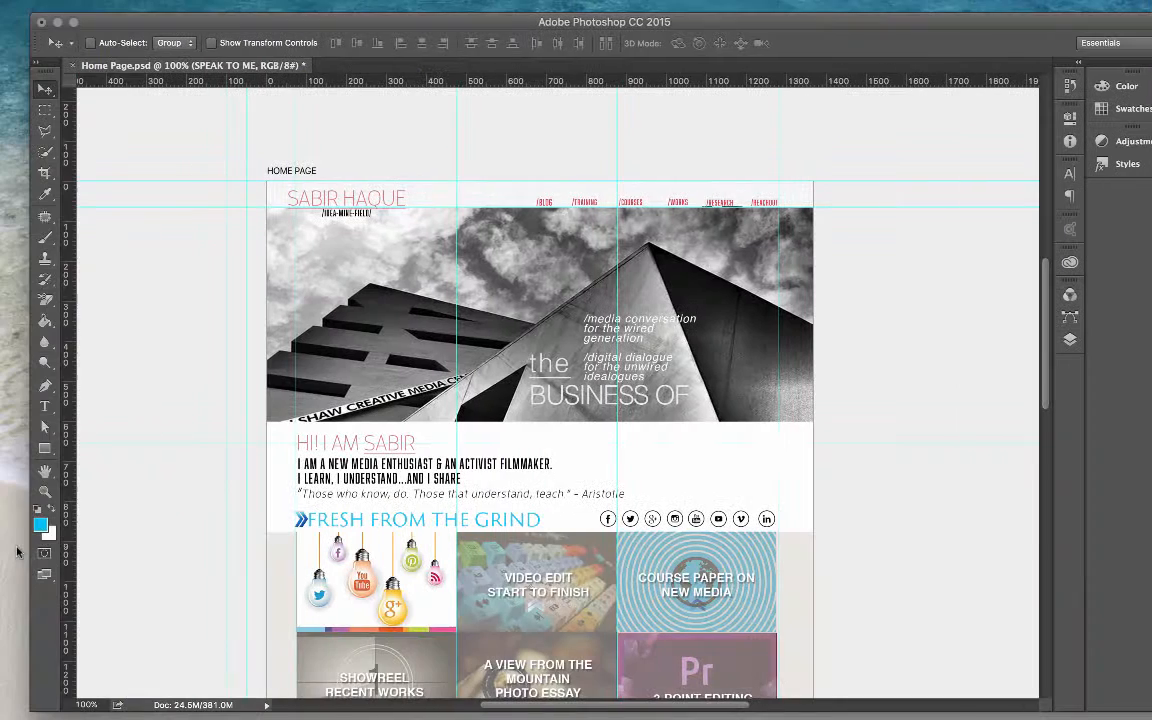
pyautogui.moveTo(708, 208)
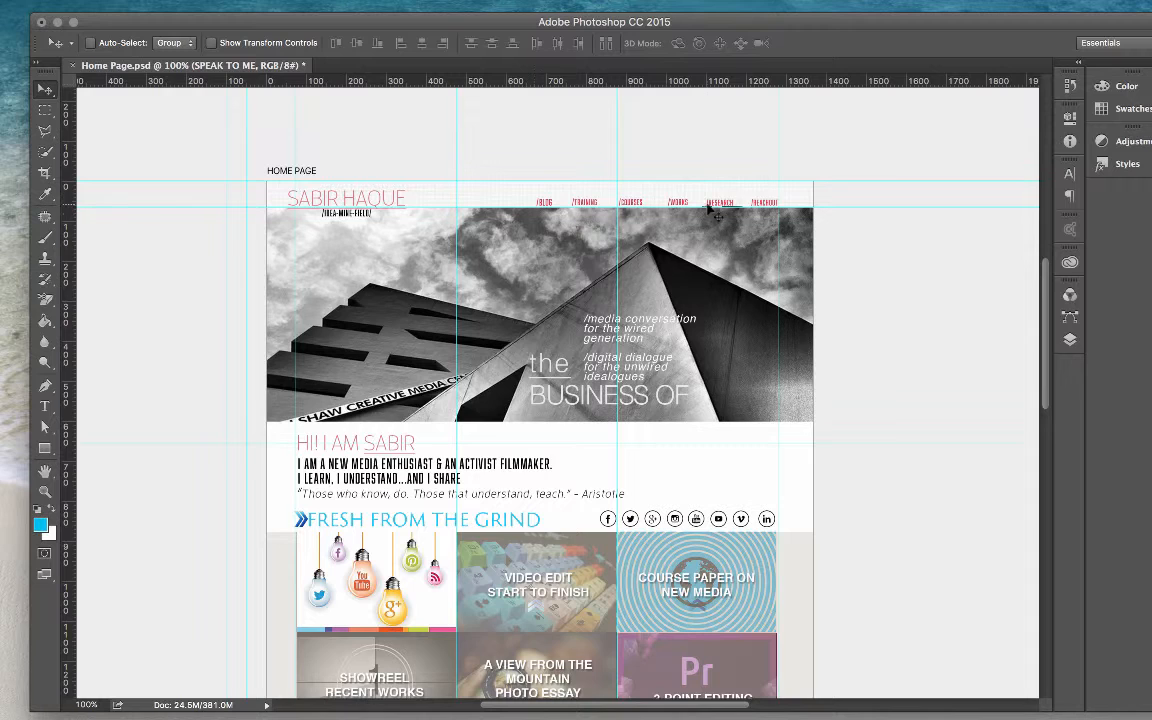
pyautogui.moveTo(648, 206)
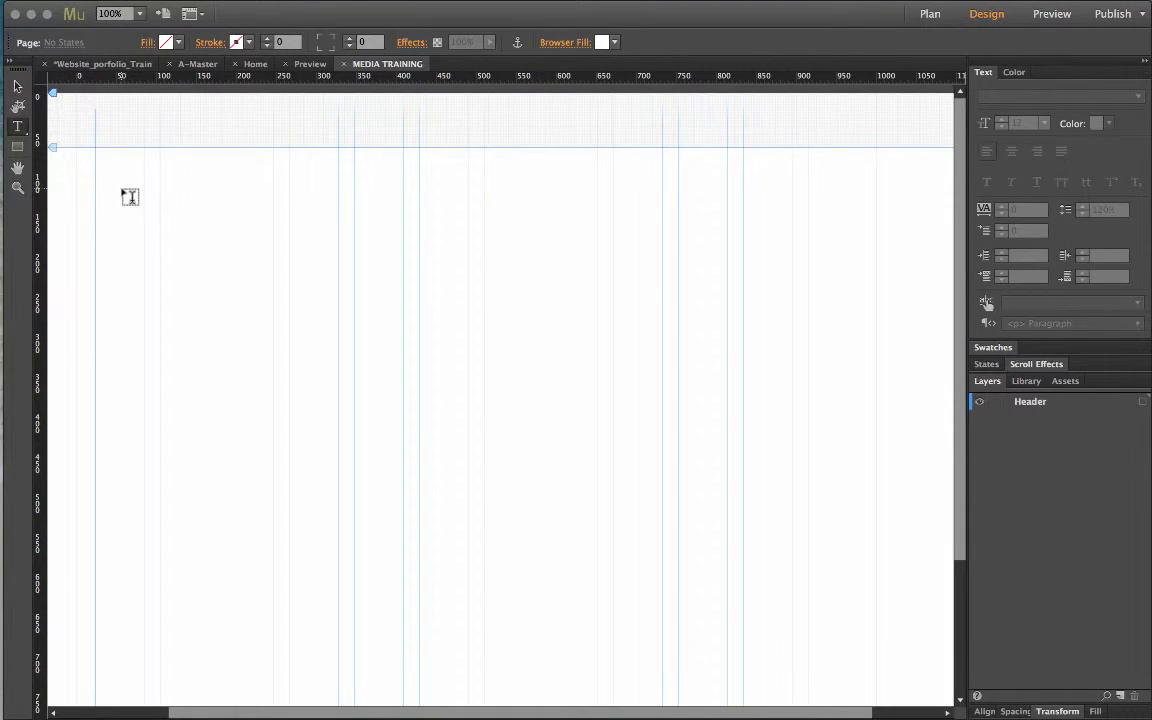
# Start a text box on the Media Training page beneath the patterned header
pyautogui.click(124, 196)
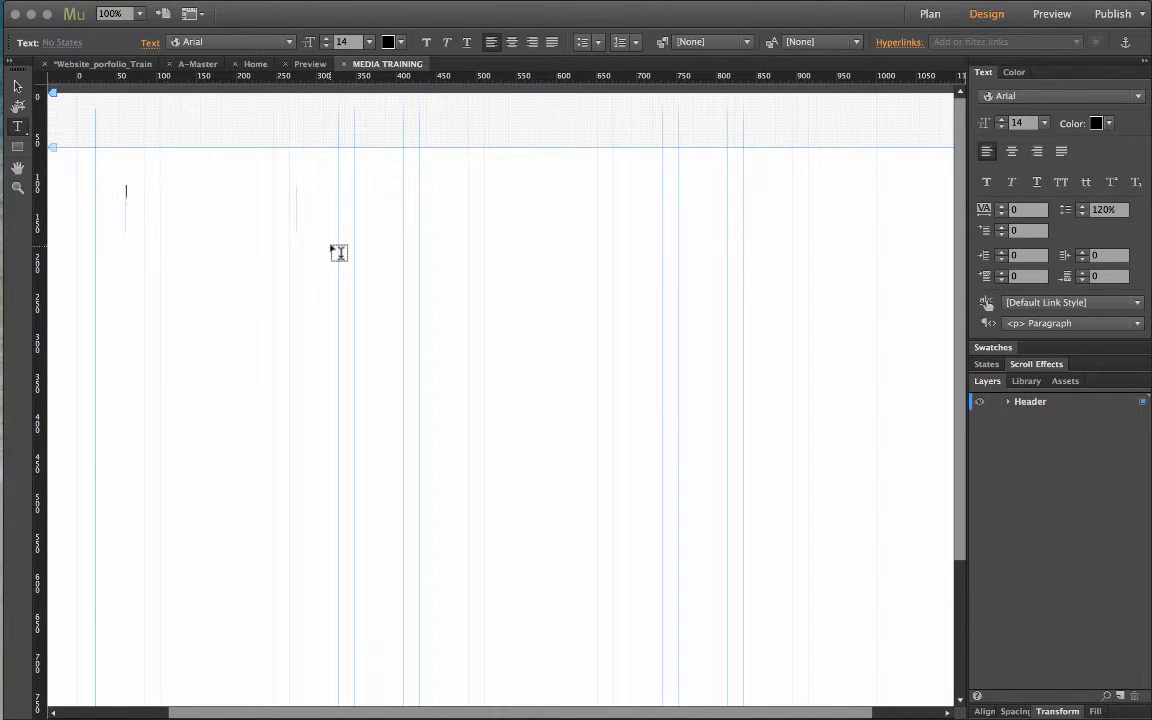
pyautogui.moveTo(188, 184)
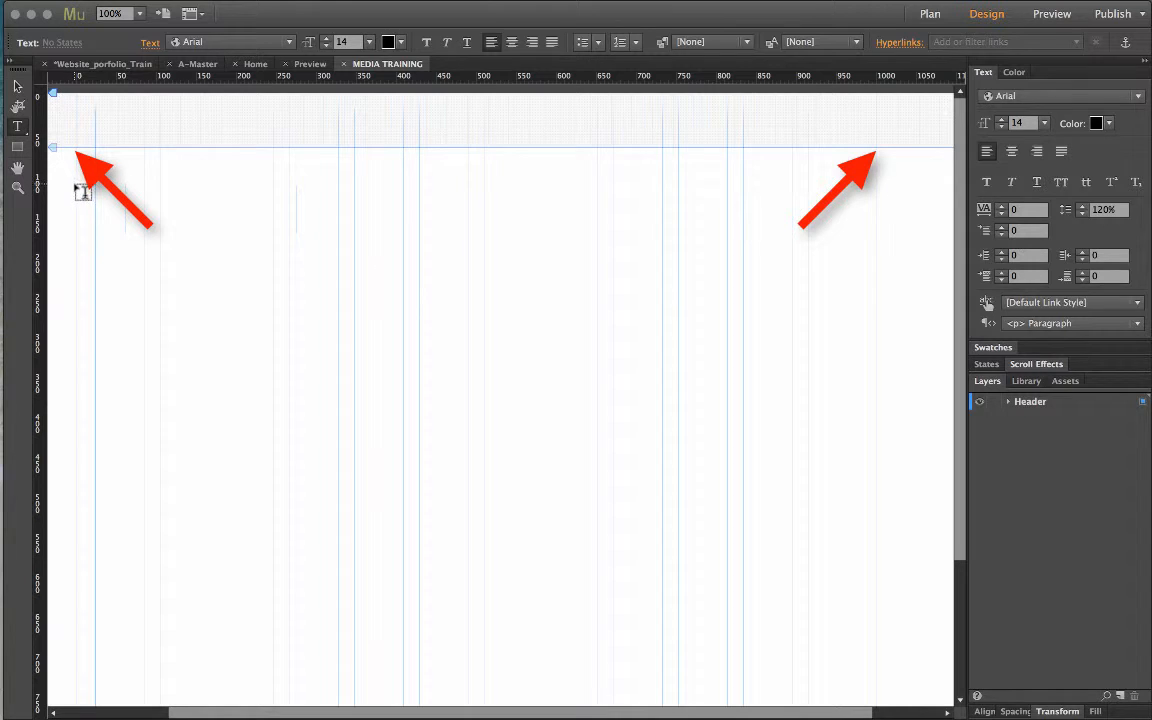
pyautogui.moveTo(476, 190)
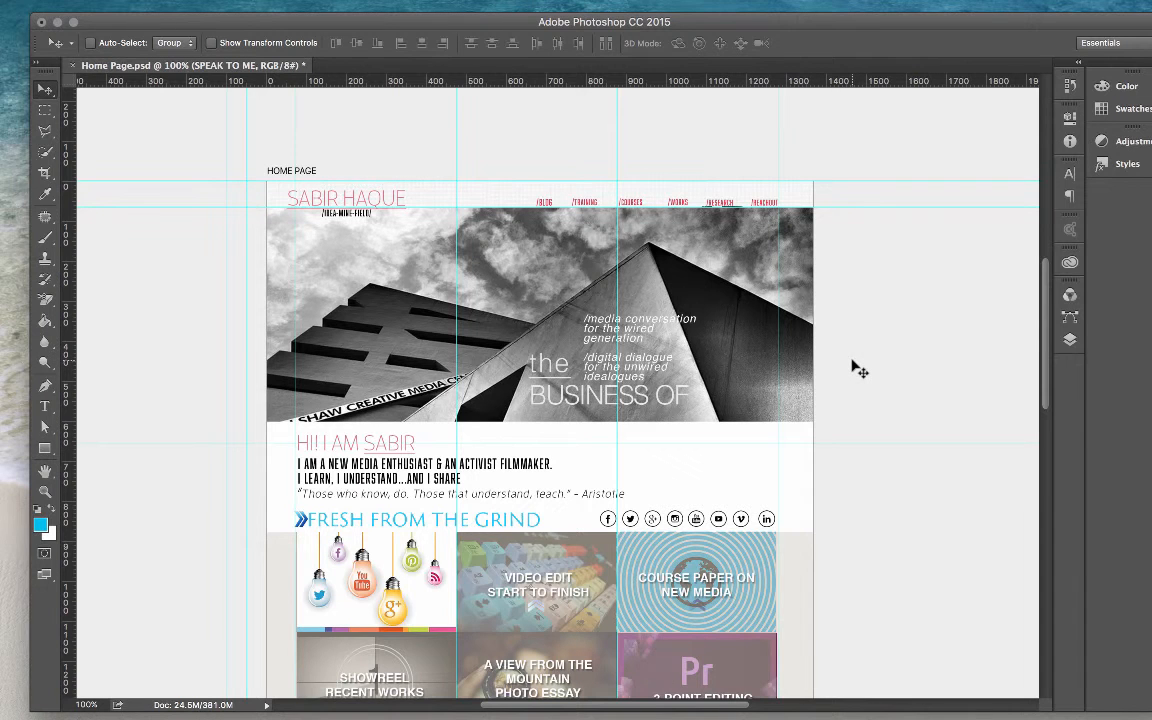
pyautogui.moveTo(780, 302)
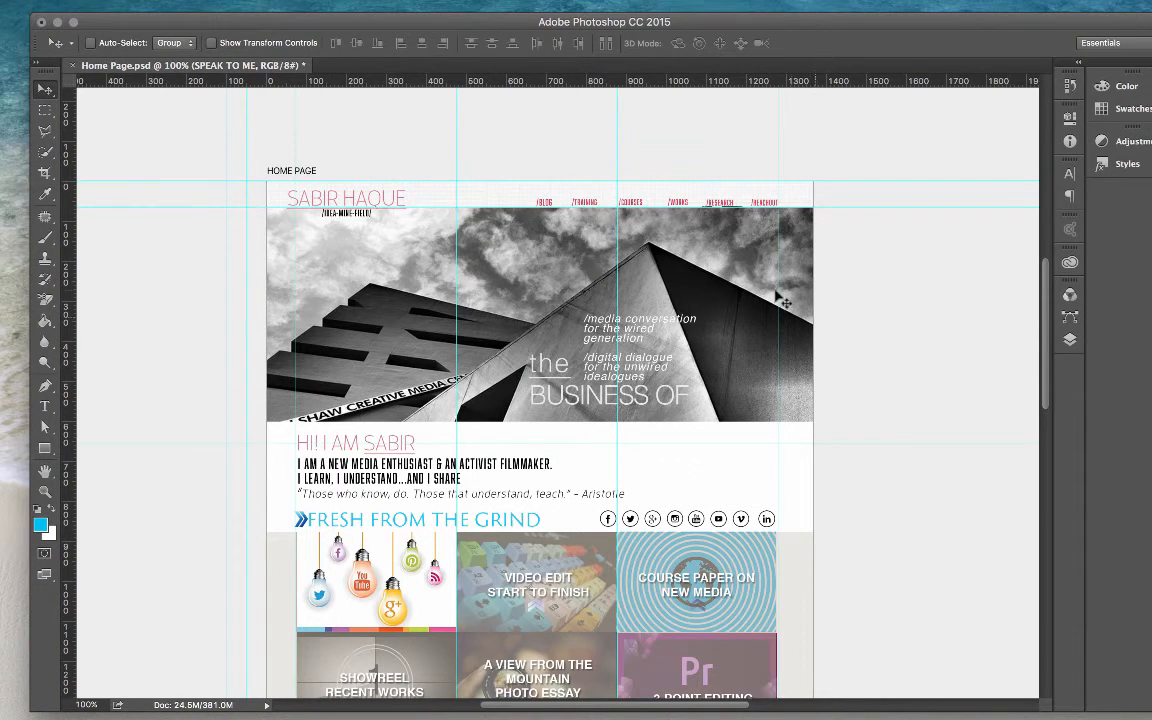
pyautogui.moveTo(978, 138)
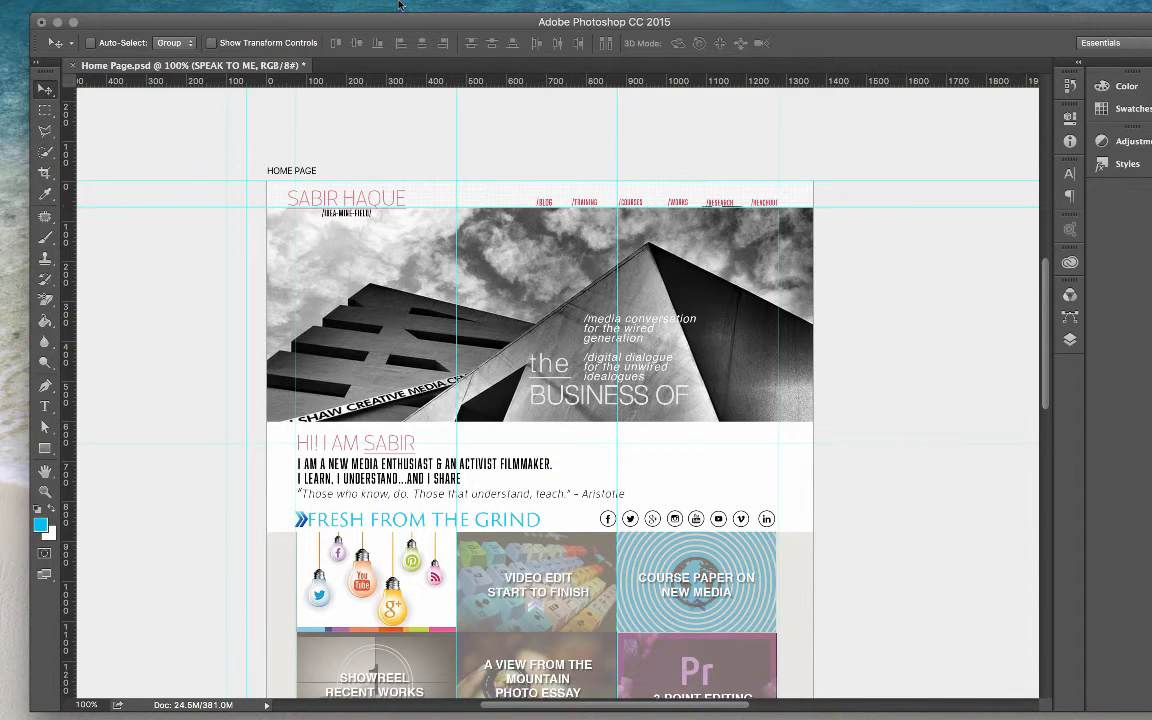
# Show the Layers panel for the Home Page mockup from the Window menu
pyautogui.click(498, 8)
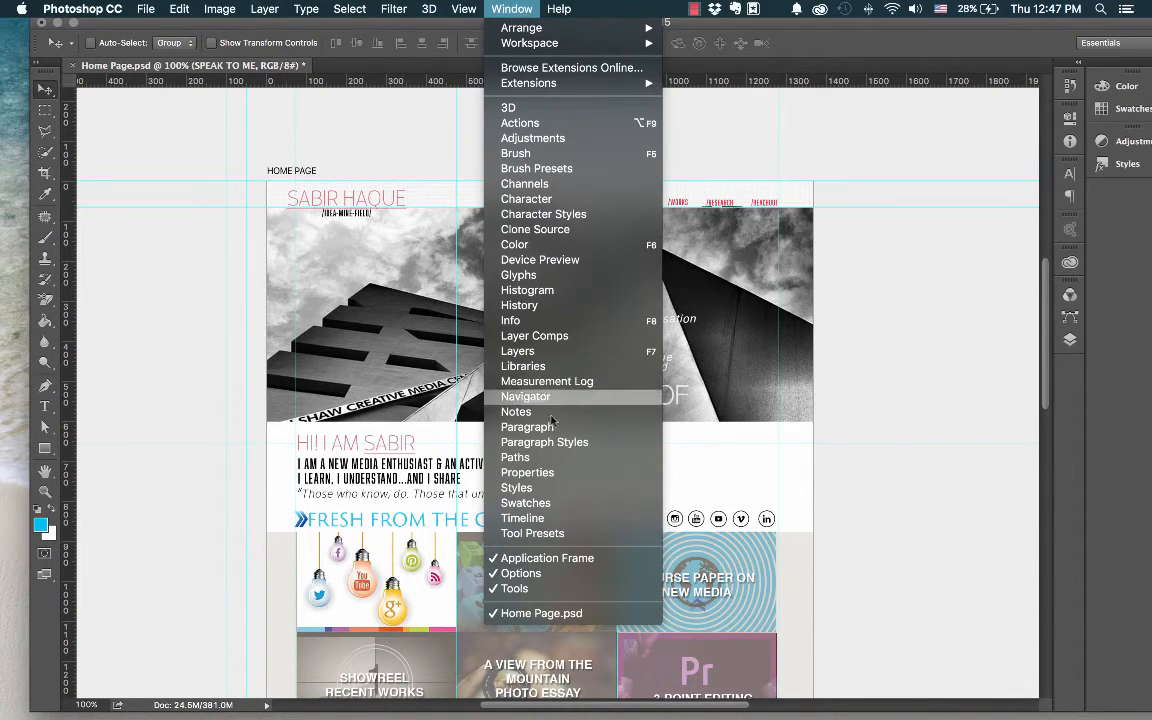
pyautogui.click(516, 352)
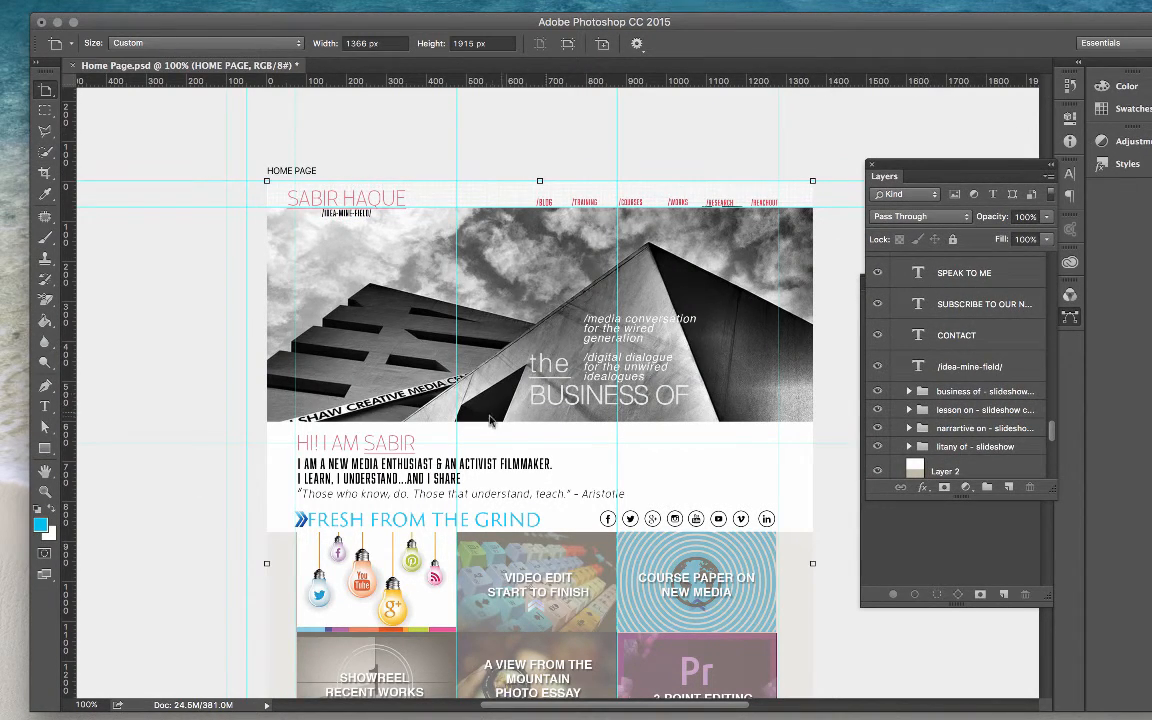
pyautogui.moveTo(516, 420)
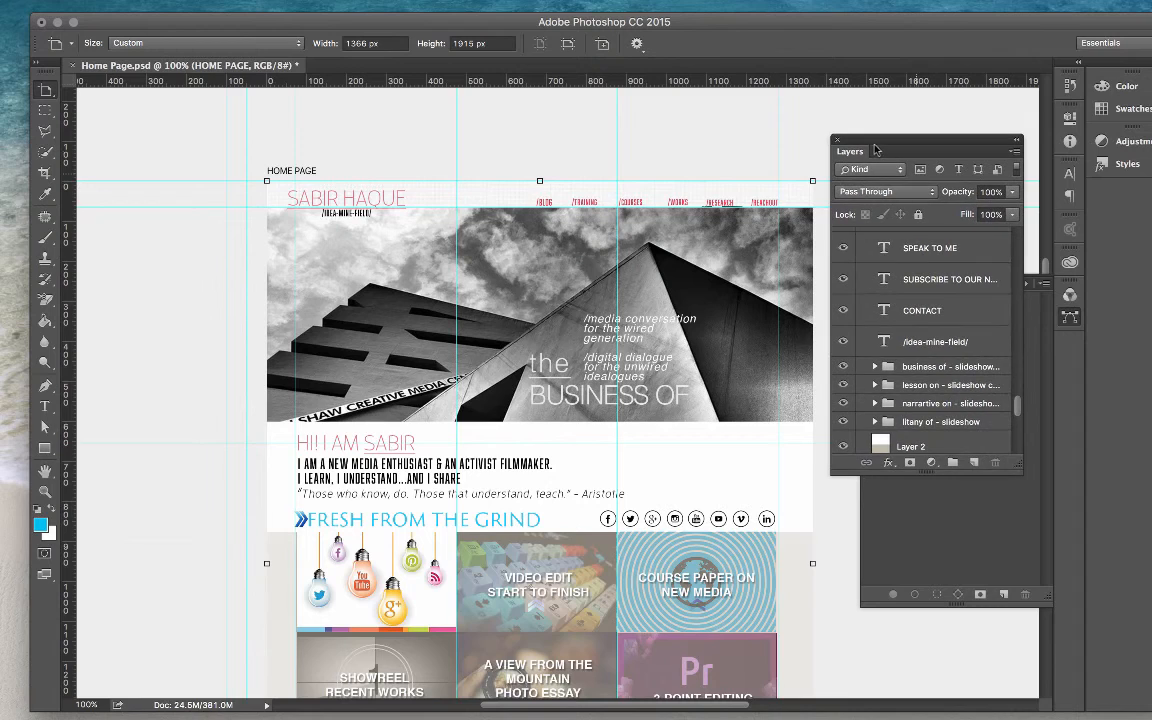
pyautogui.moveTo(558, 300)
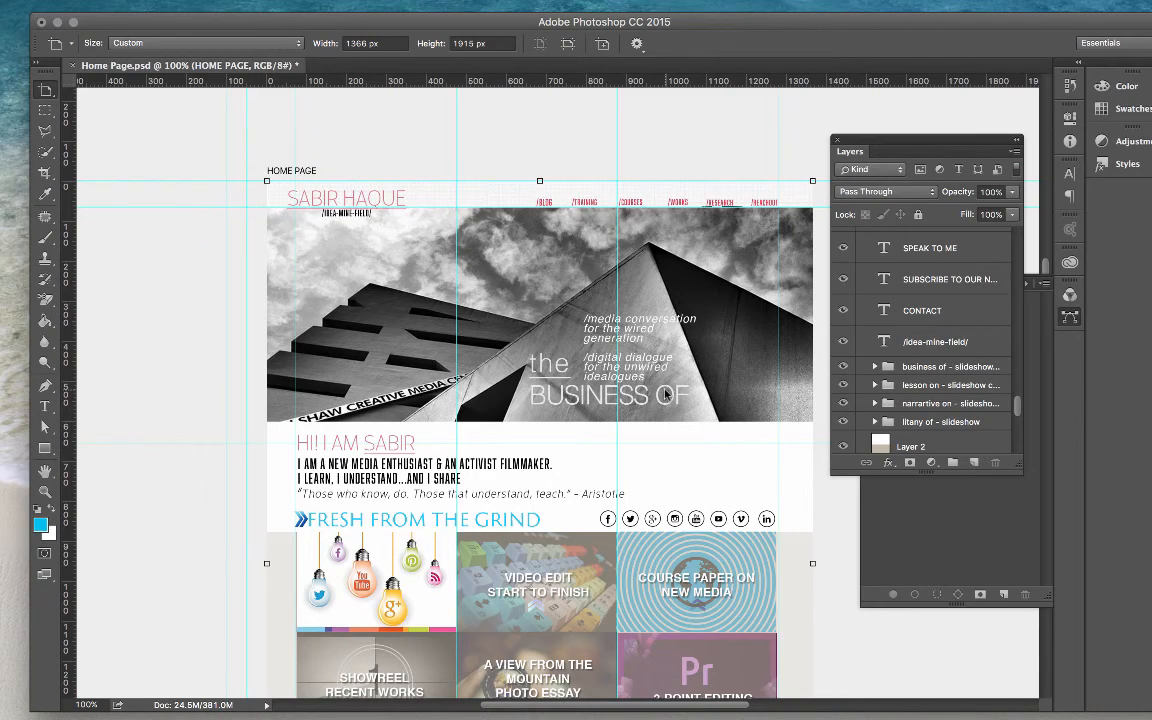
pyautogui.moveTo(410, 292)
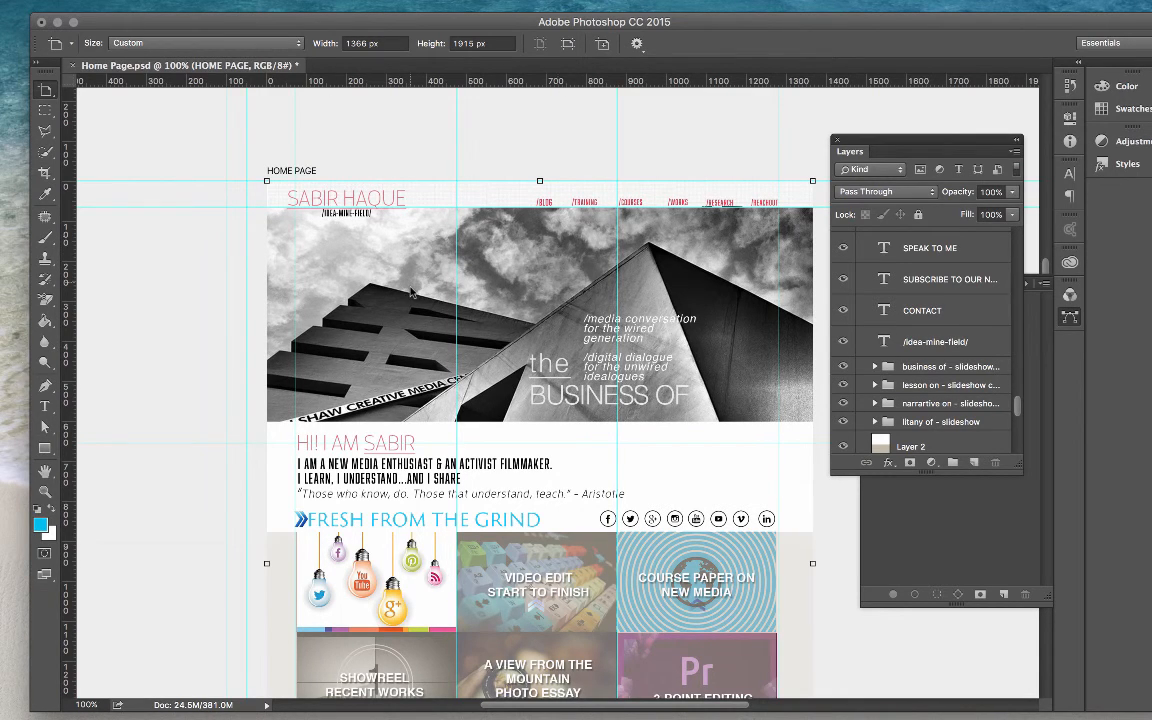